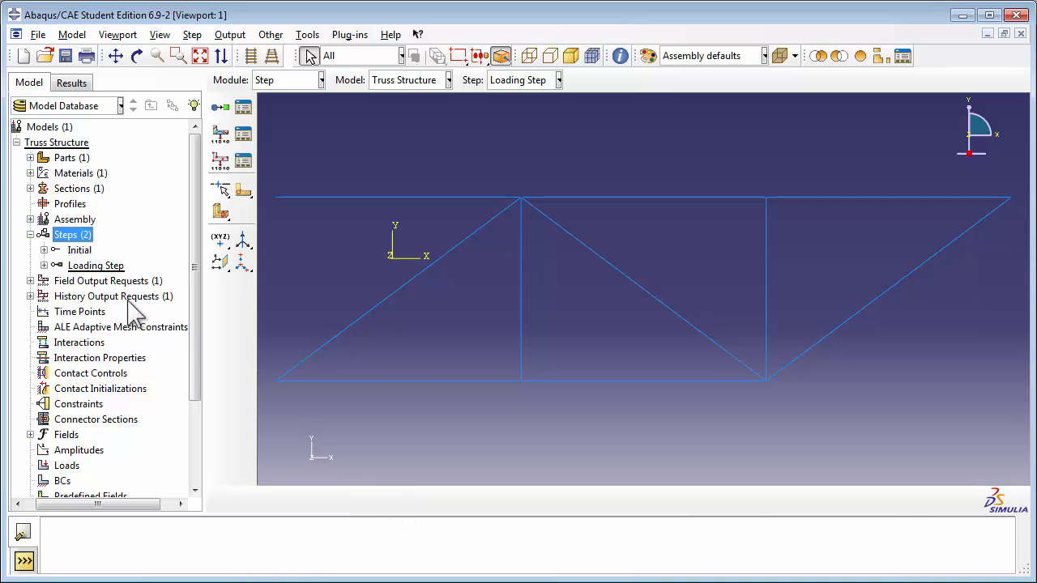
mouse_move(40, 295)
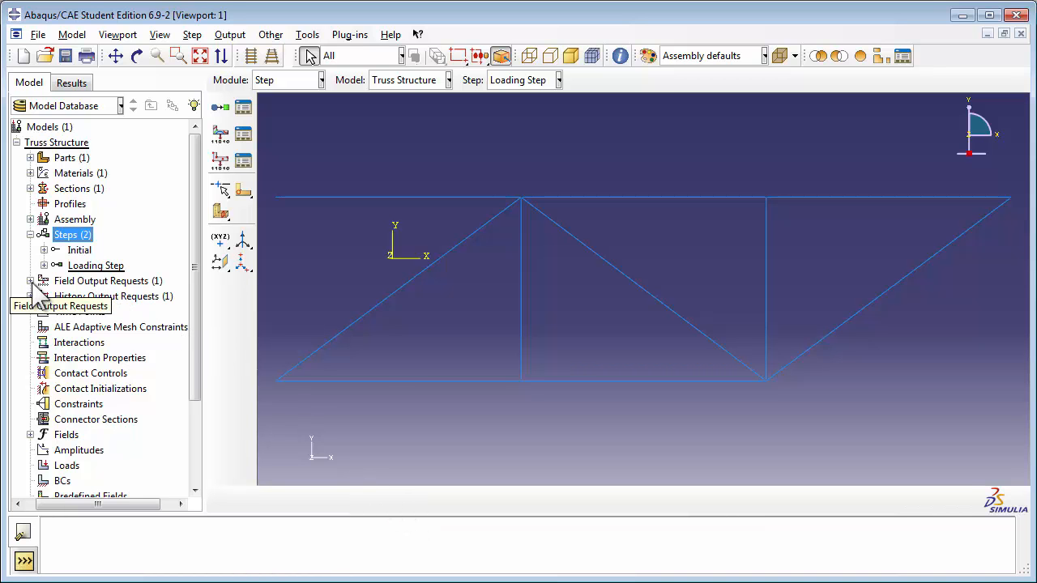
- Rename the F-Output-1 field output request to 'Selected Field Outputs' via its context menu
left_click(29, 280)
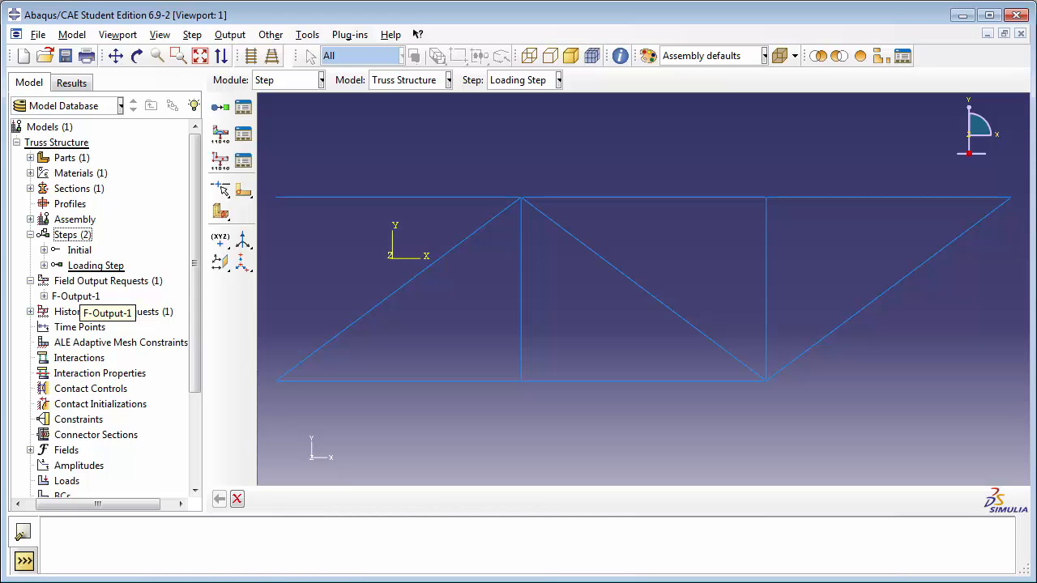
left_click(76, 295)
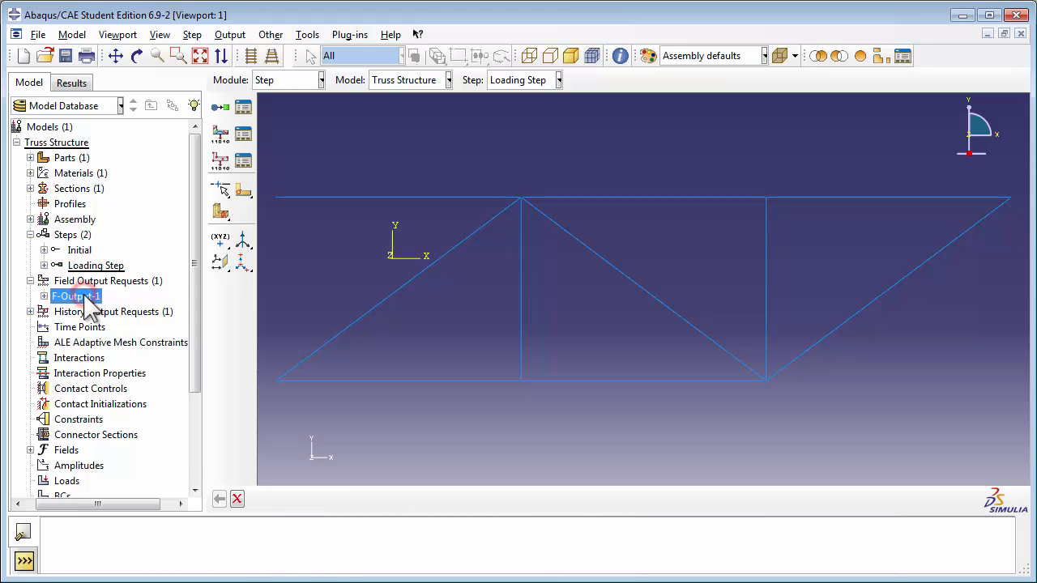
right_click(74, 295)
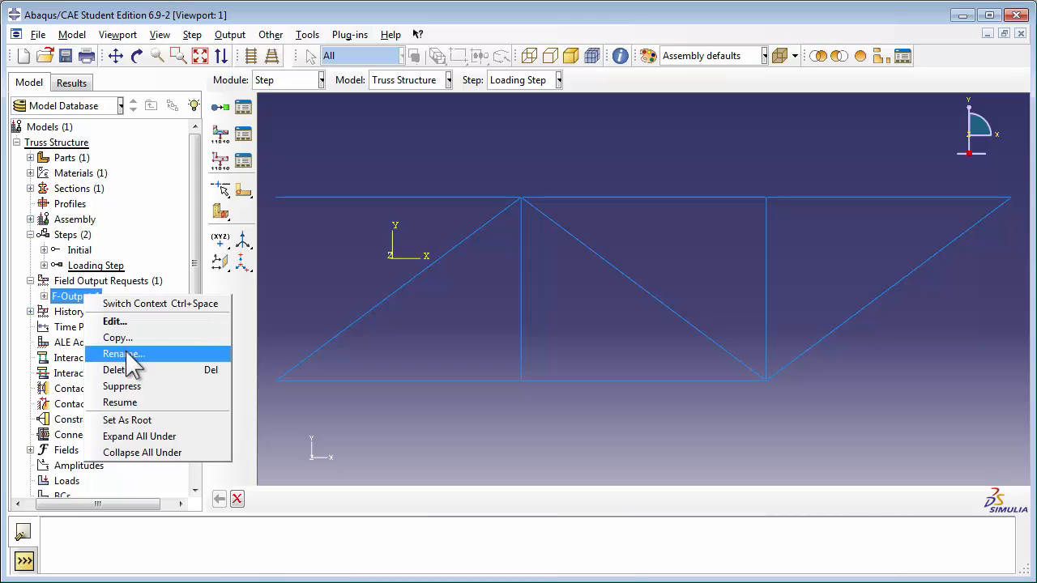
left_click(123, 353)
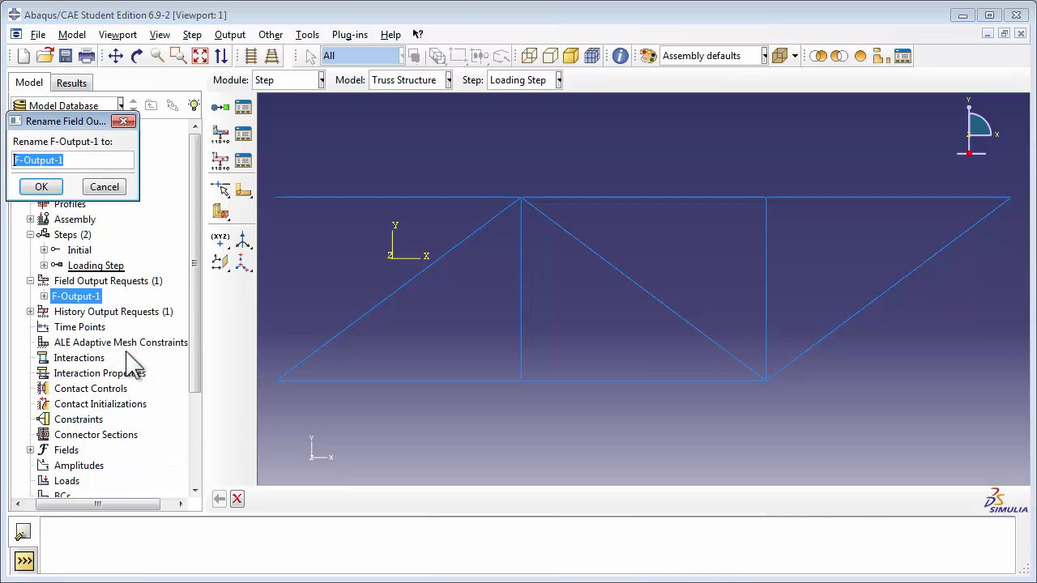
type("Selected Field")
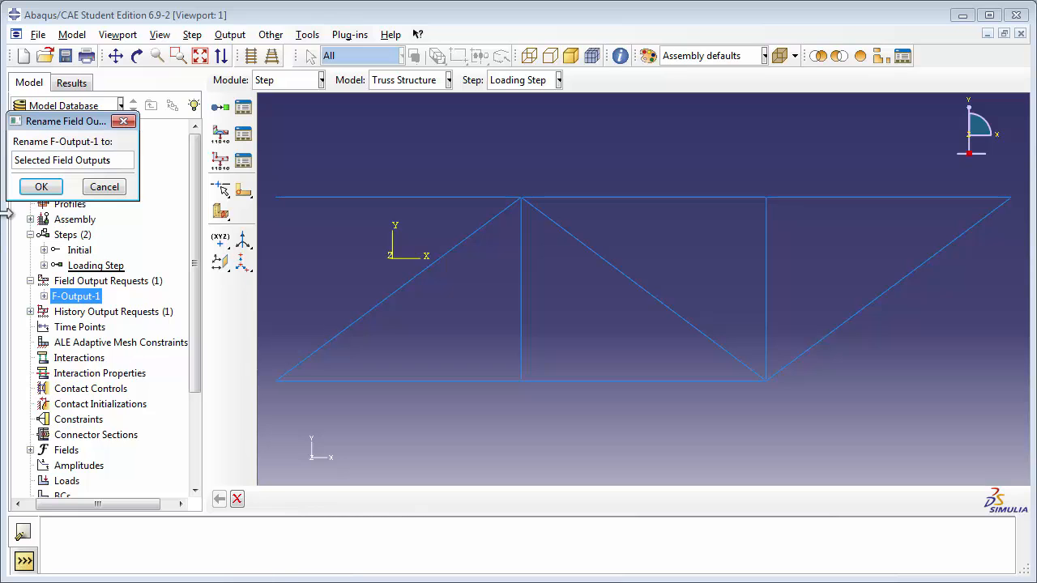
left_click(40, 186)
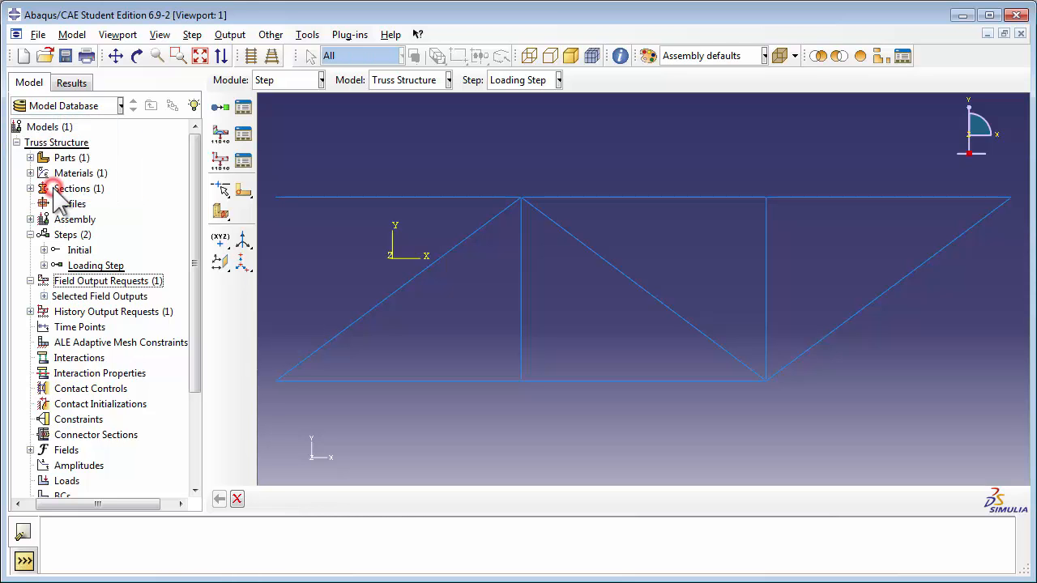
mouse_move(73, 252)
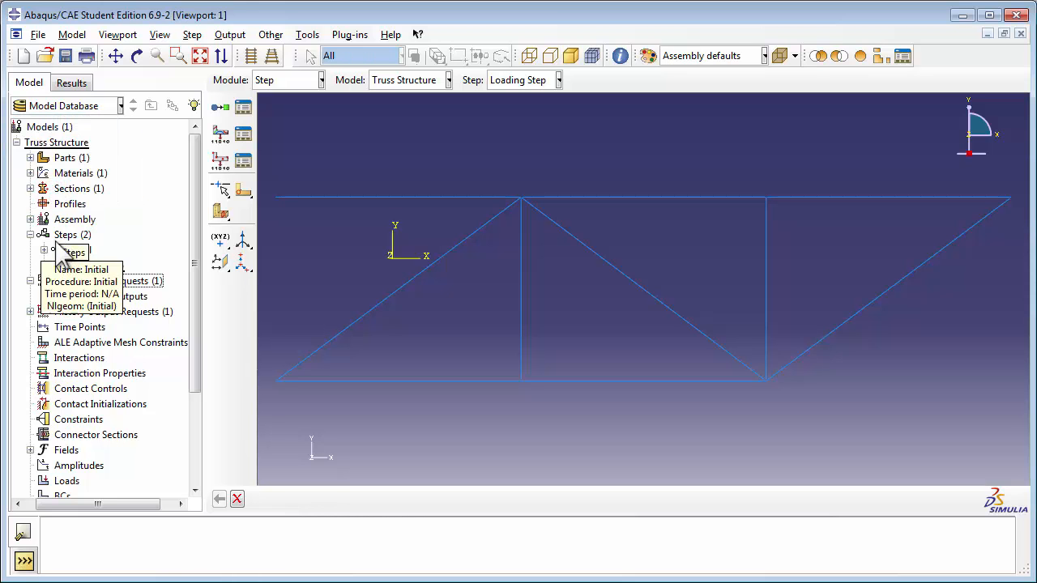
left_click(99, 295)
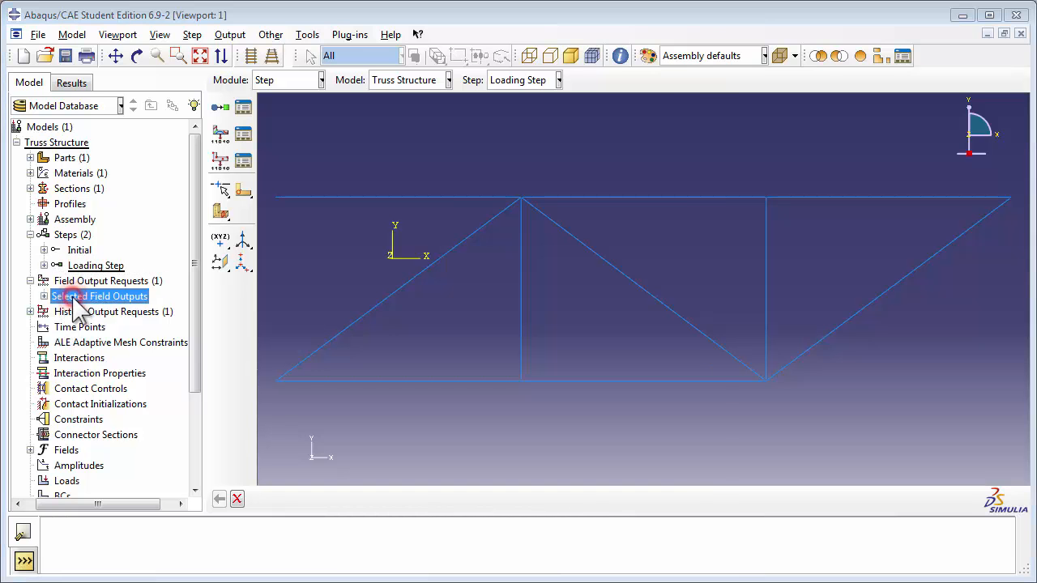
- Edit the request so only S, U, RF and CF are output, excluding strain and contact variables
double_click(98, 295)
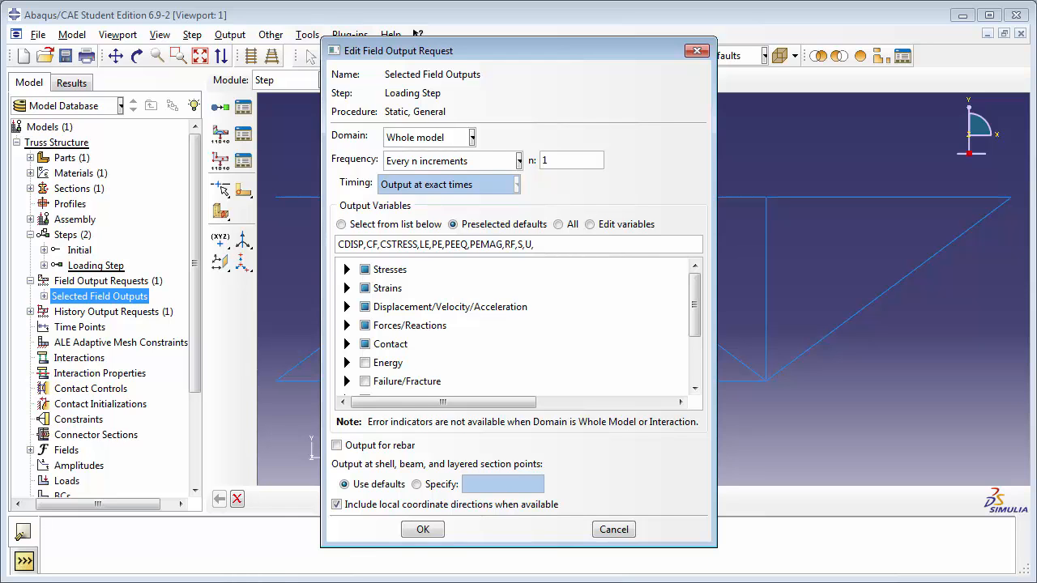
left_click(347, 269)
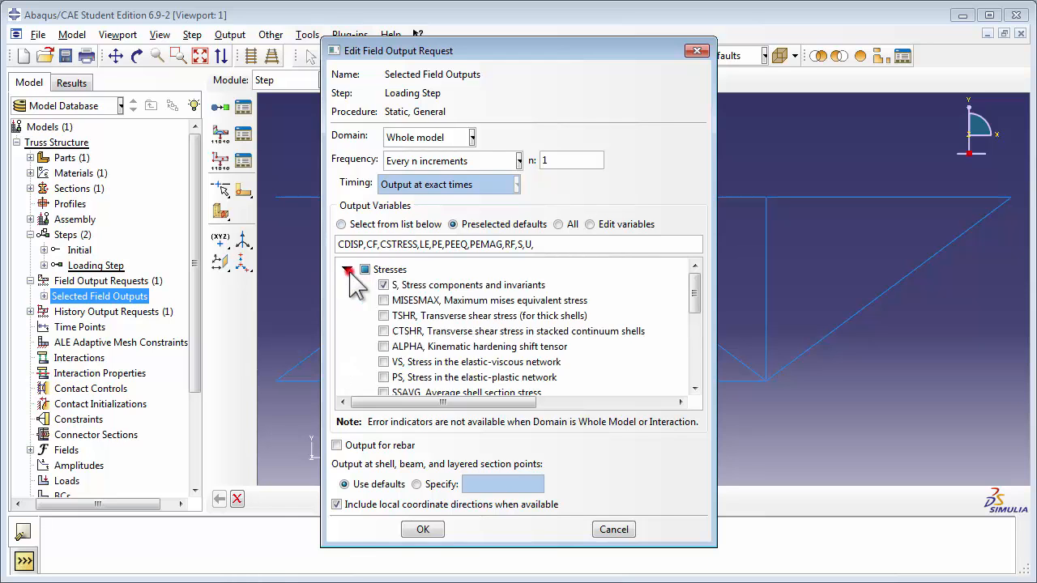
left_click(348, 269)
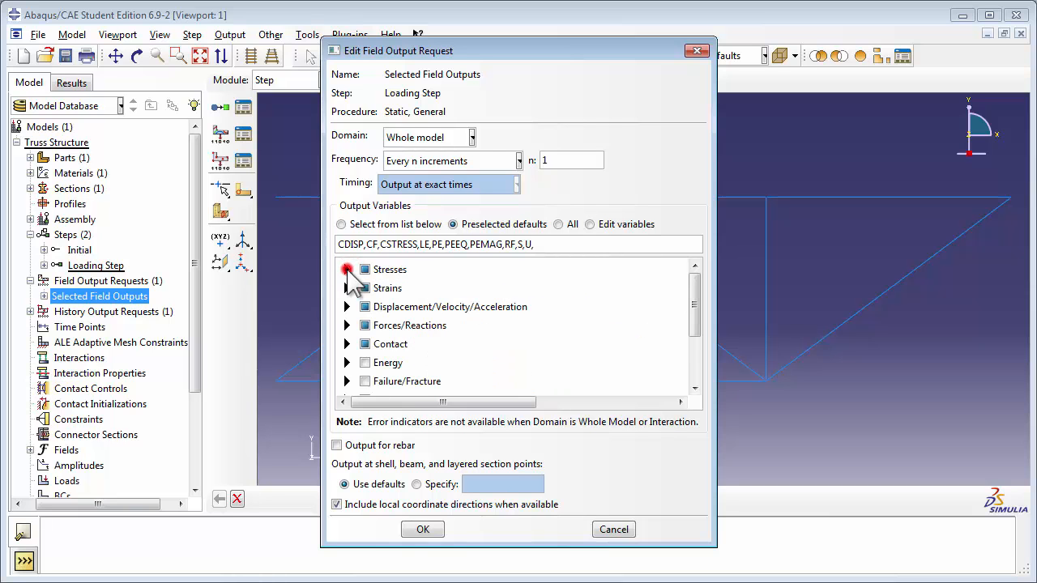
left_click(346, 288)
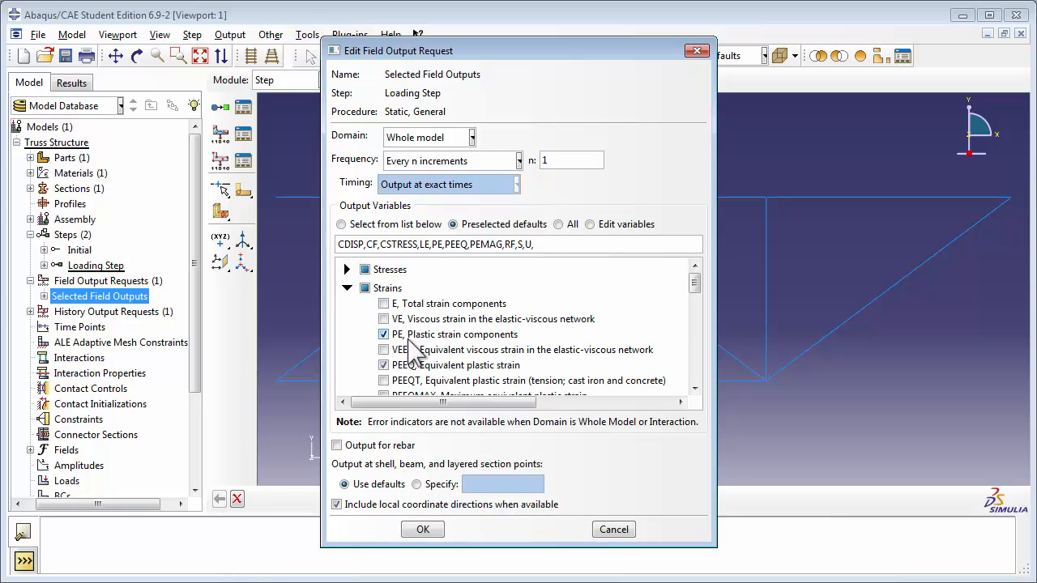
left_click(340, 224)
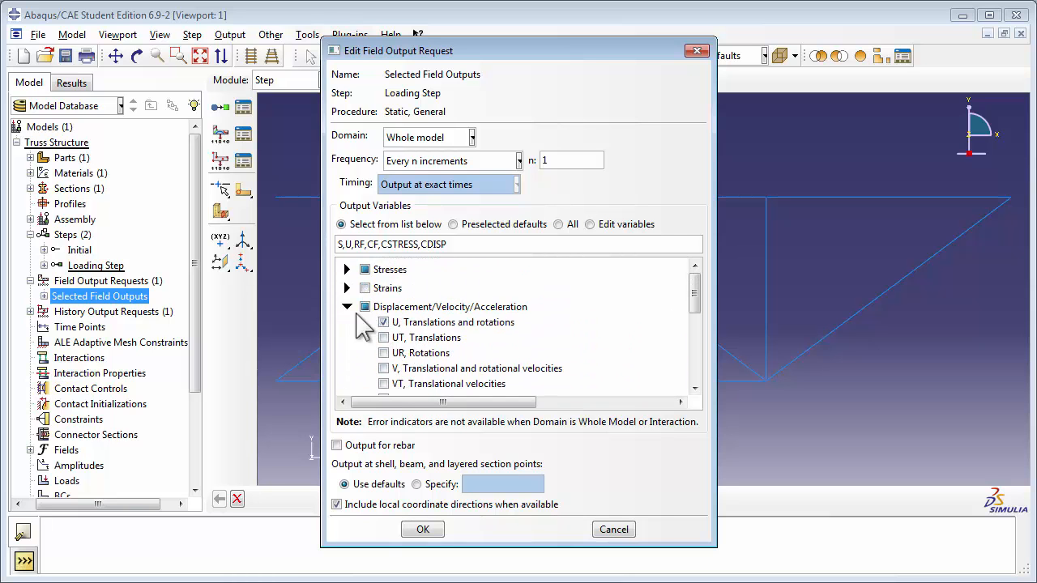
left_click(347, 306)
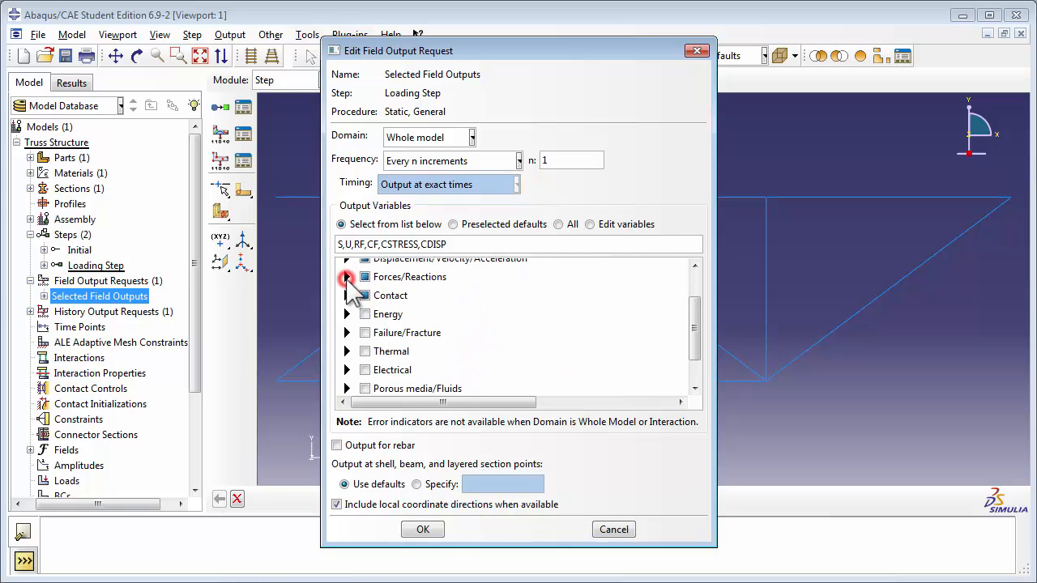
left_click(346, 295)
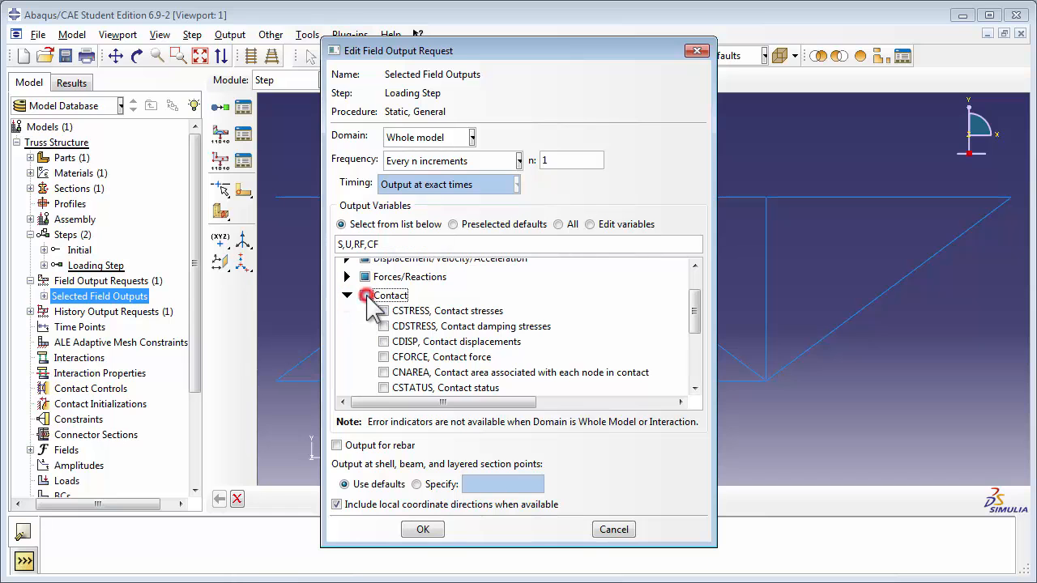
left_click(347, 295)
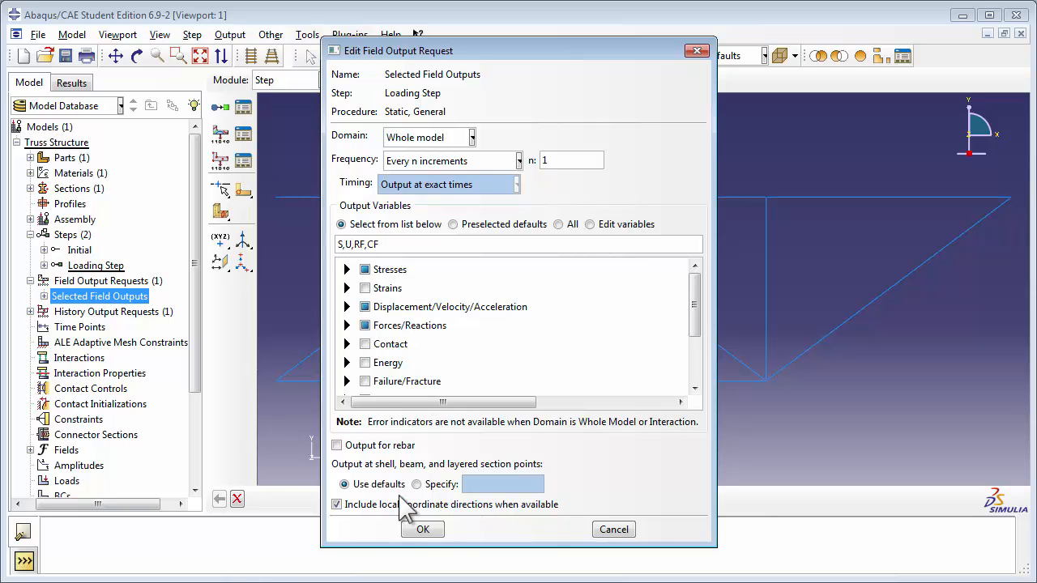
left_click(421, 528)
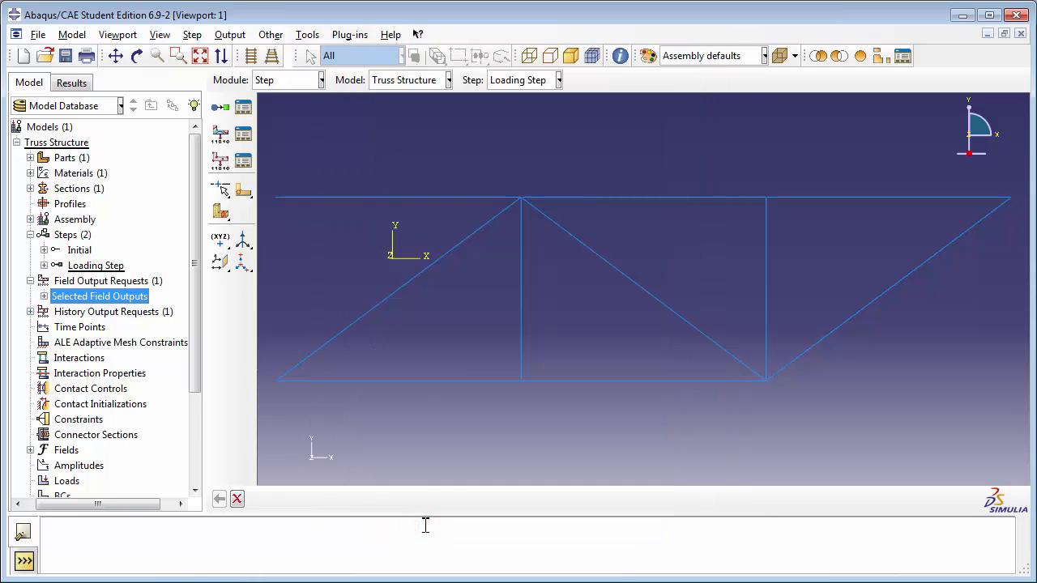
- Enter the Load module from the model tree's Loads entry for the truss model
left_click(29, 233)
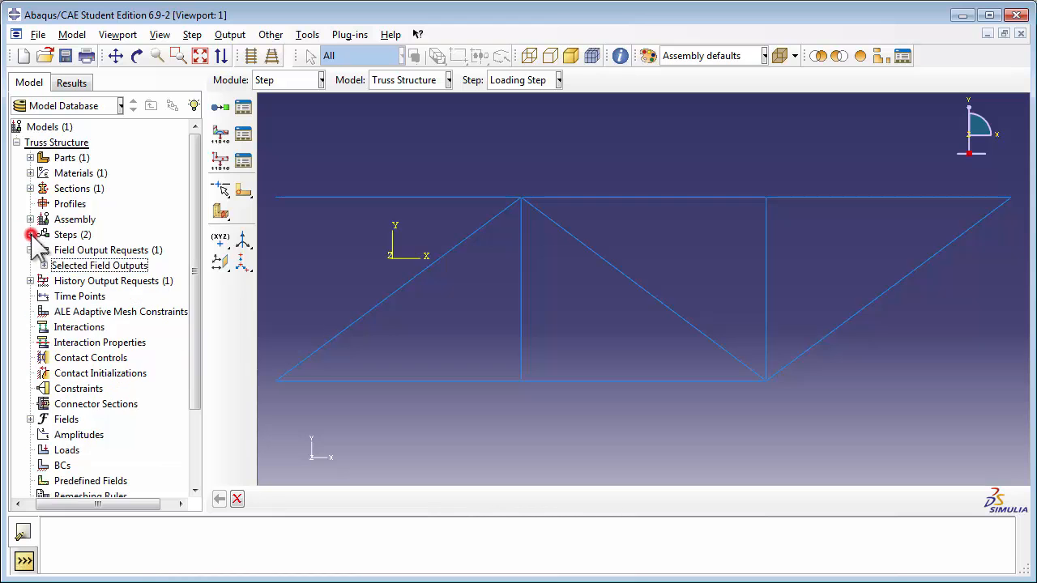
left_click(29, 233)
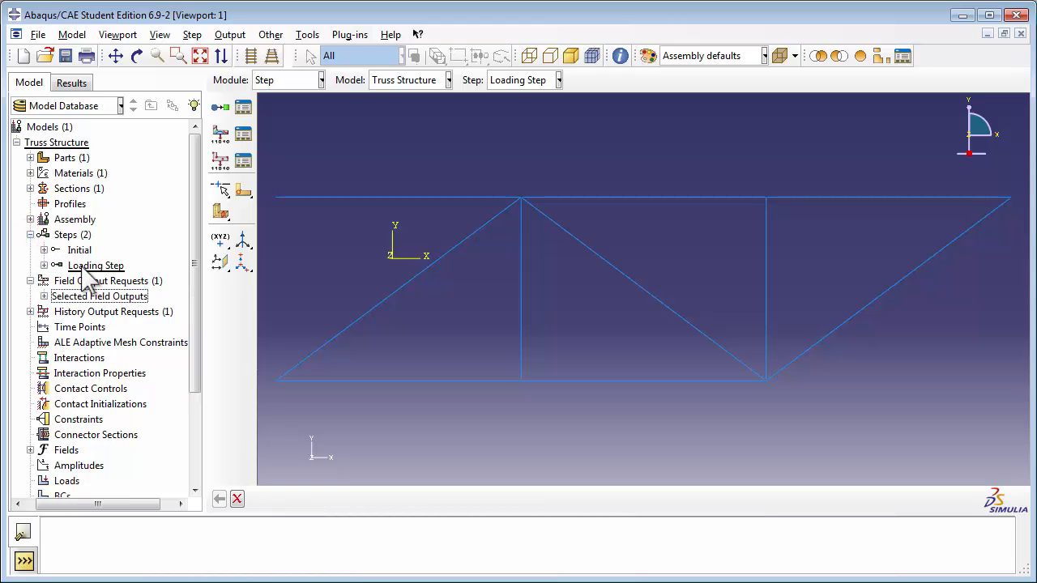
left_click(95, 265)
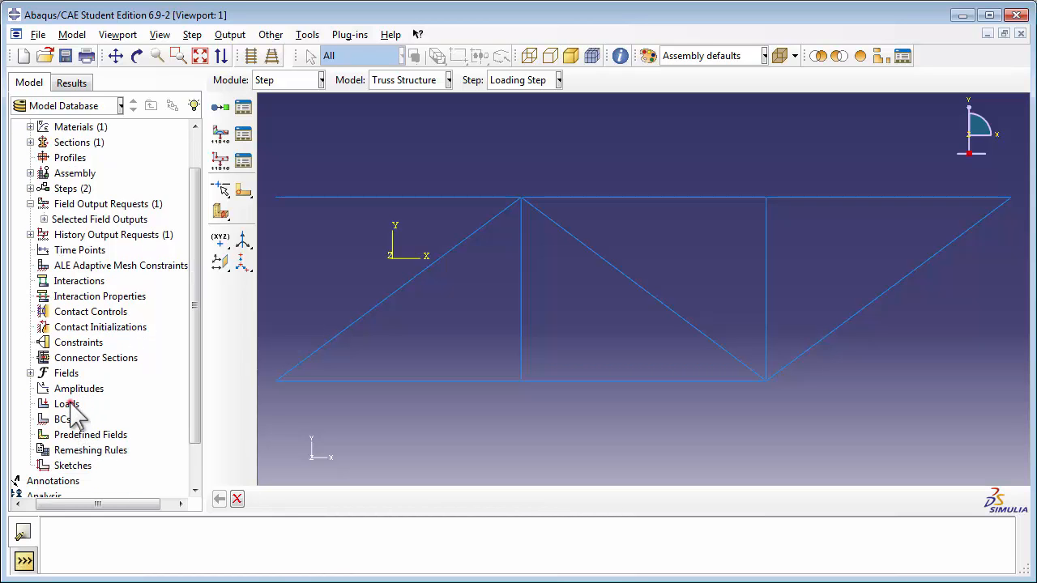
double_click(65, 404)
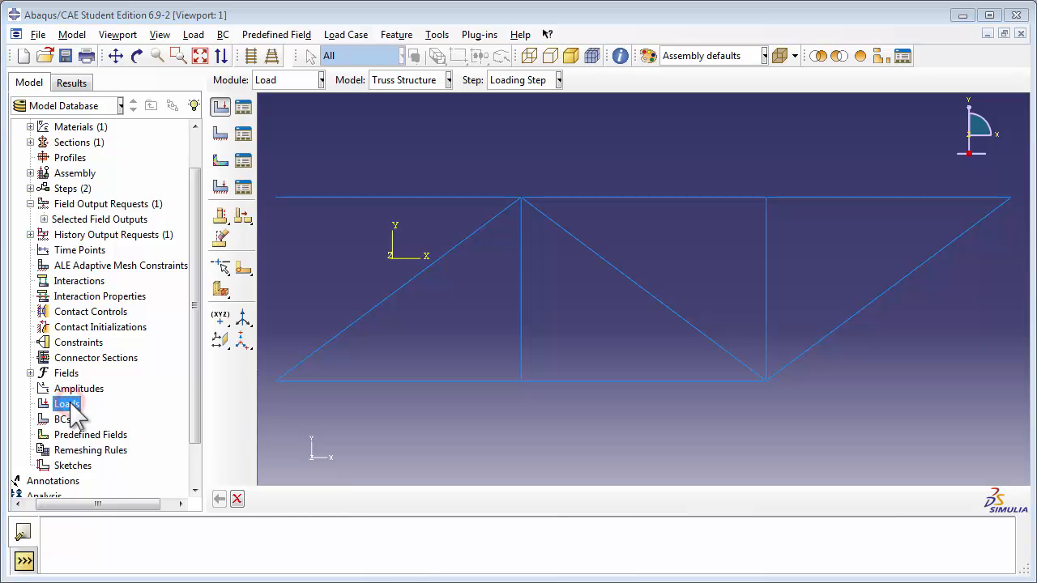
- Create a concentrated force load named Force1 in the Loading Step
double_click(65, 404)
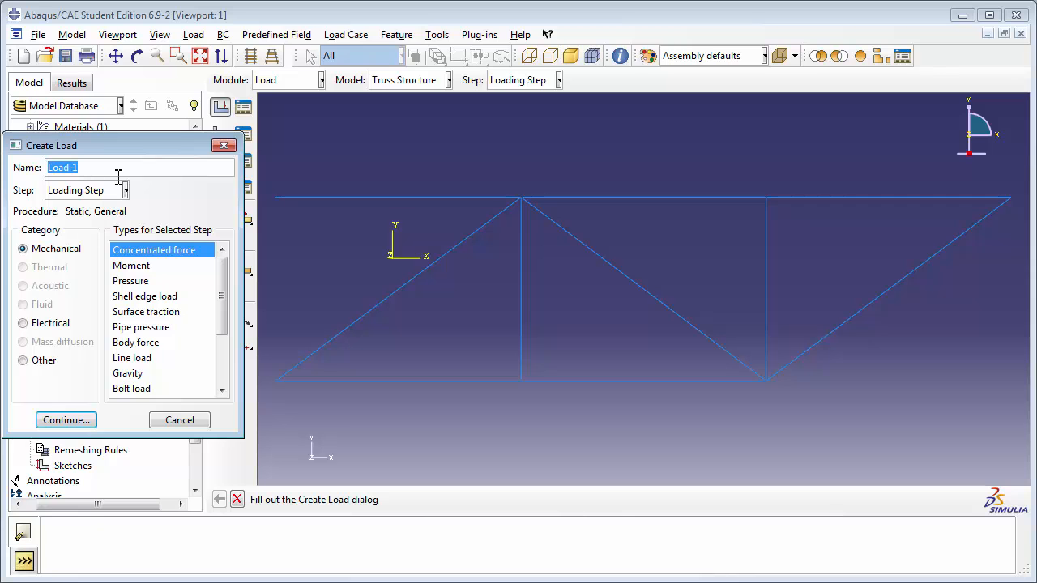
type("F")
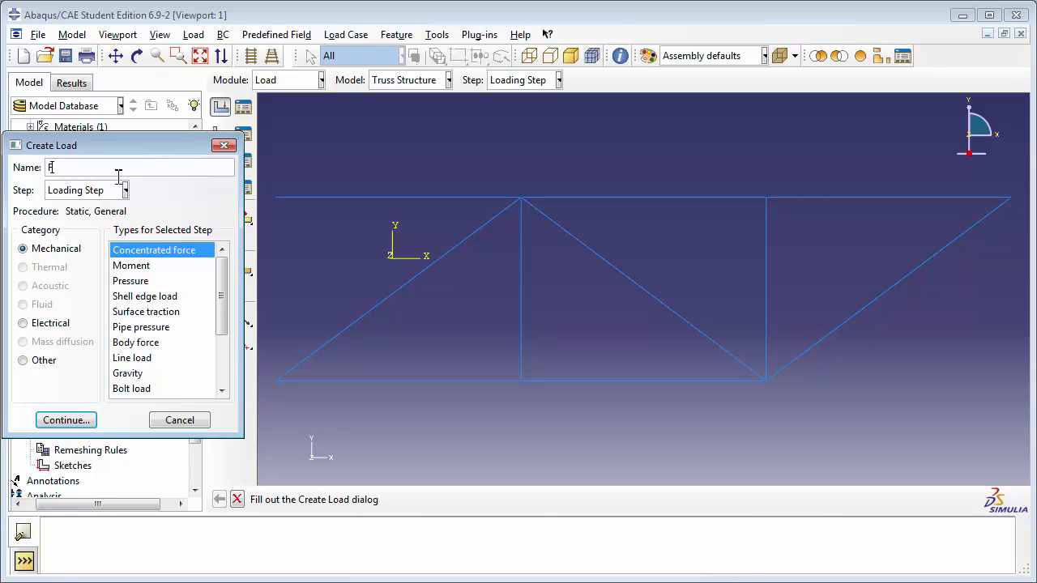
type("orce1")
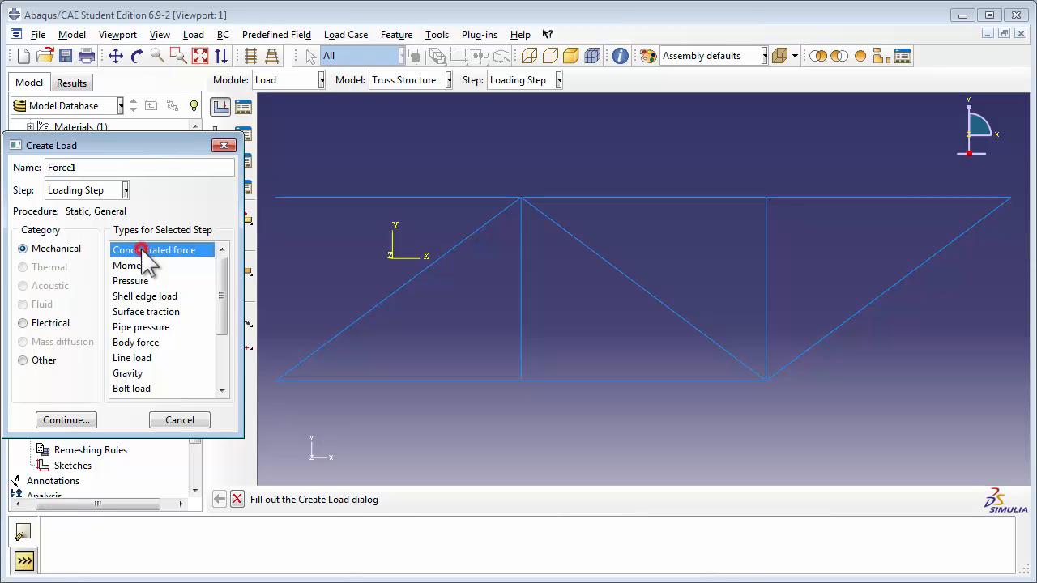
left_click(65, 420)
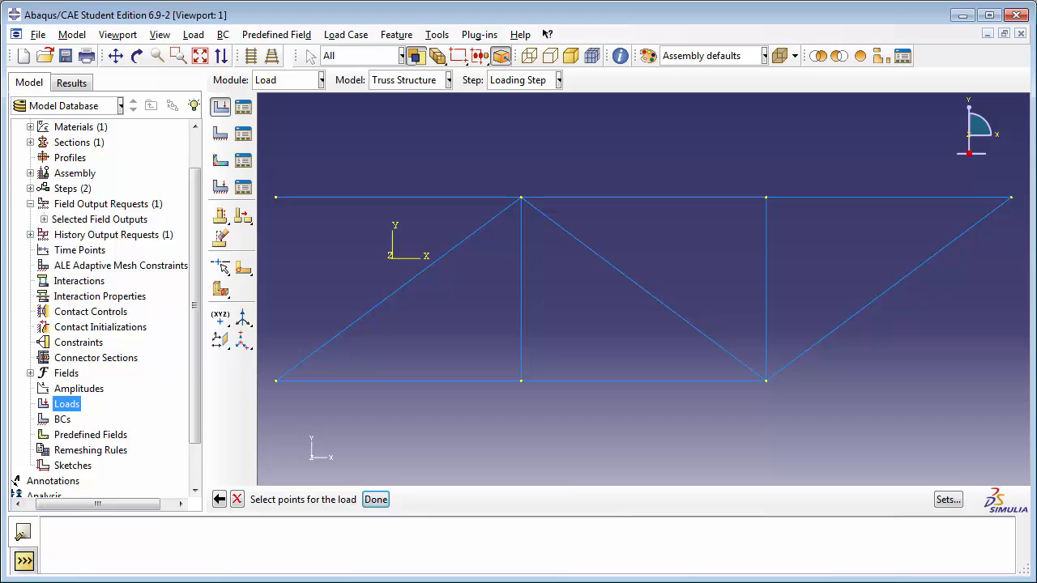
mouse_move(541, 235)
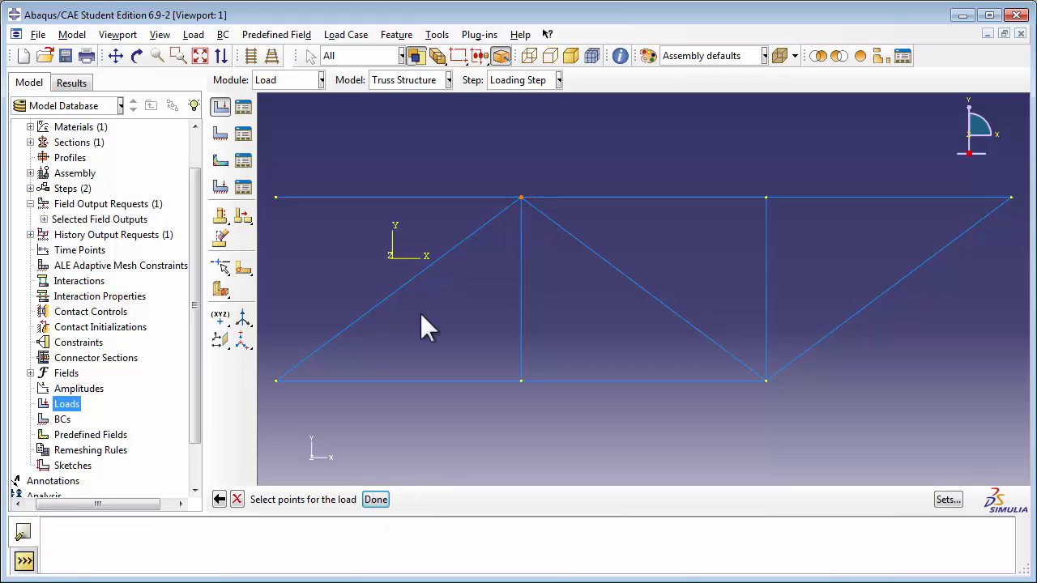
- Apply Force1 with CF2 = -300 at the picked top node so it lists under Loads
left_click(376, 499)
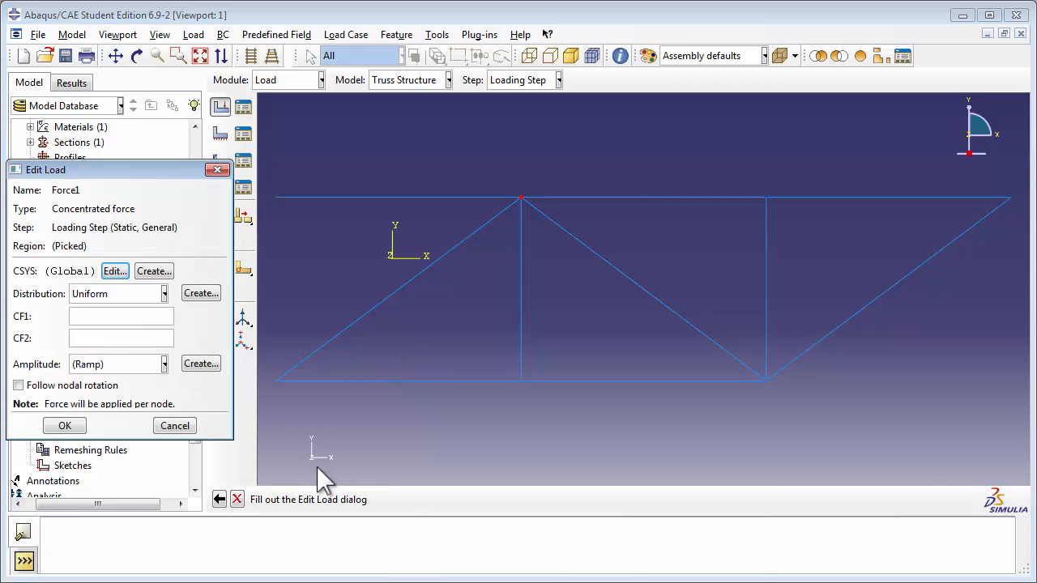
mouse_move(324, 478)
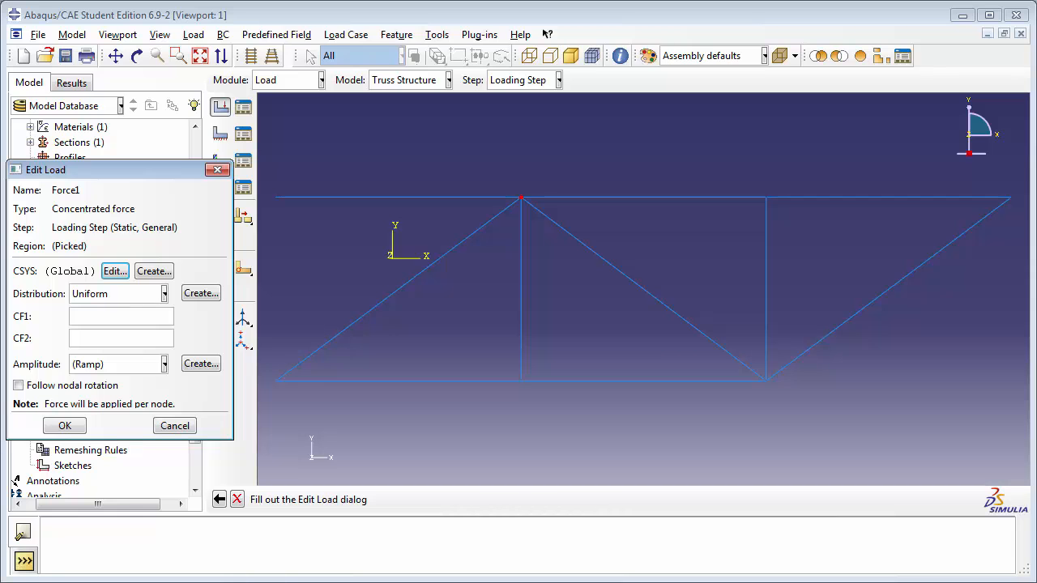
left_click(120, 339)
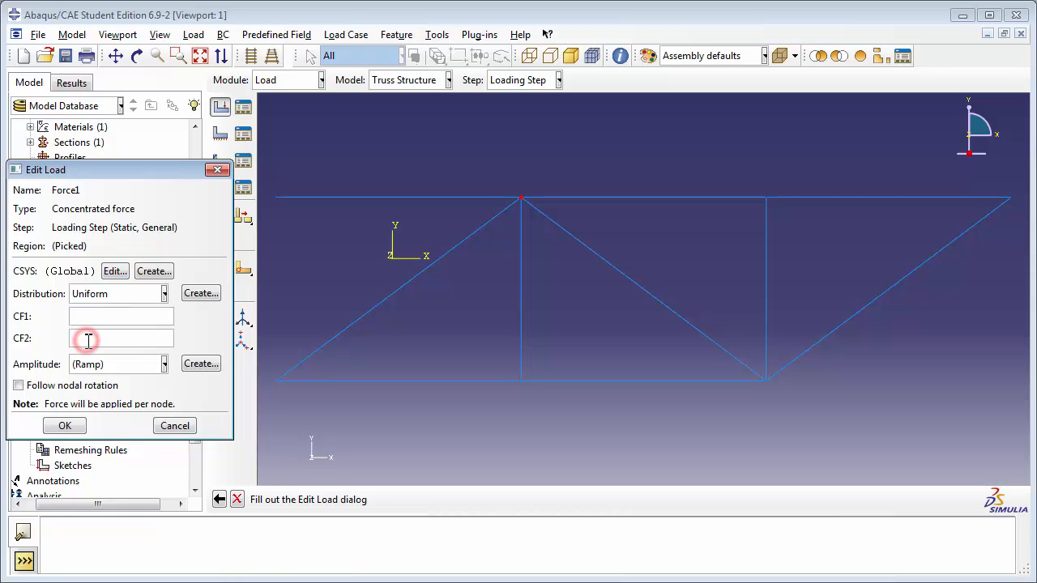
type("-300")
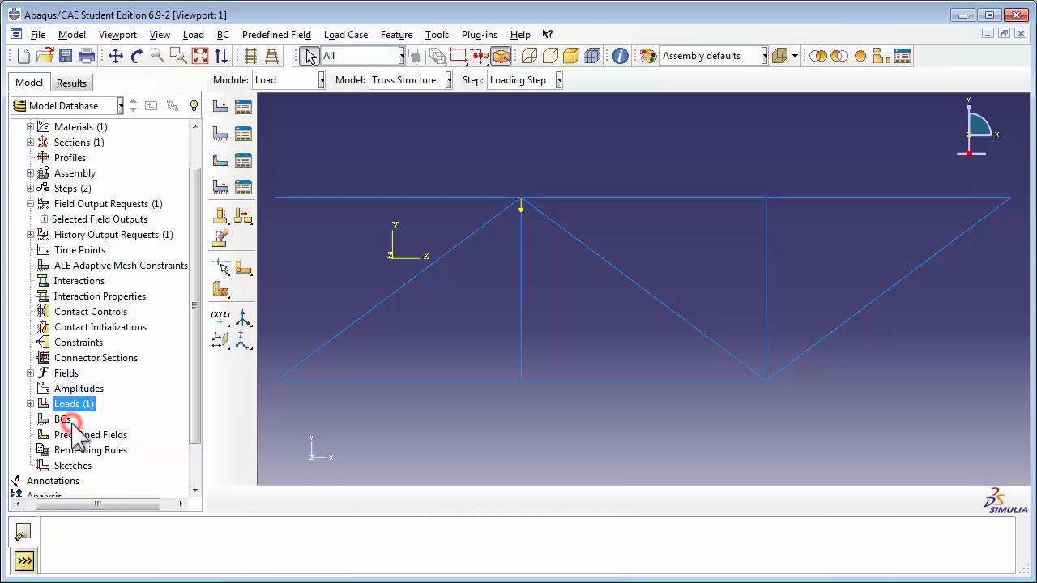
left_click(29, 404)
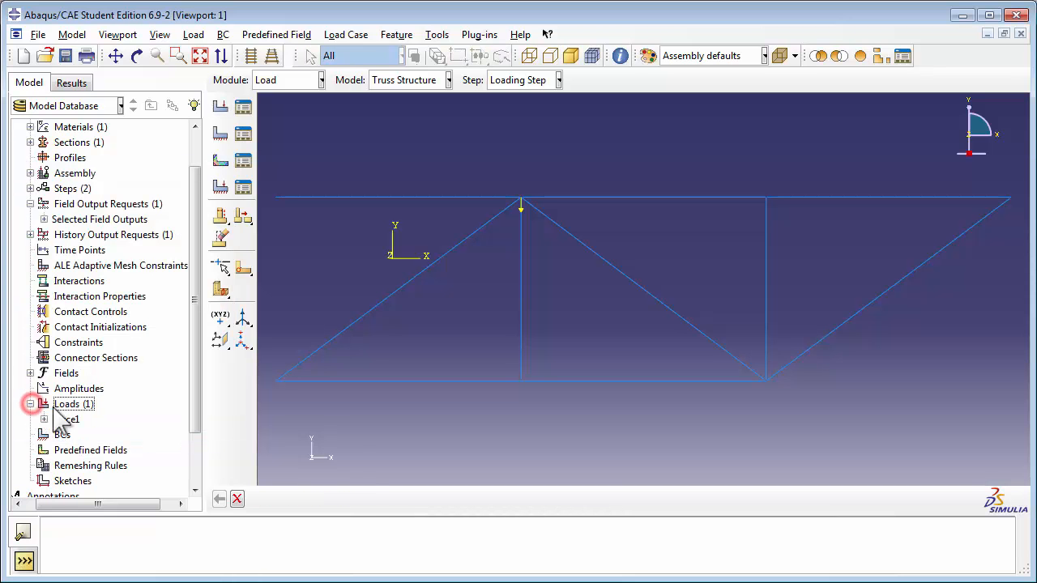
left_click(29, 403)
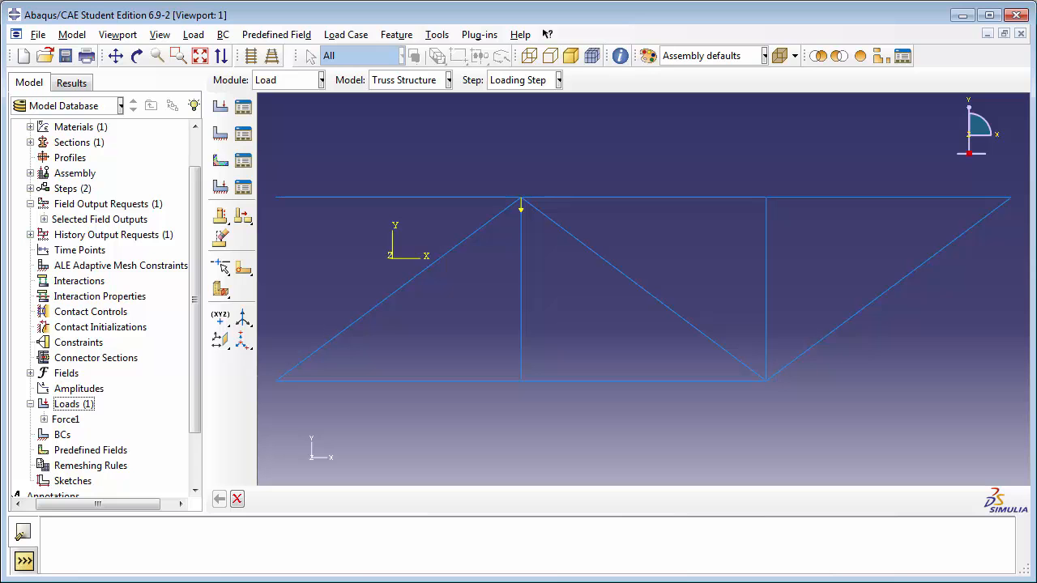
mouse_move(74, 434)
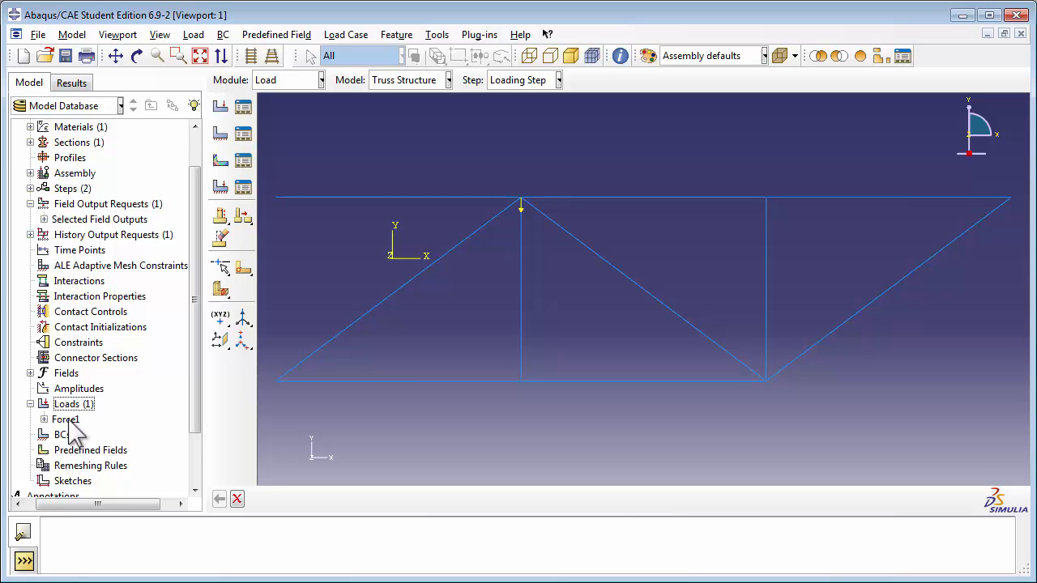
- Create Force2 with CF2 = -5000 at the top node above the second vertical
double_click(67, 403)
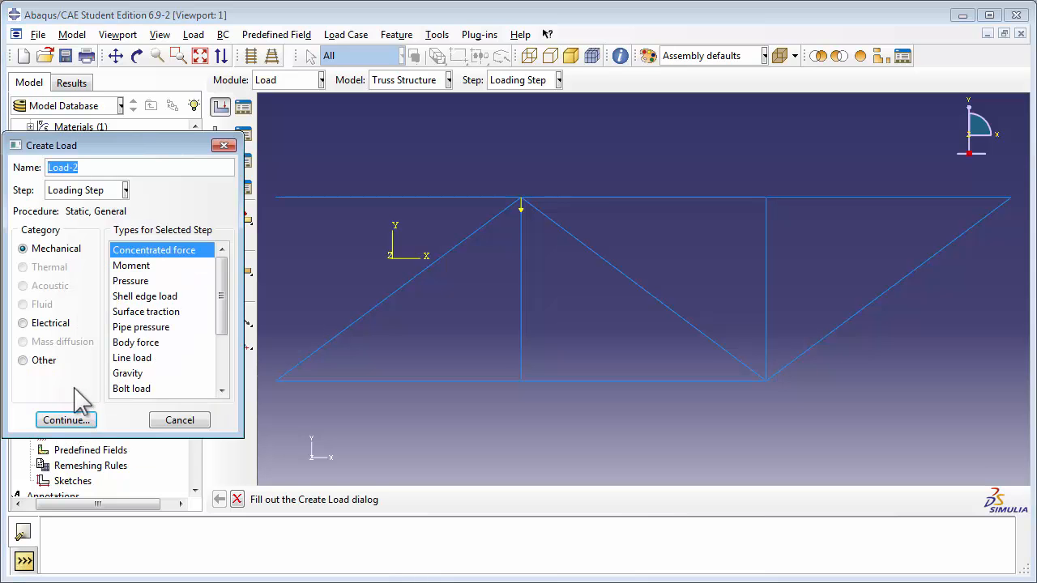
type("Force")
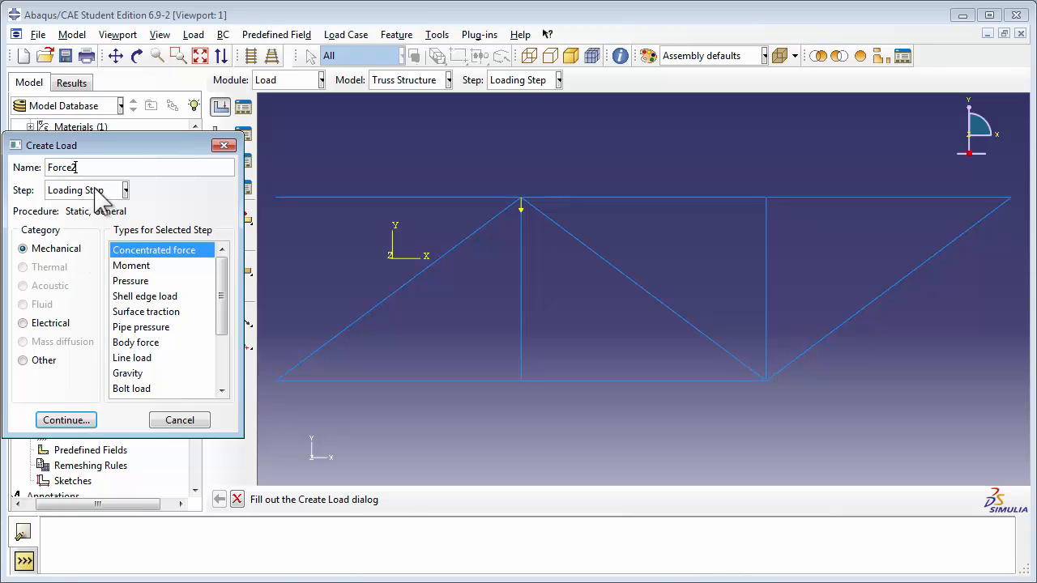
left_click(65, 419)
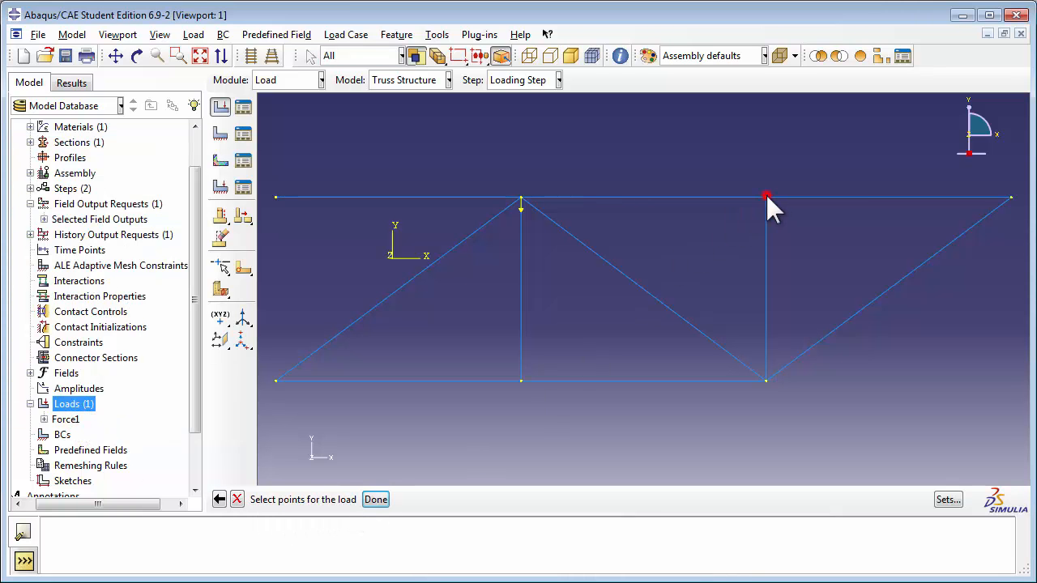
left_click(376, 499)
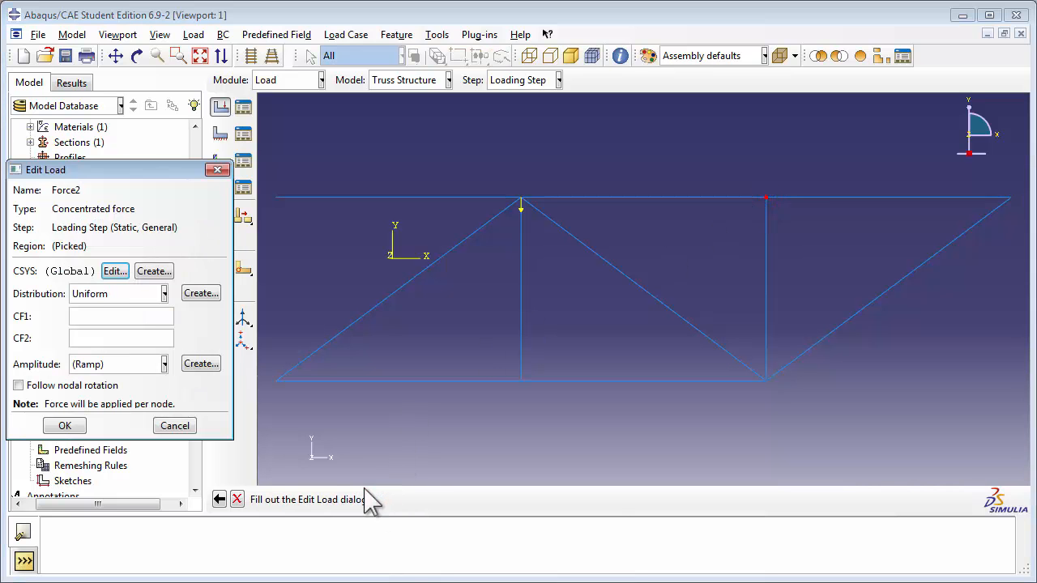
left_click(119, 338)
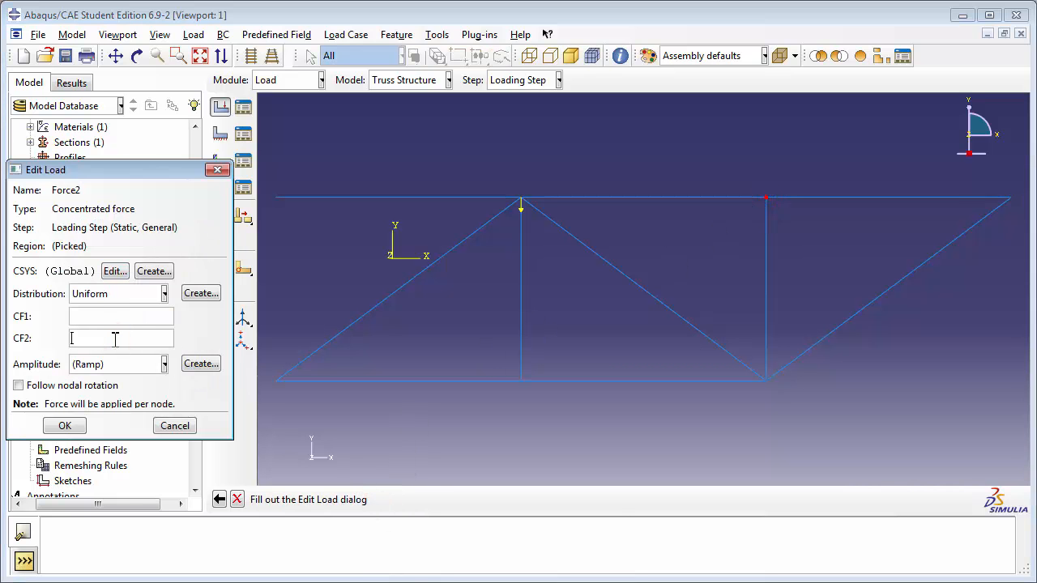
type("-5000")
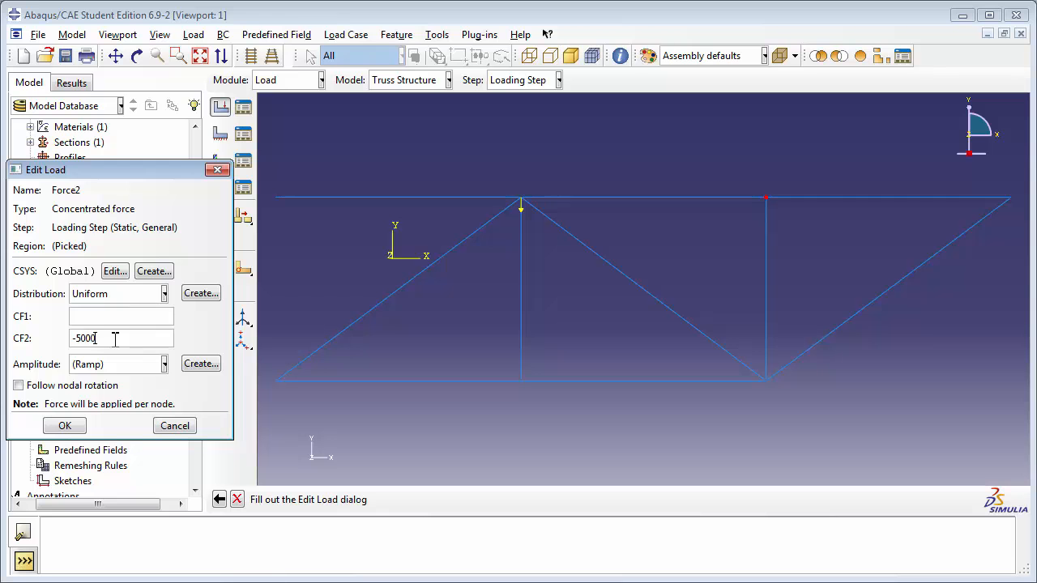
left_click(65, 425)
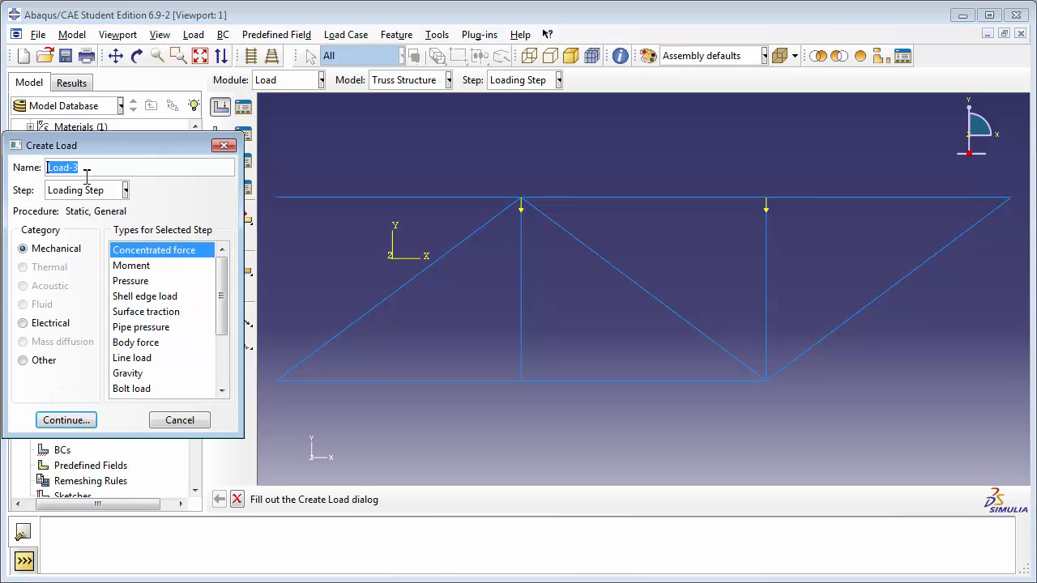
- Create Force3 with CF2 = -6000 at the right-end top node, completing three loads
type("Force3")
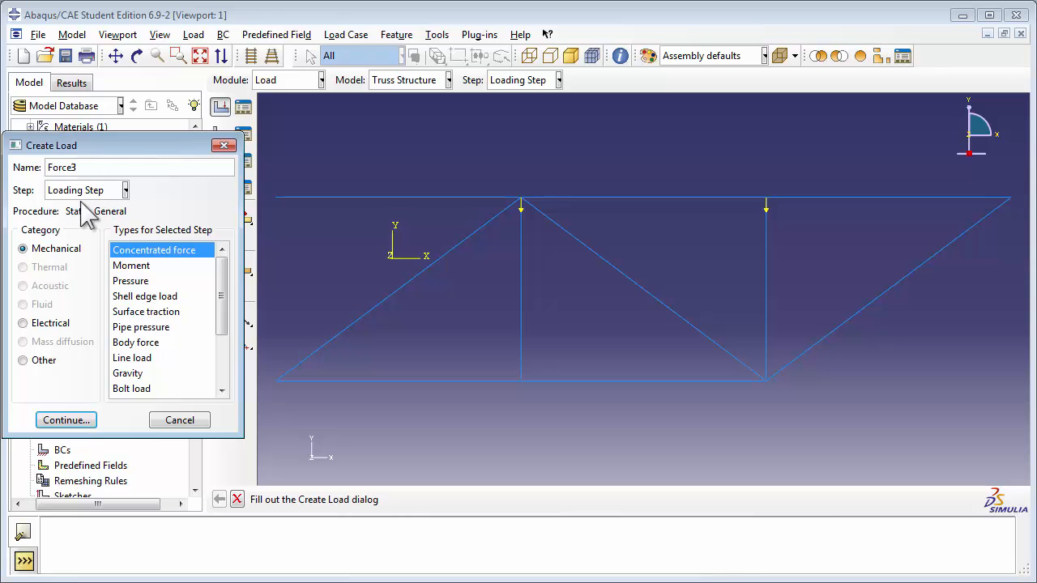
left_click(65, 420)
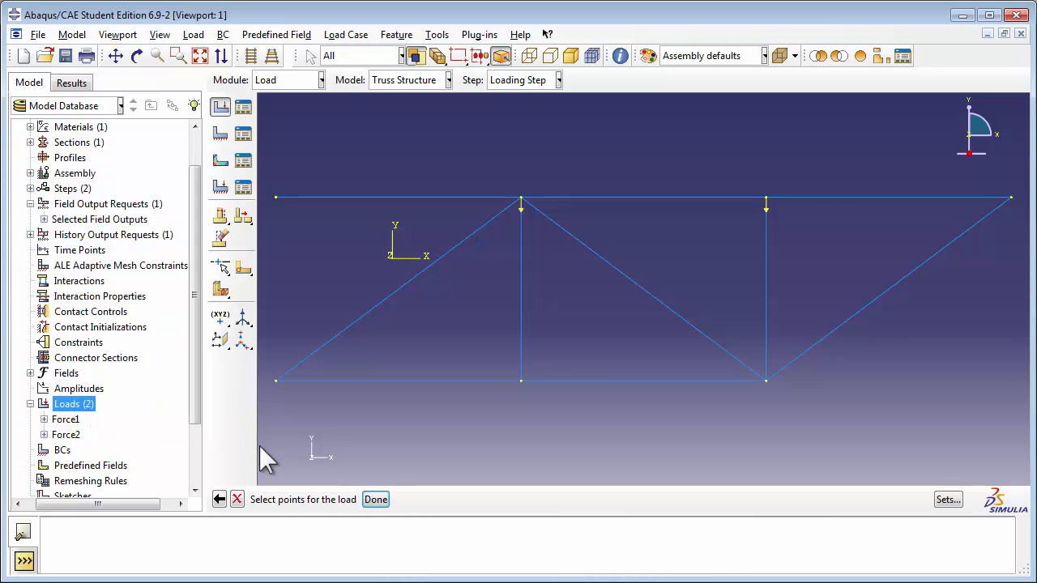
mouse_move(1016, 219)
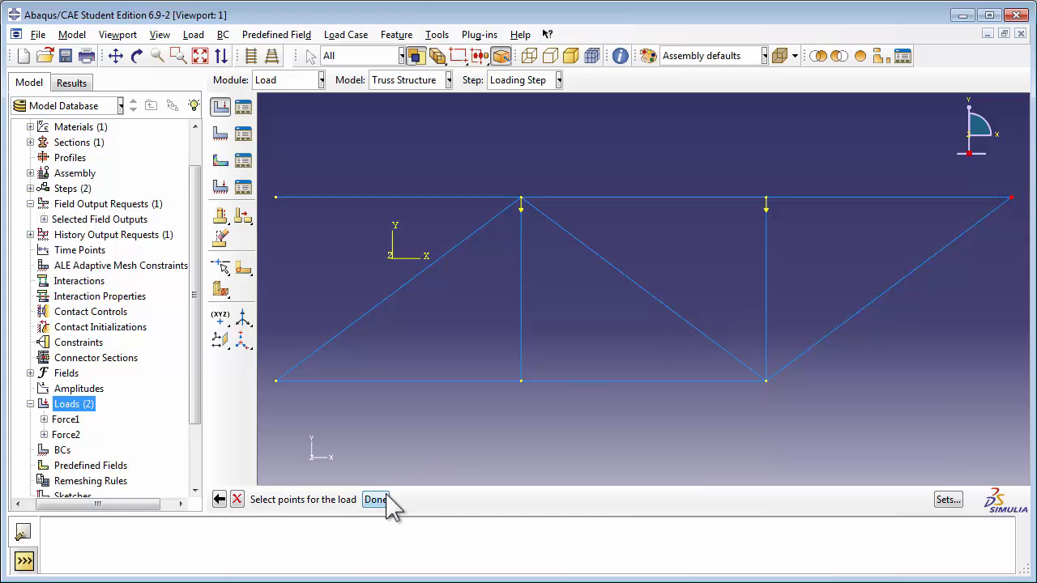
left_click(376, 499)
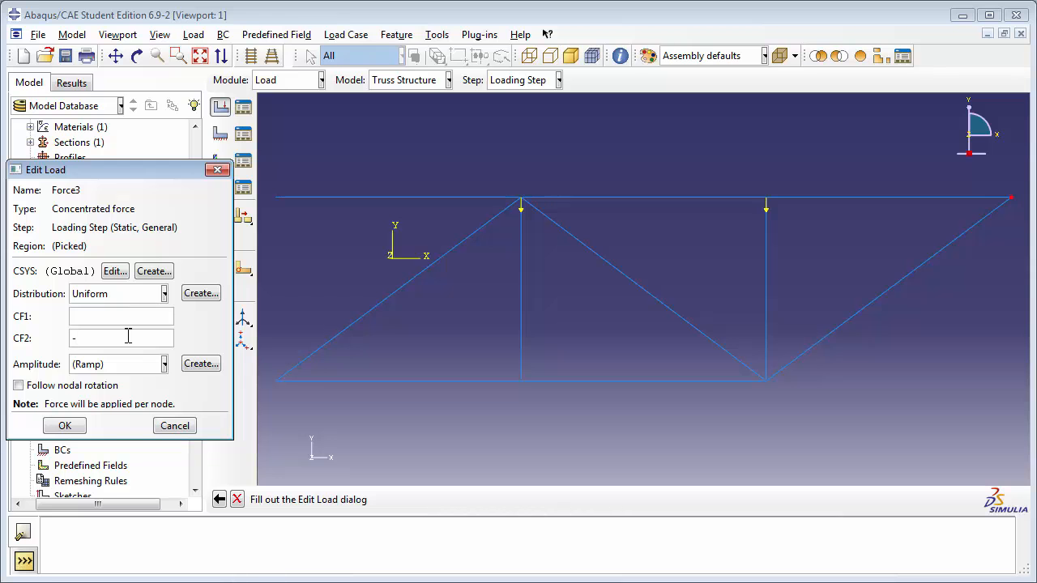
type("-6000")
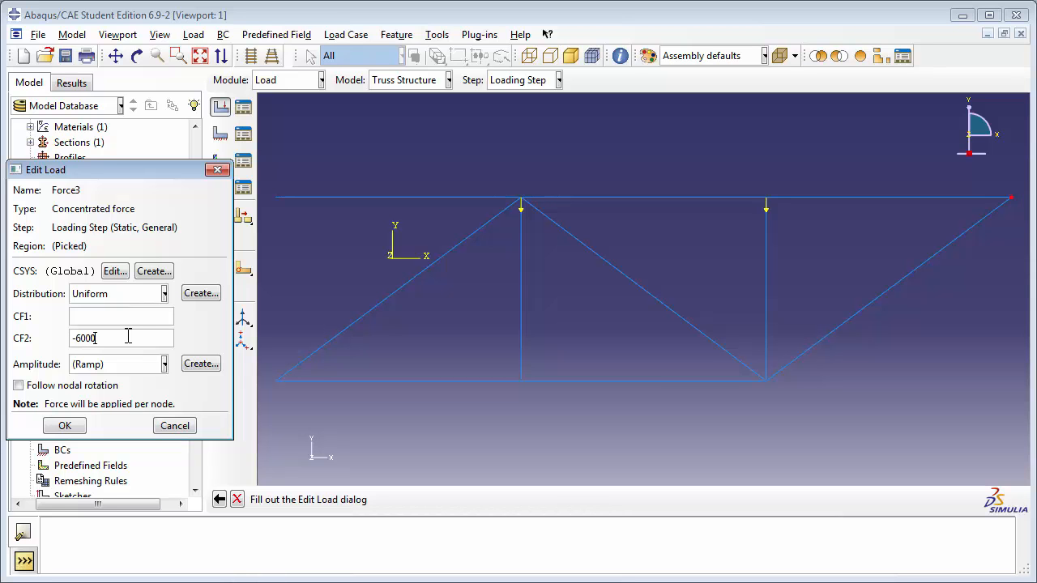
left_click(64, 425)
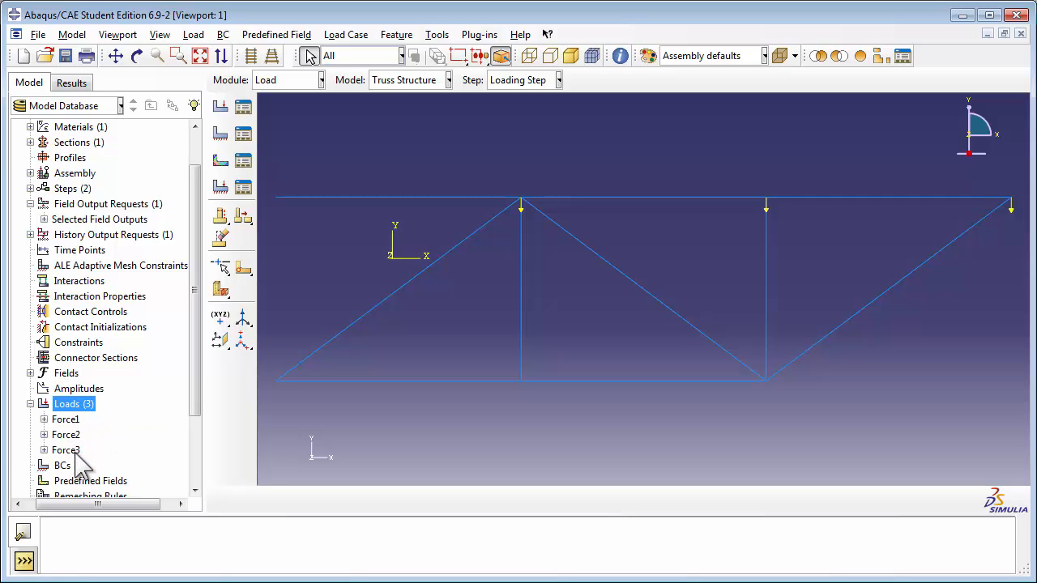
left_click(29, 403)
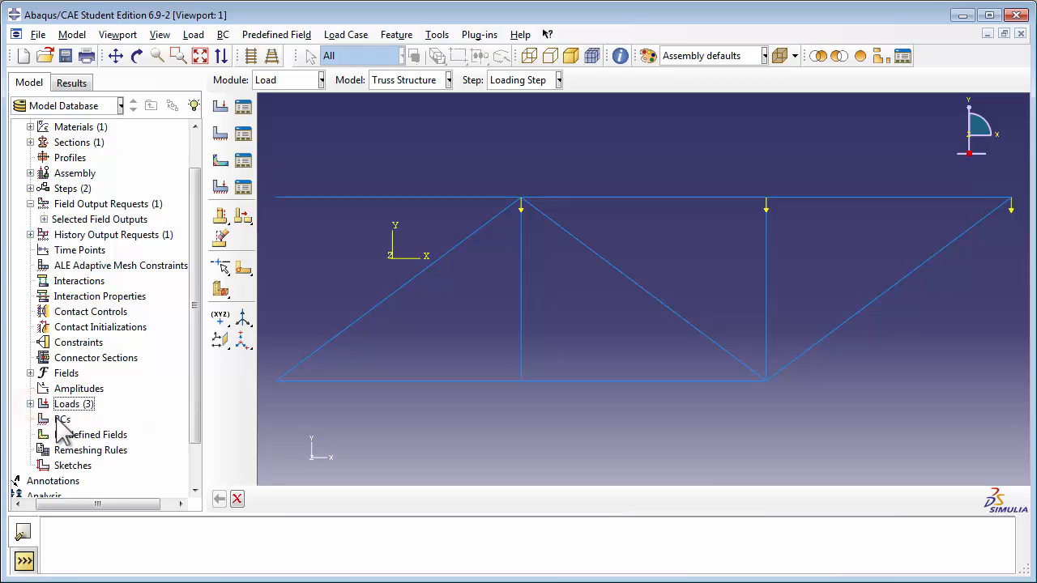
- Create a Displacement/Rotation boundary condition named Pin in the Initial step
left_click(62, 418)
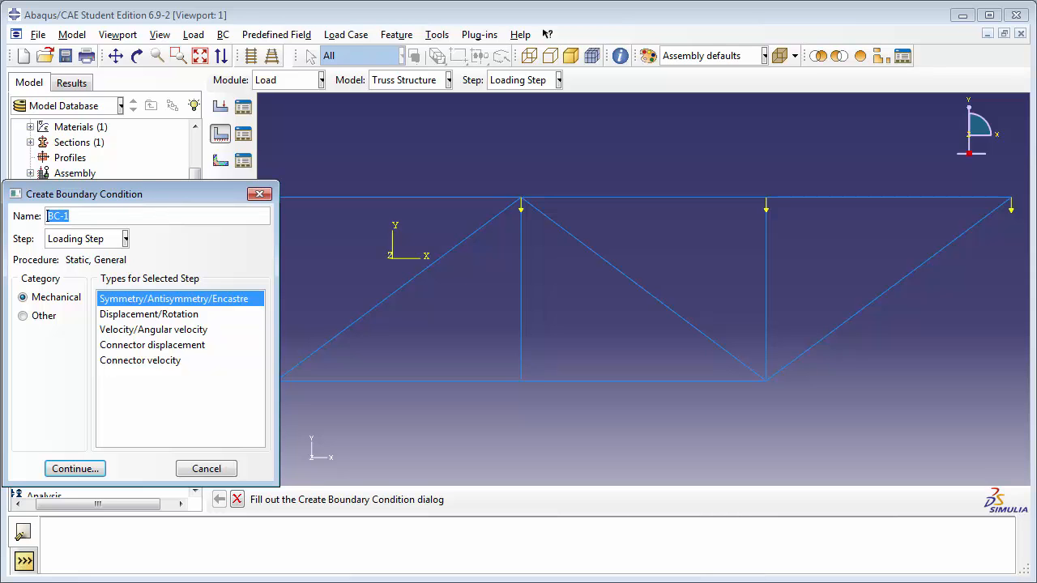
type("Pin")
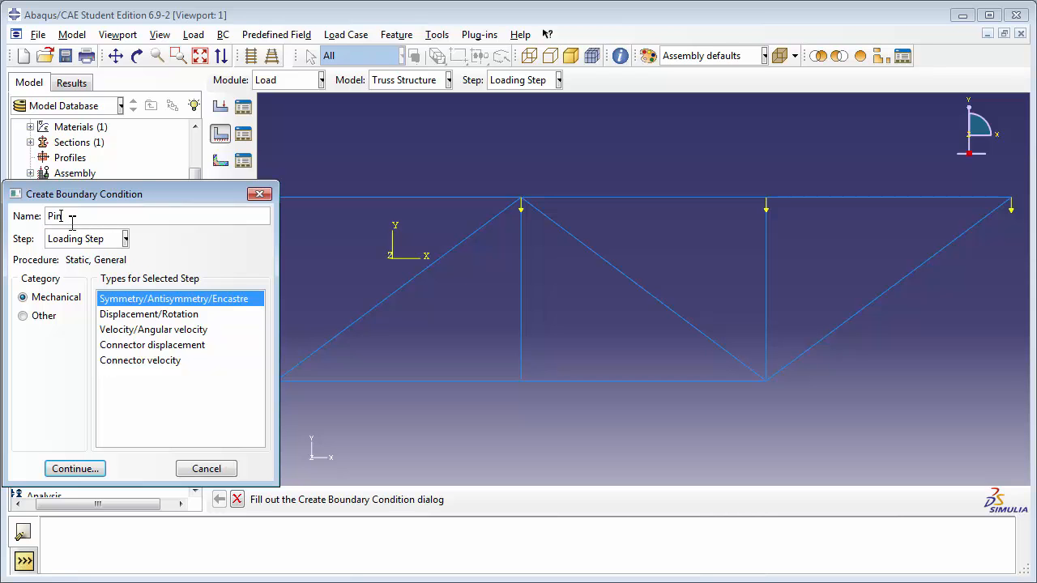
left_click(125, 238)
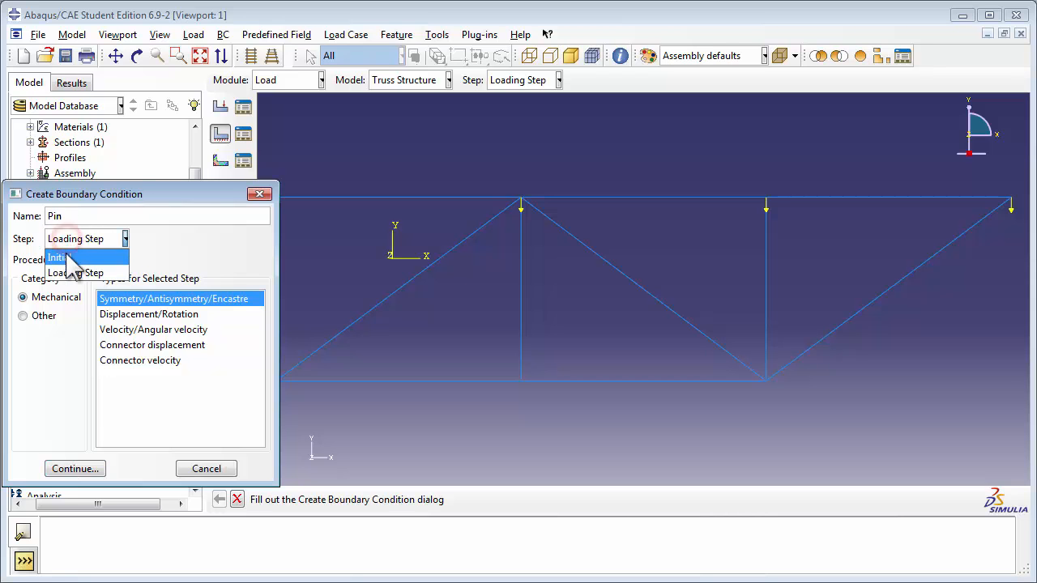
left_click(56, 258)
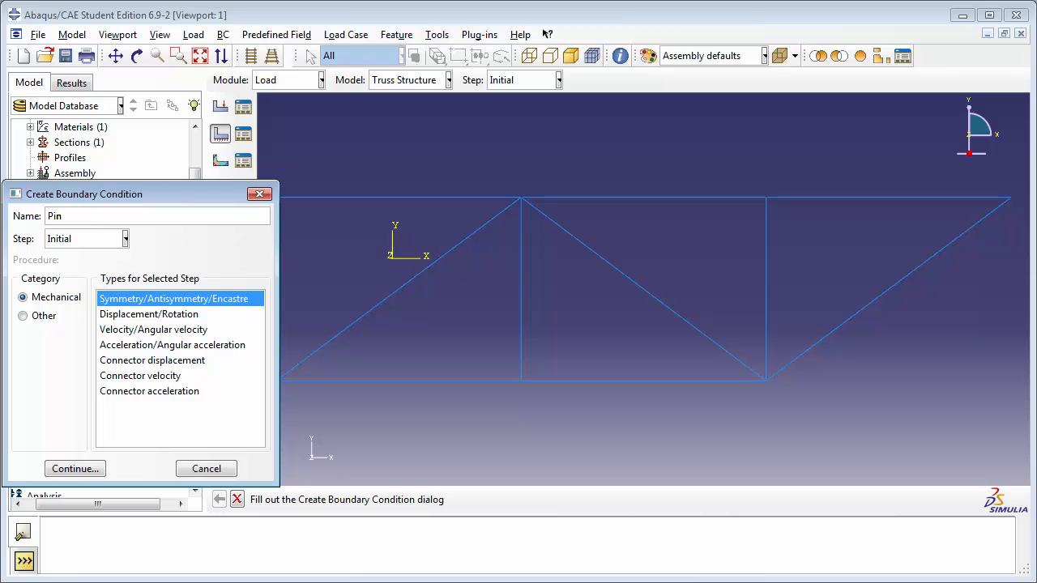
mouse_move(55, 311)
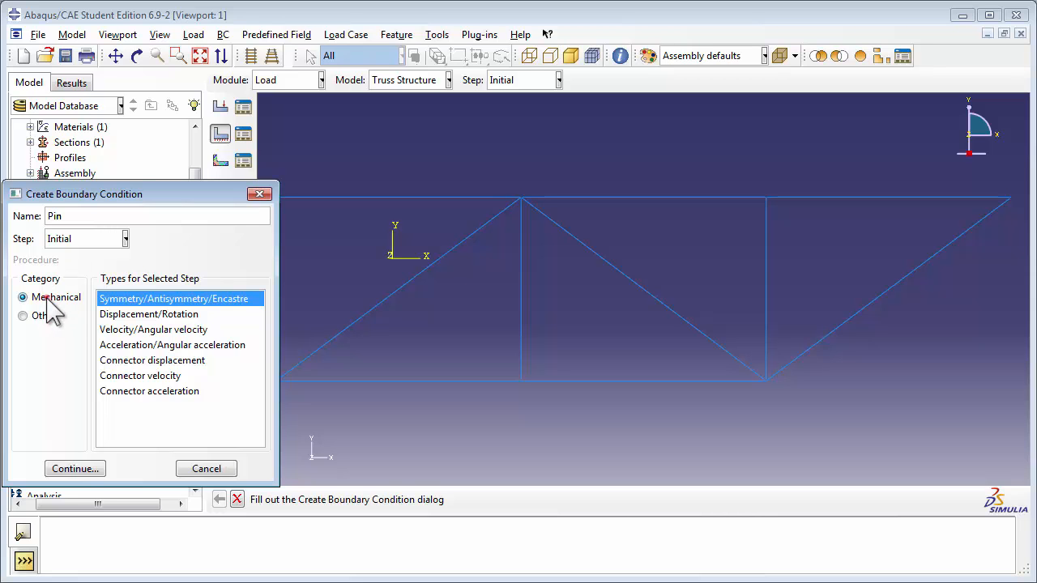
left_click(149, 314)
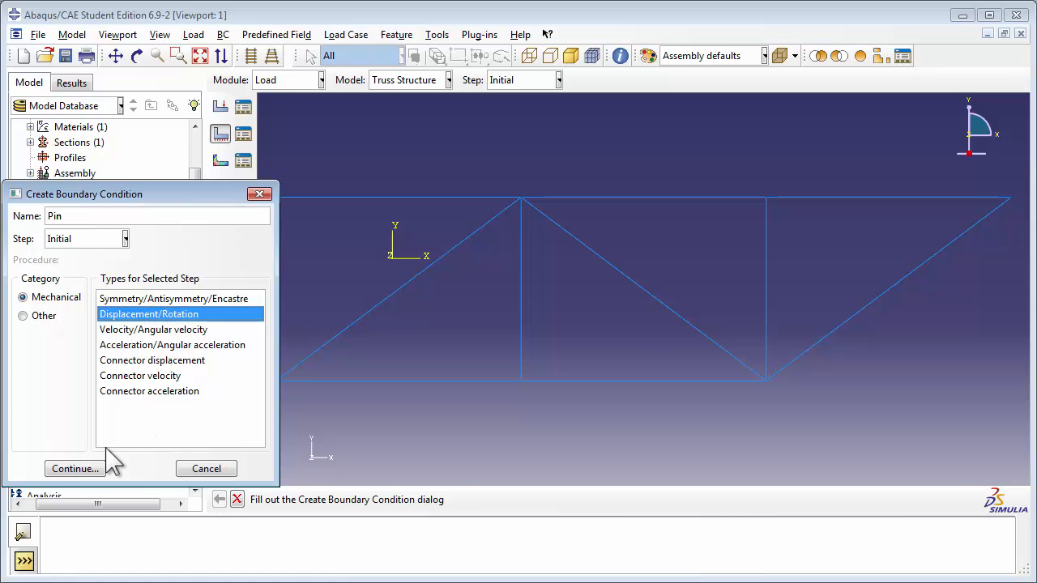
left_click(74, 468)
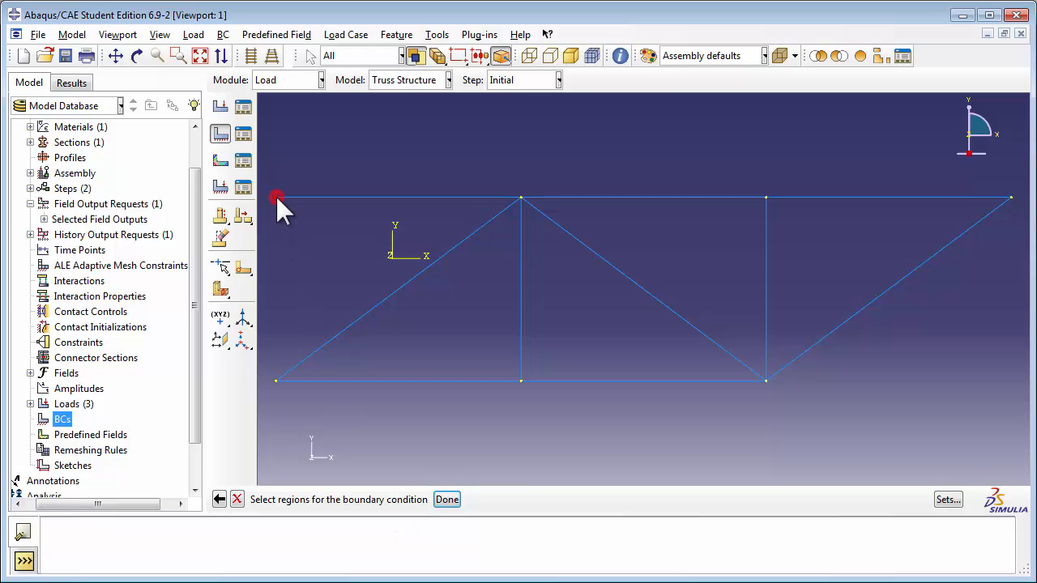
mouse_move(279, 382)
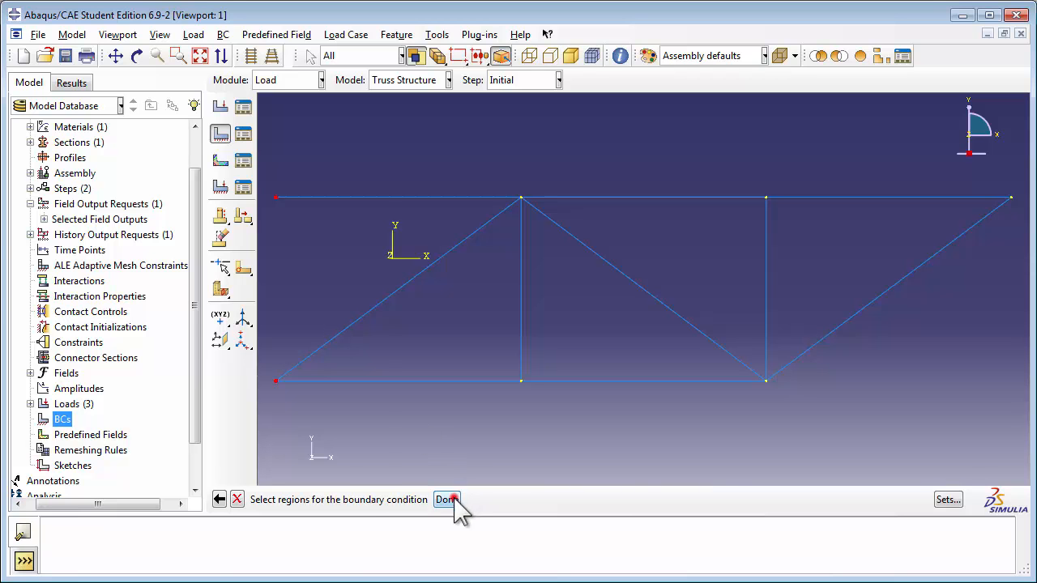
- Fix U1 and U2 at the two left-end nodes and apply the Pin condition
left_click(447, 499)
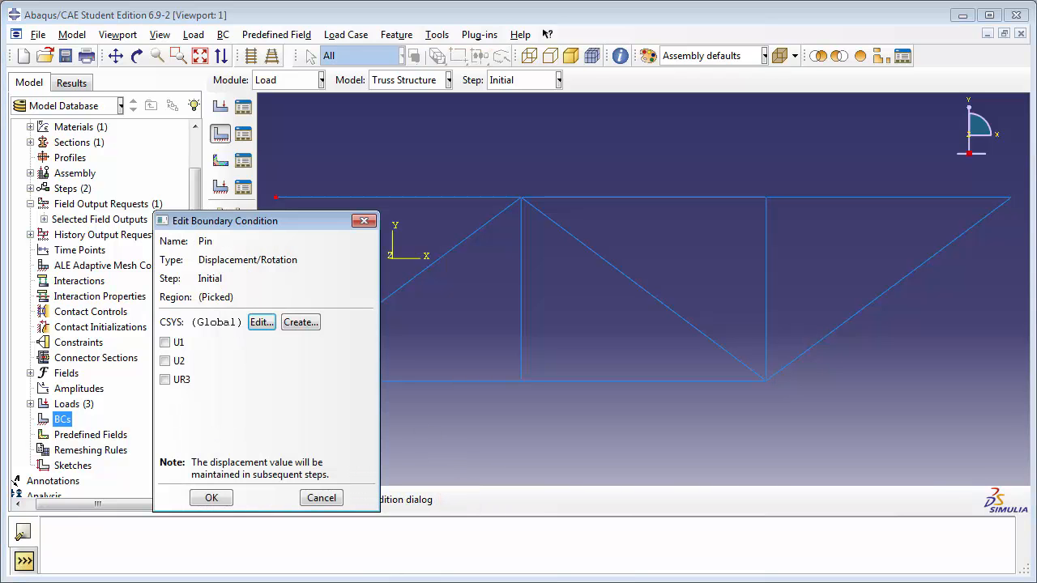
mouse_move(235, 390)
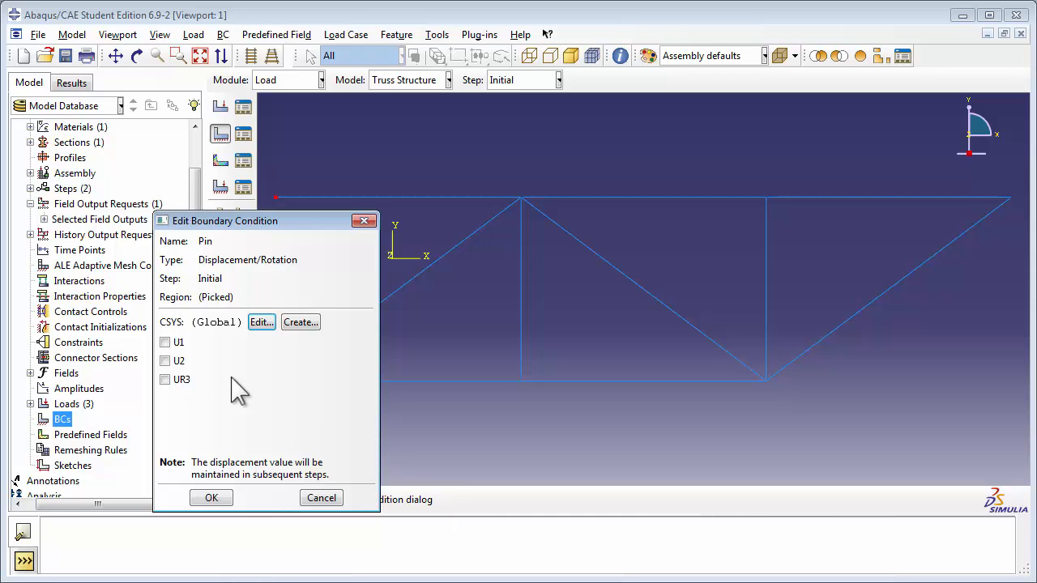
left_click(165, 360)
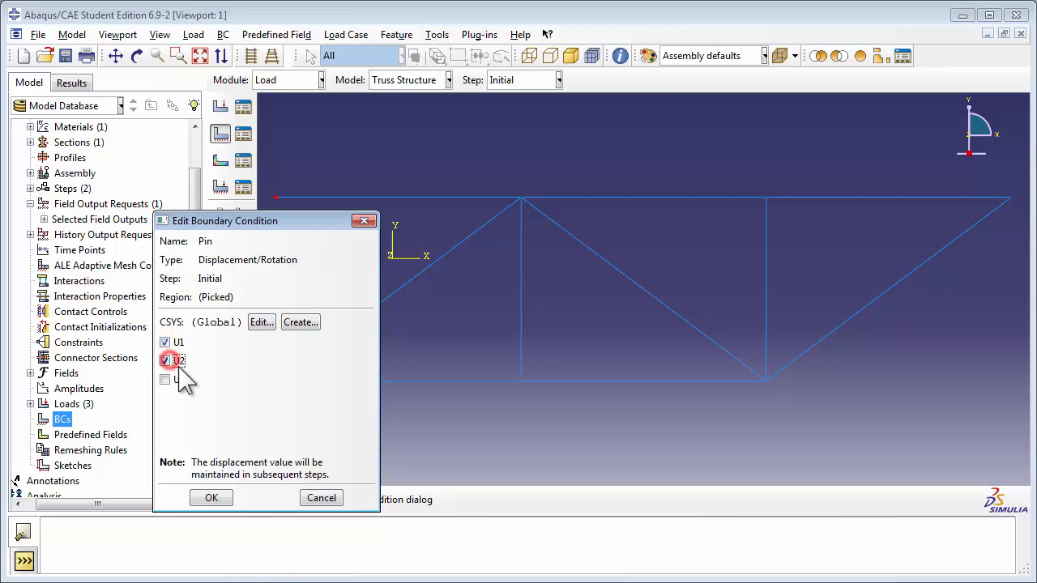
left_click(166, 359)
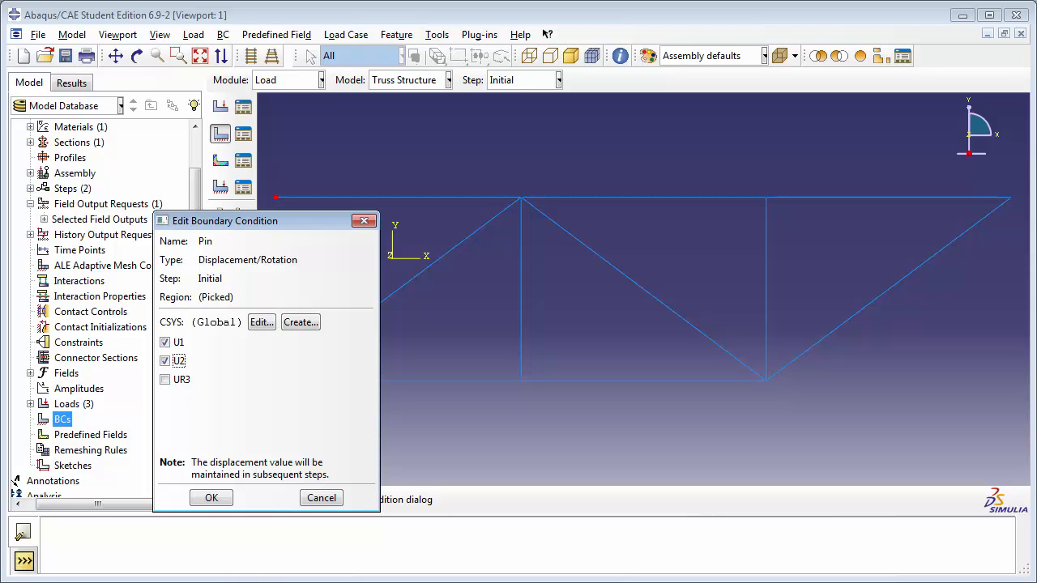
left_click(210, 498)
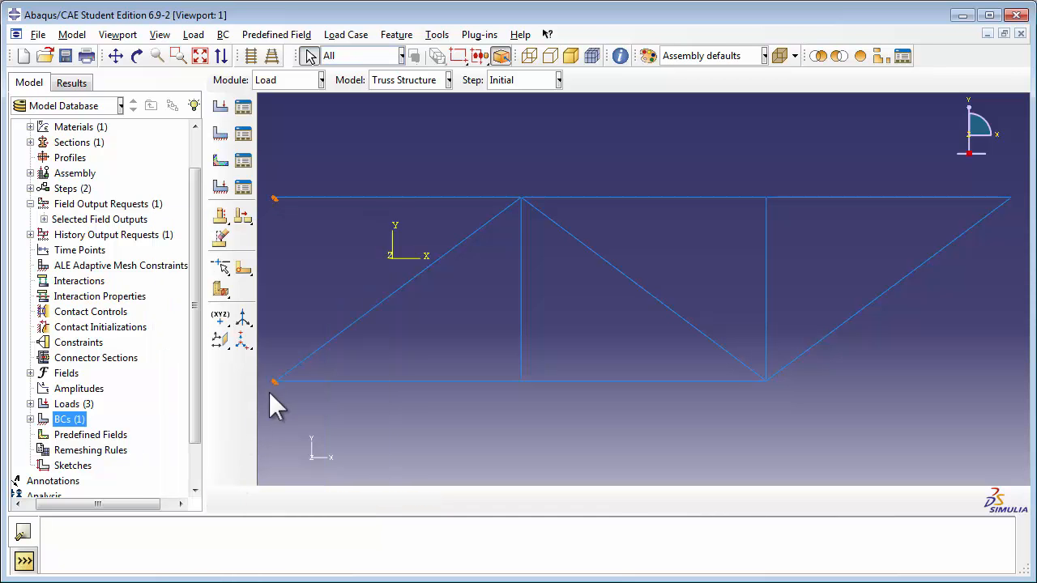
mouse_move(283, 219)
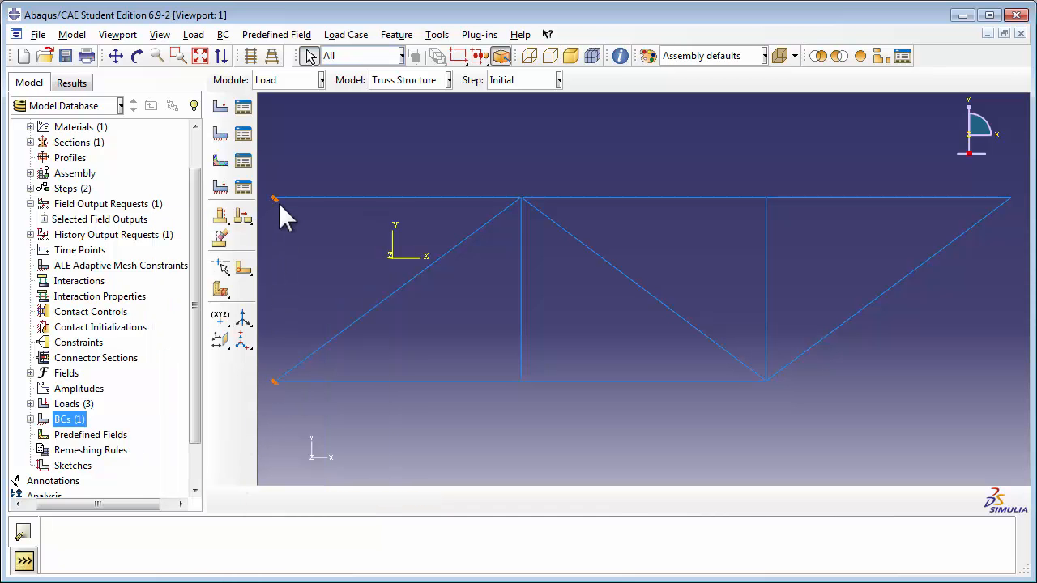
- Enter the Mesh module for the Truss part via Parts > Truss > Mesh (Empty)
left_click(29, 418)
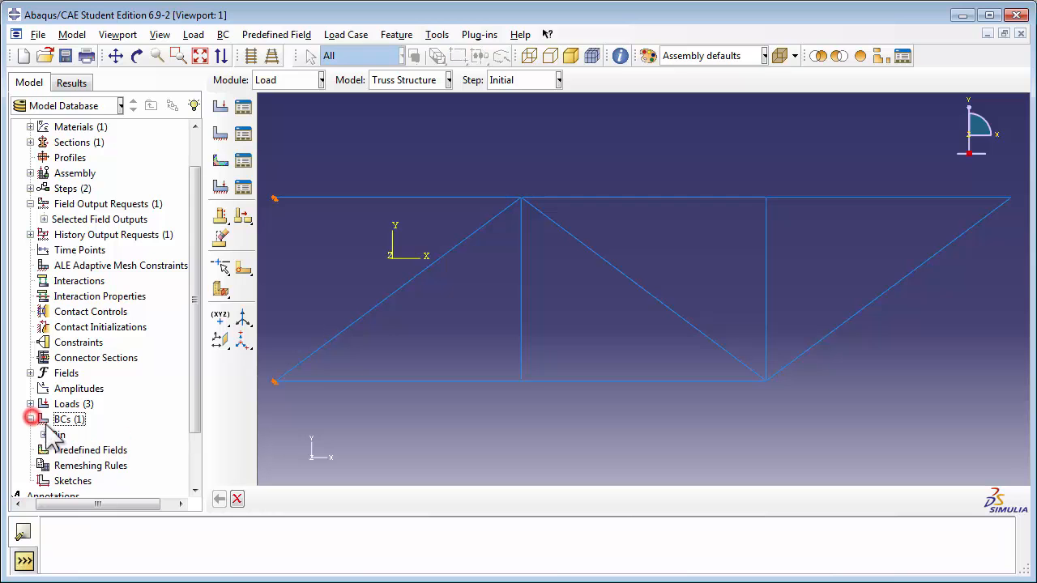
left_click(58, 434)
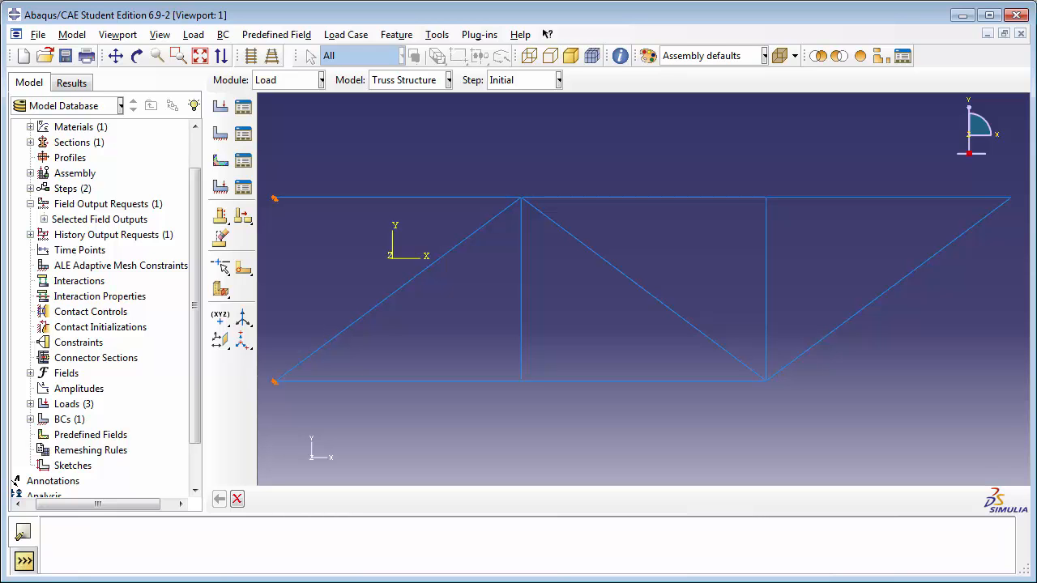
scroll("down", 3)
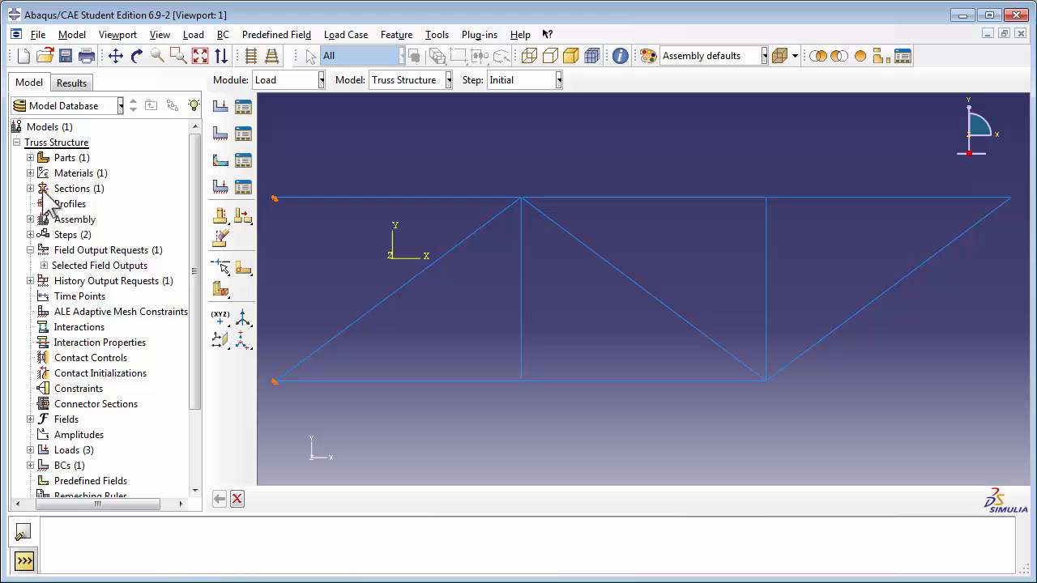
left_click(30, 157)
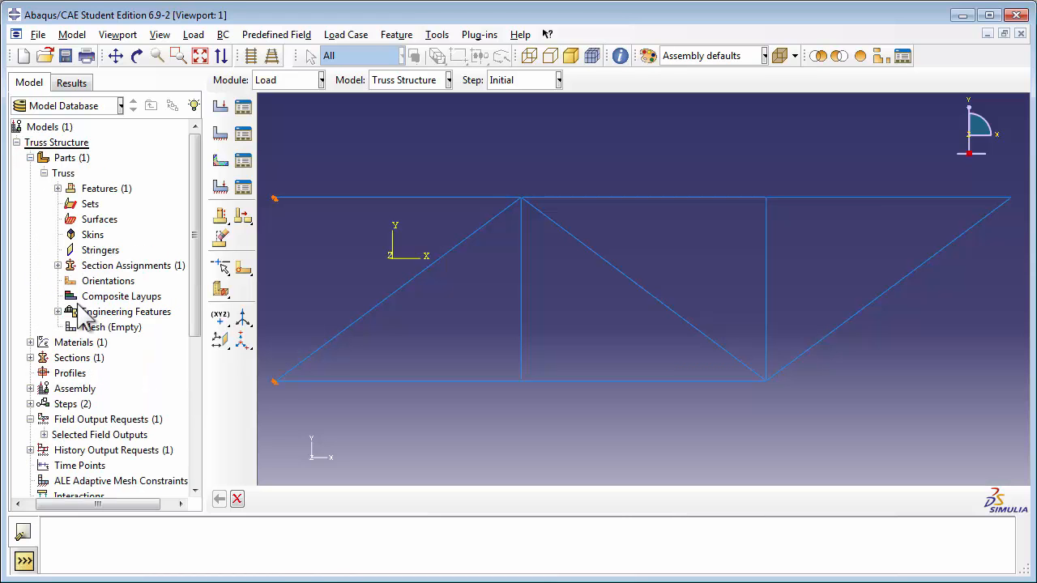
left_click(110, 327)
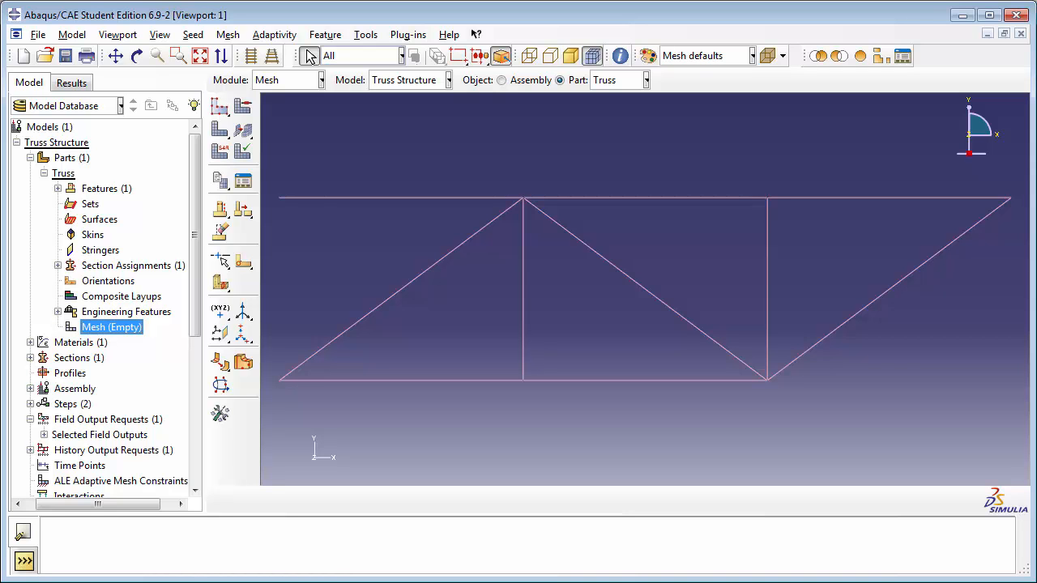
mouse_move(290, 98)
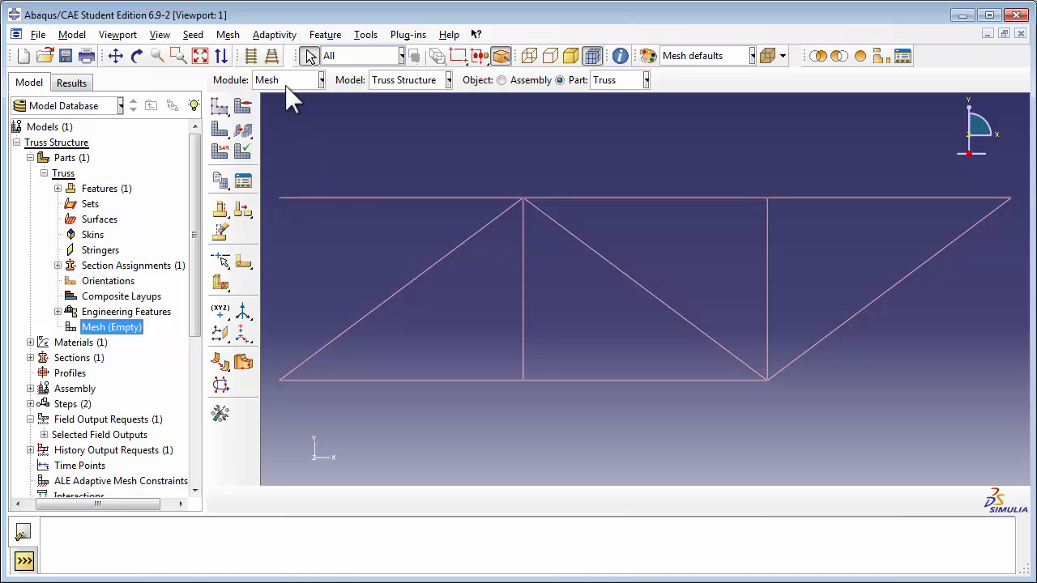
- Assign linear geometric order truss elements to every member of the Truss part
left_click(227, 34)
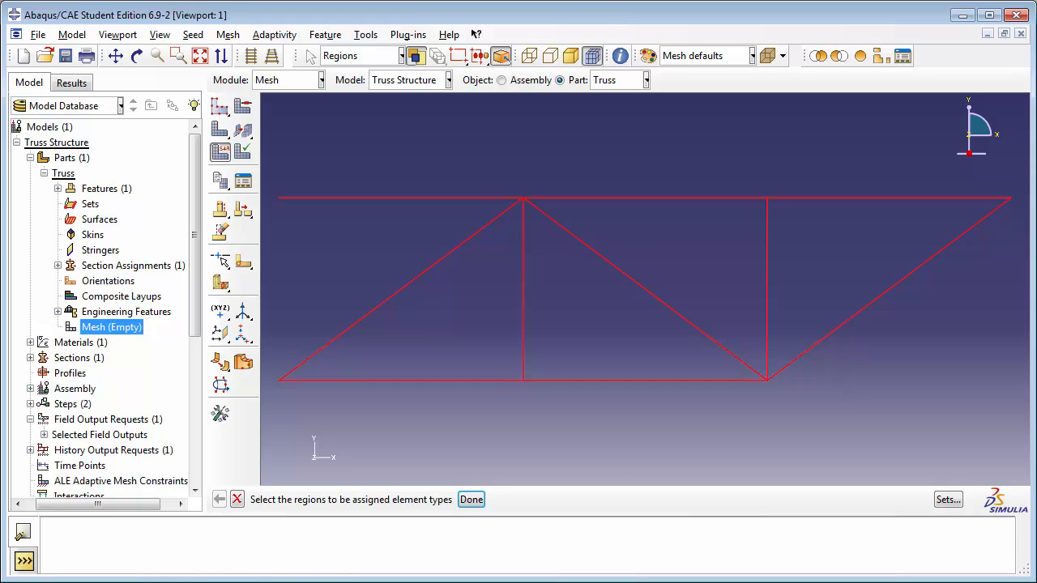
left_click(470, 499)
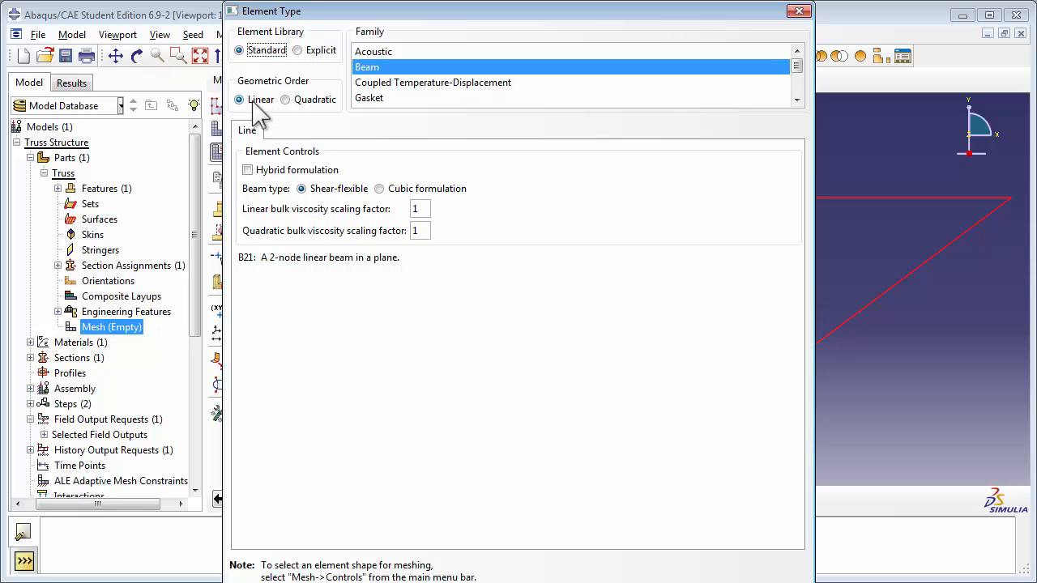
left_click(797, 68)
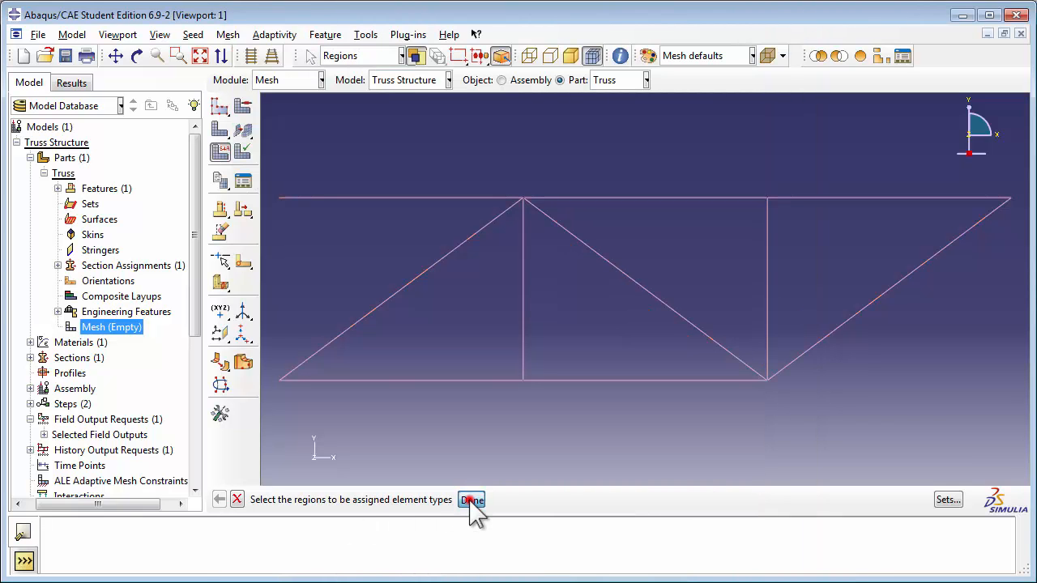
left_click(473, 499)
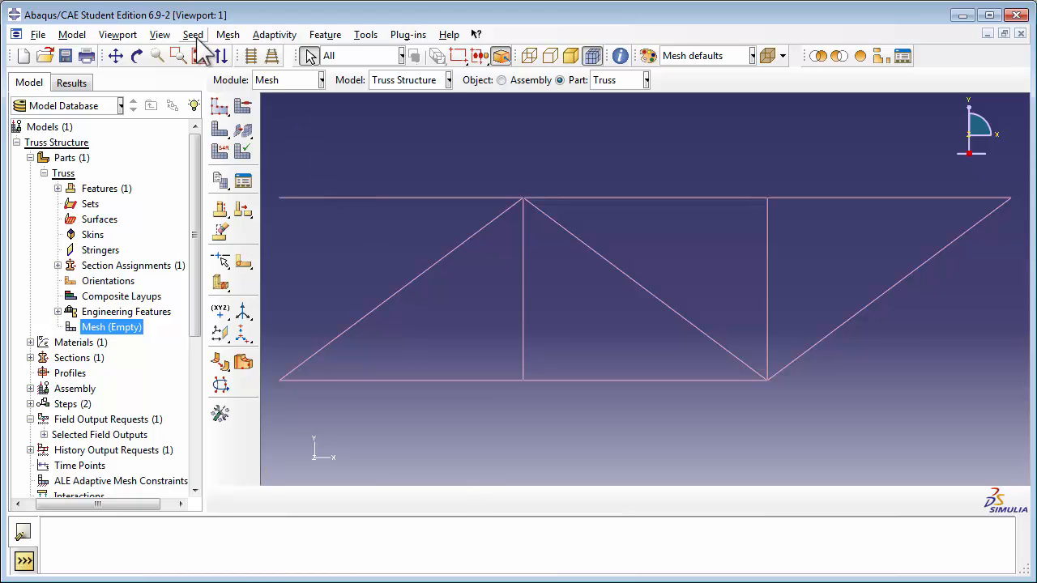
- Box-select all truss edges and confirm them as regions for edge seeding by number
left_click(192, 34)
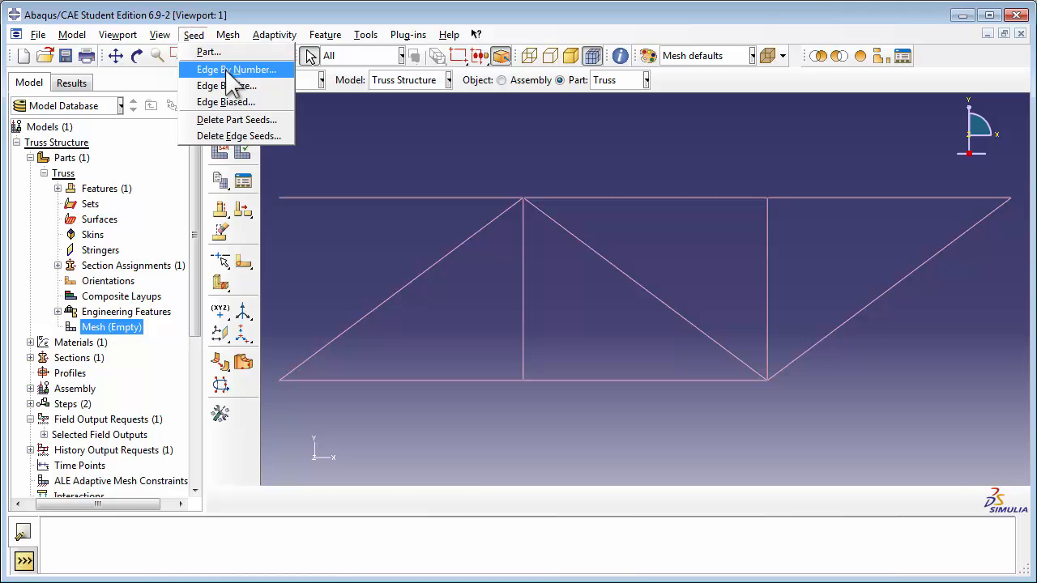
left_click(237, 68)
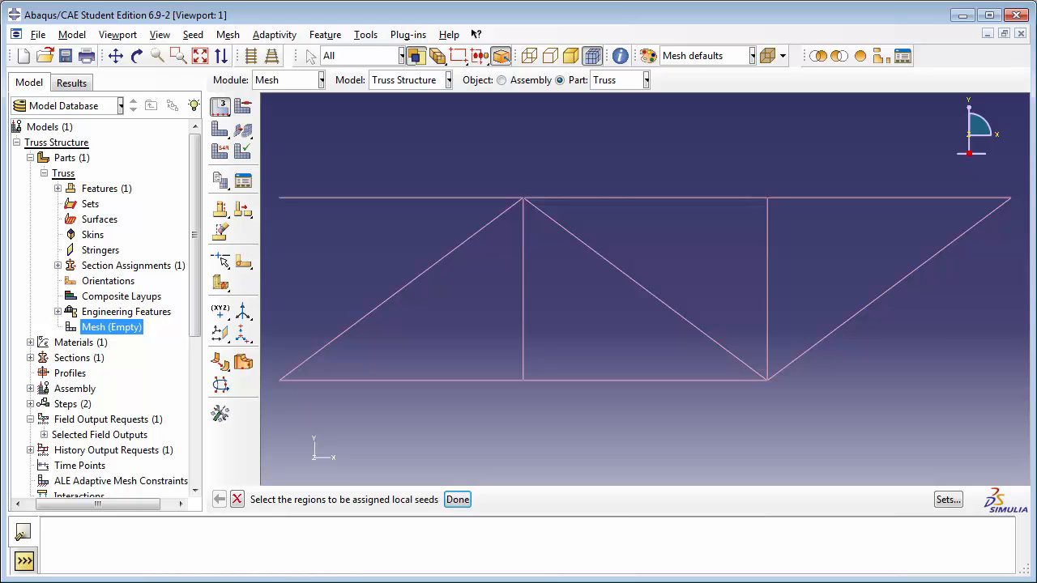
left_click_drag(265, 177, 703, 320)
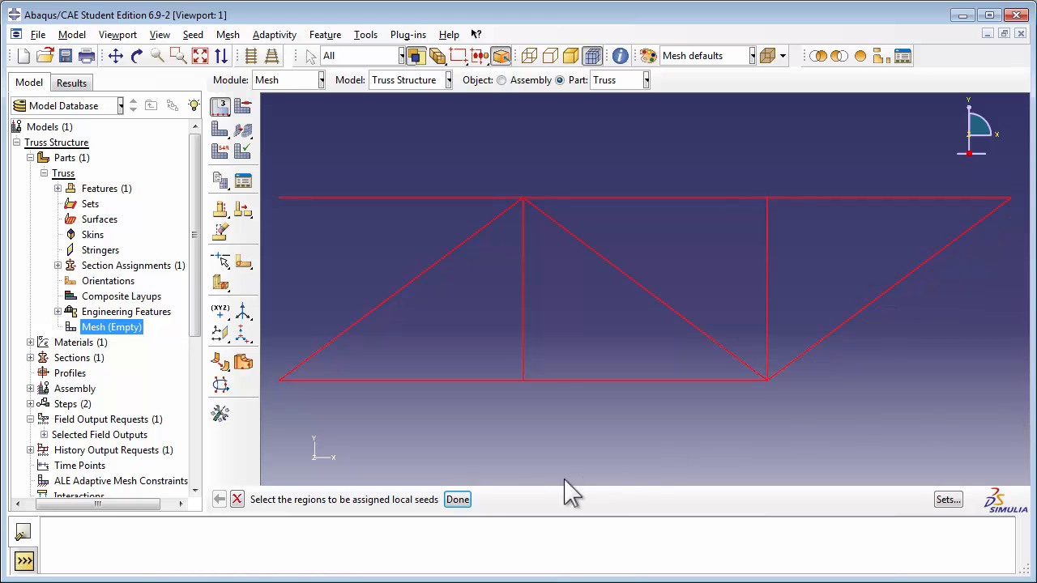
left_click(457, 499)
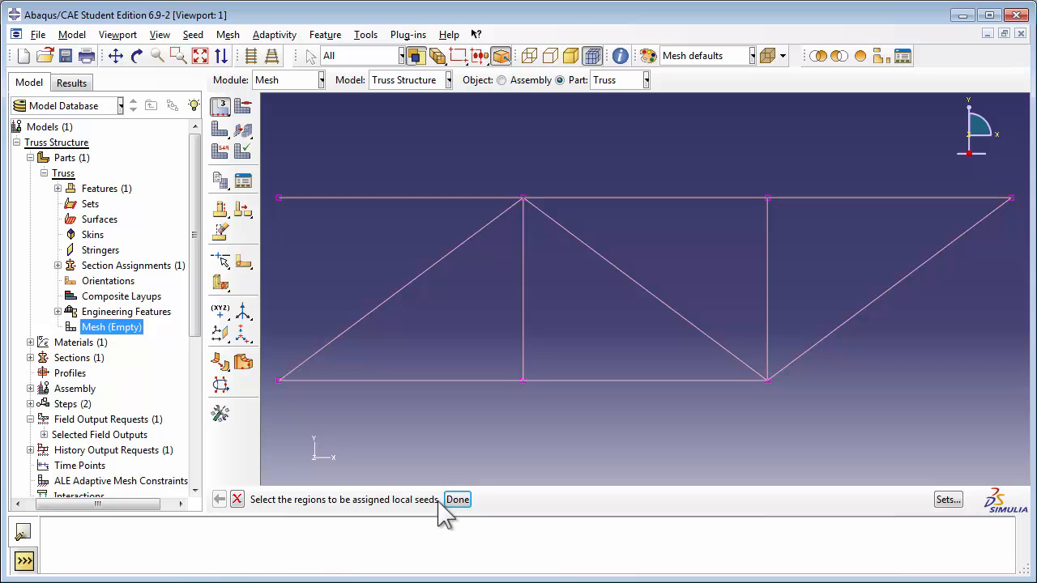
left_click(457, 499)
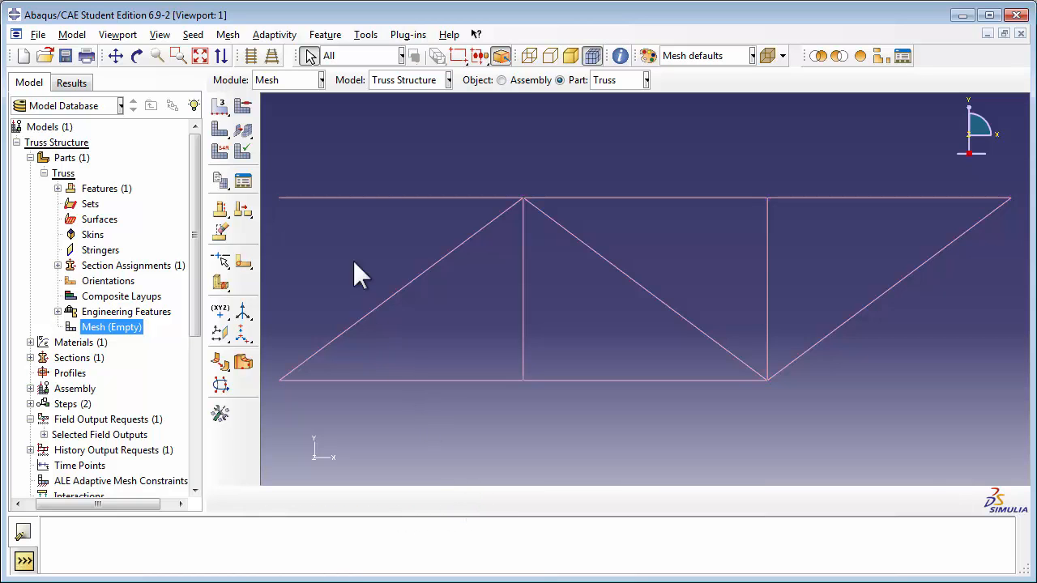
- Mesh the whole Truss part, confirming the prompt, to generate 10 elements
left_click(226, 34)
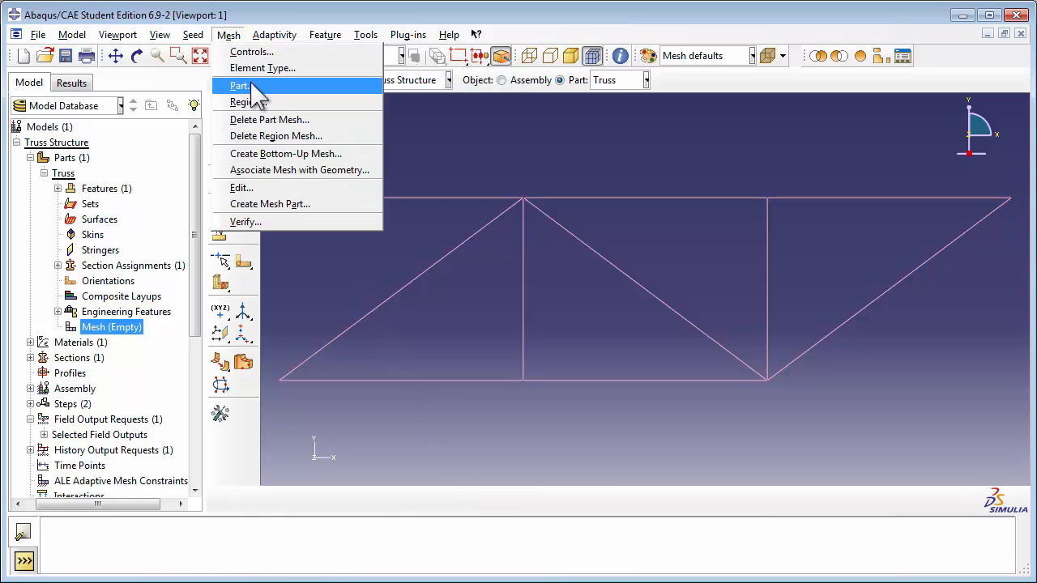
left_click(240, 84)
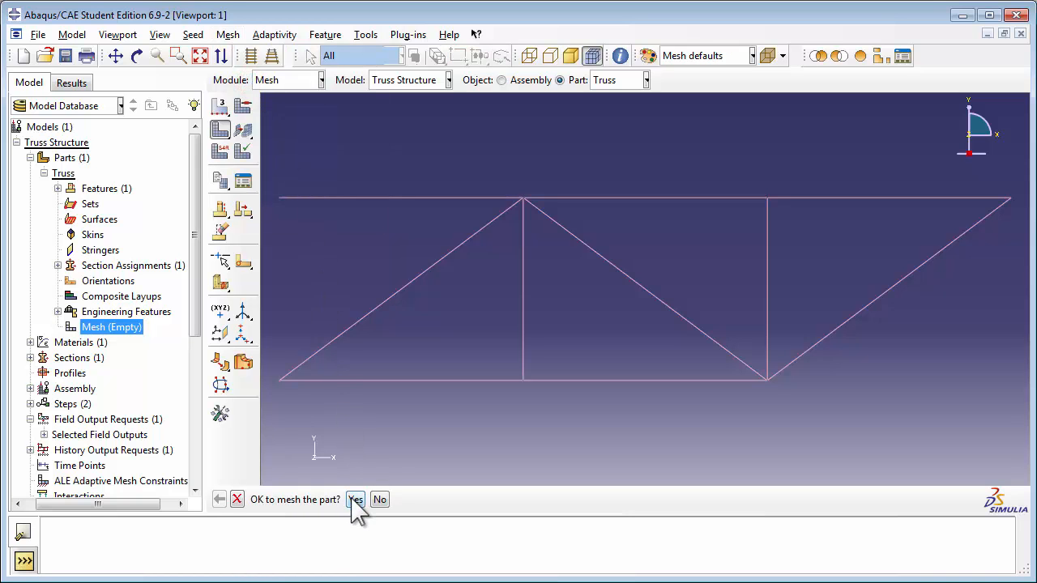
left_click(355, 499)
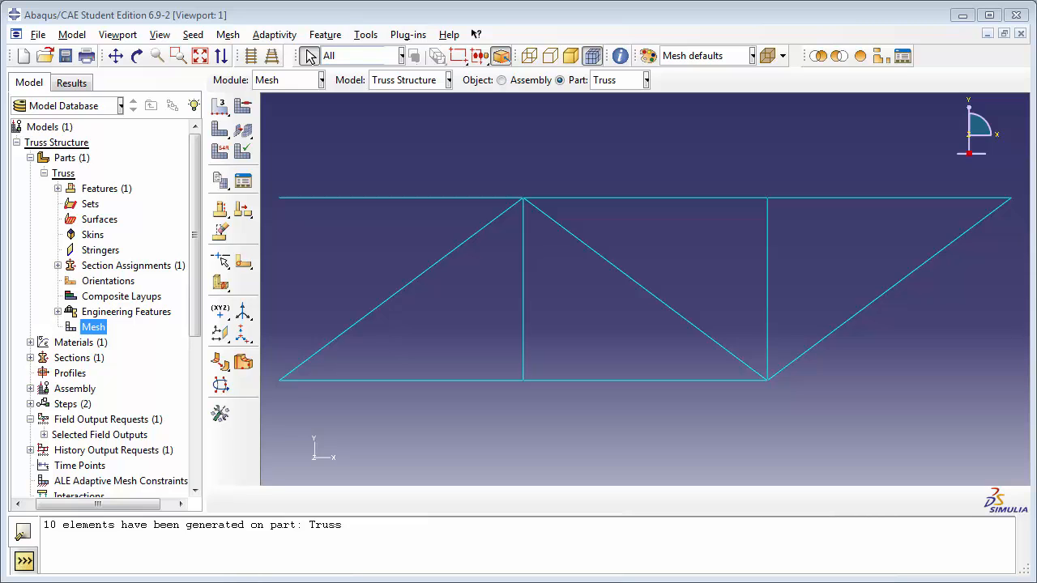
scroll("down", 3)
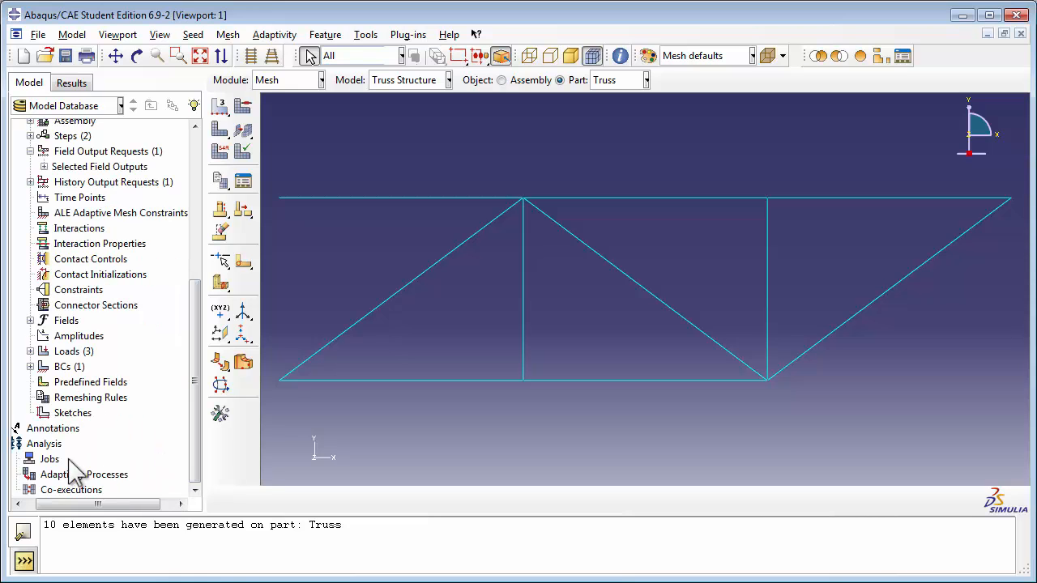
- Start a new job from the Jobs container and name it TrussAnalysisJob
left_click(48, 458)
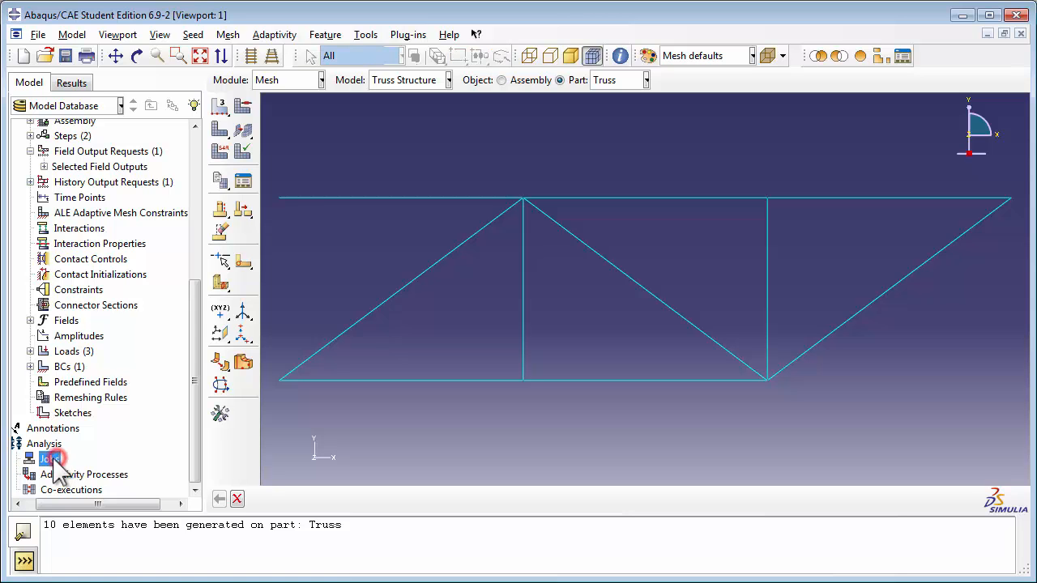
left_click(50, 458)
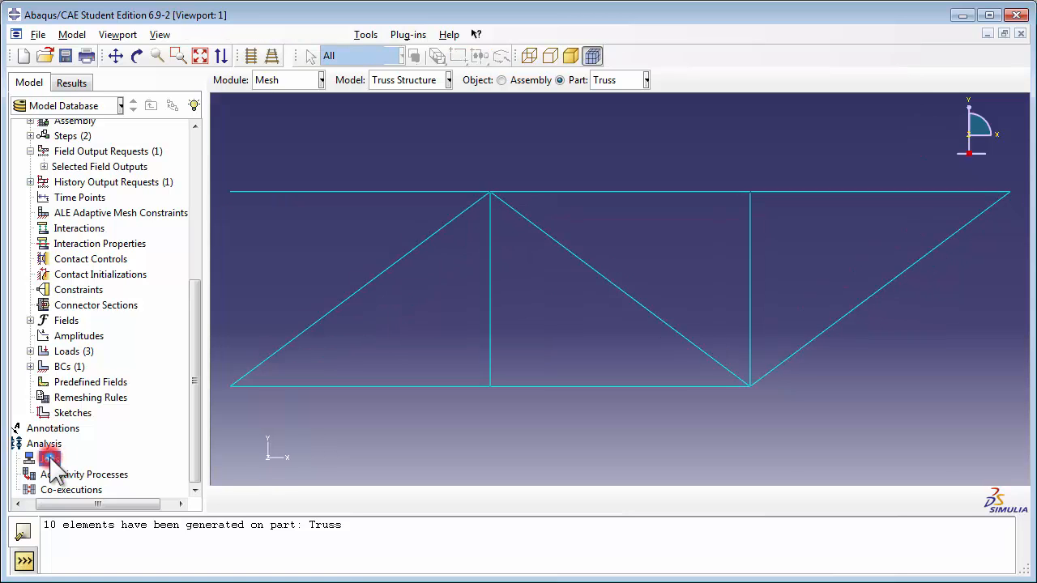
double_click(49, 458)
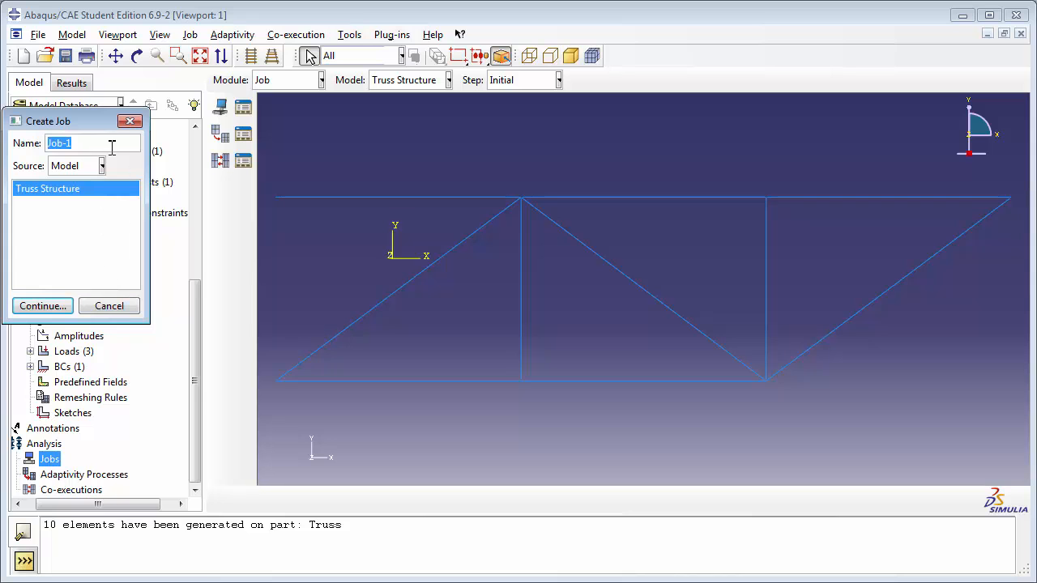
type("TrussAnalys")
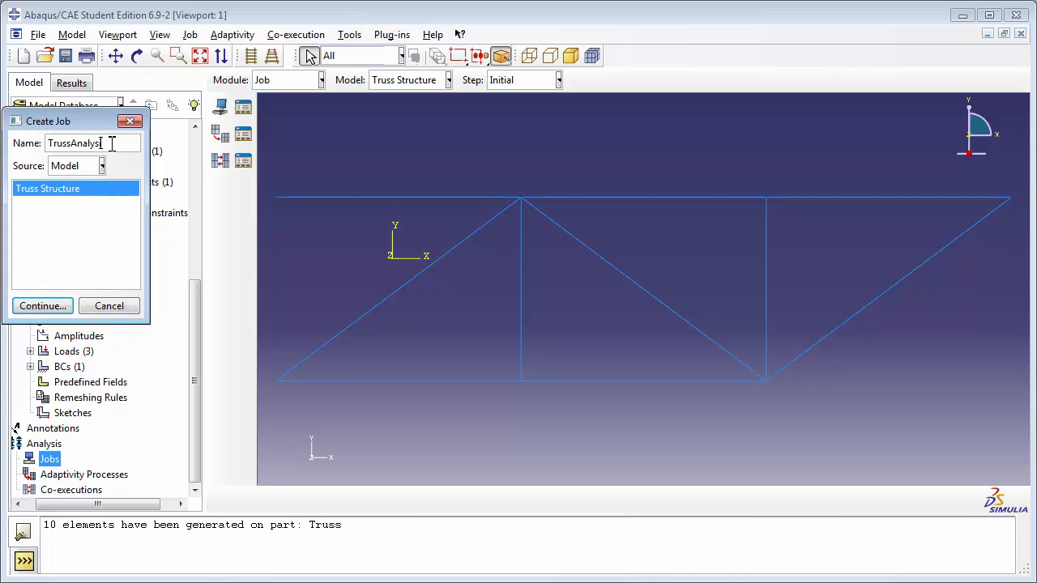
type("Job")
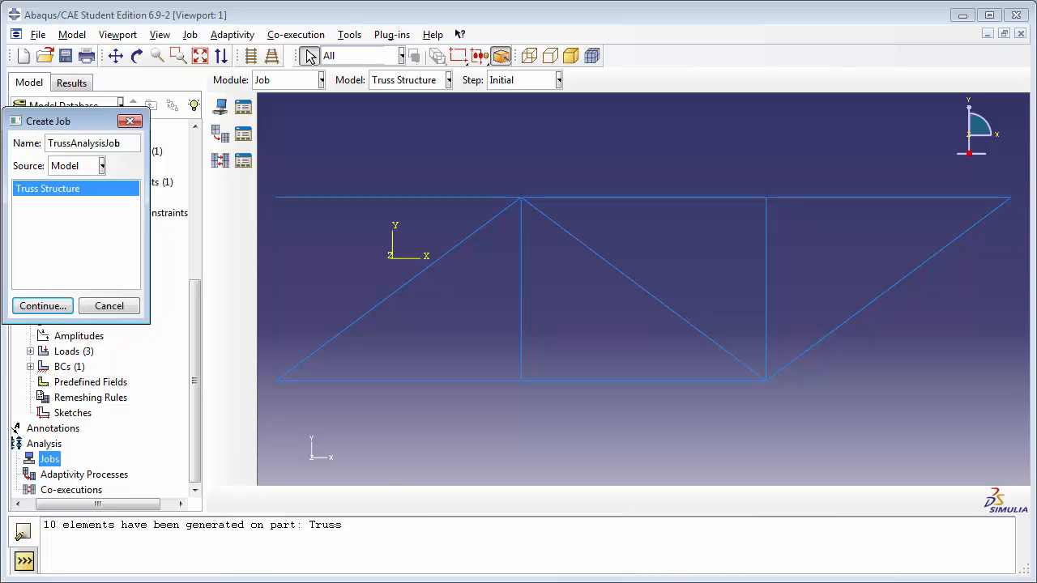
left_click(42, 305)
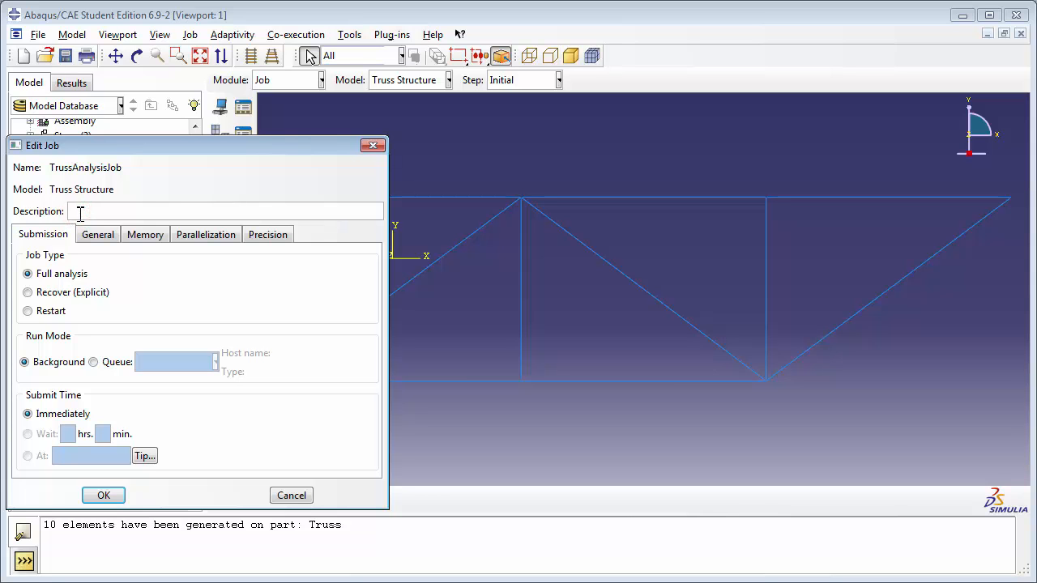
- Describe the job as analysis of truss under concentrated loads and create it
type("A")
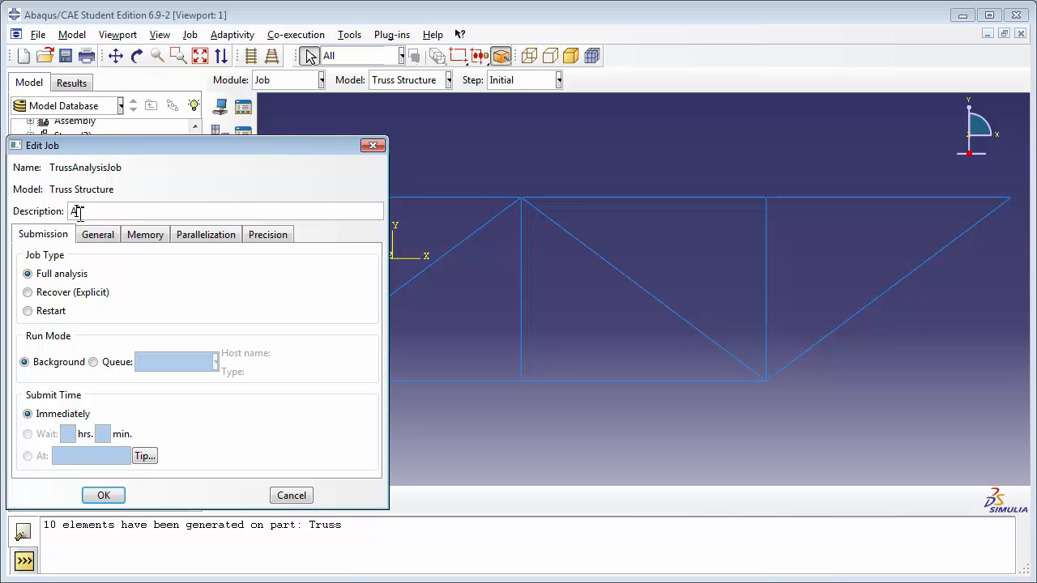
type("nalysis of t")
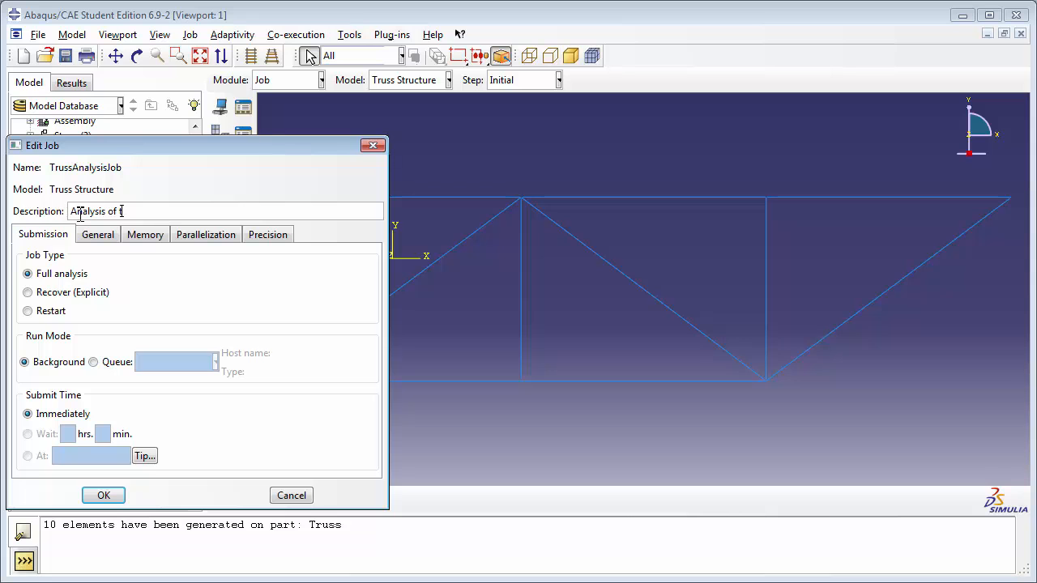
type("russ under concentrated")
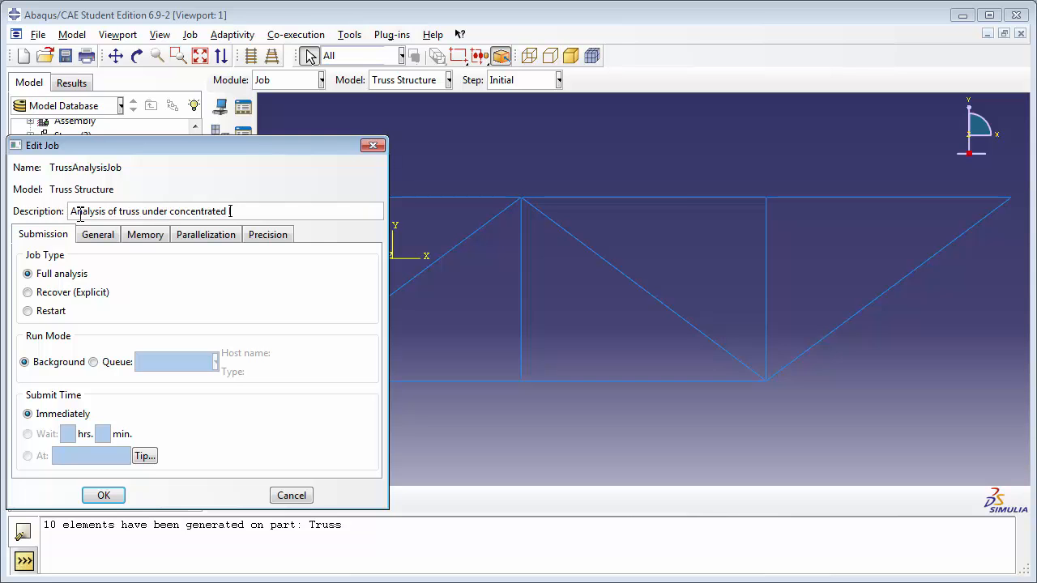
type("loads")
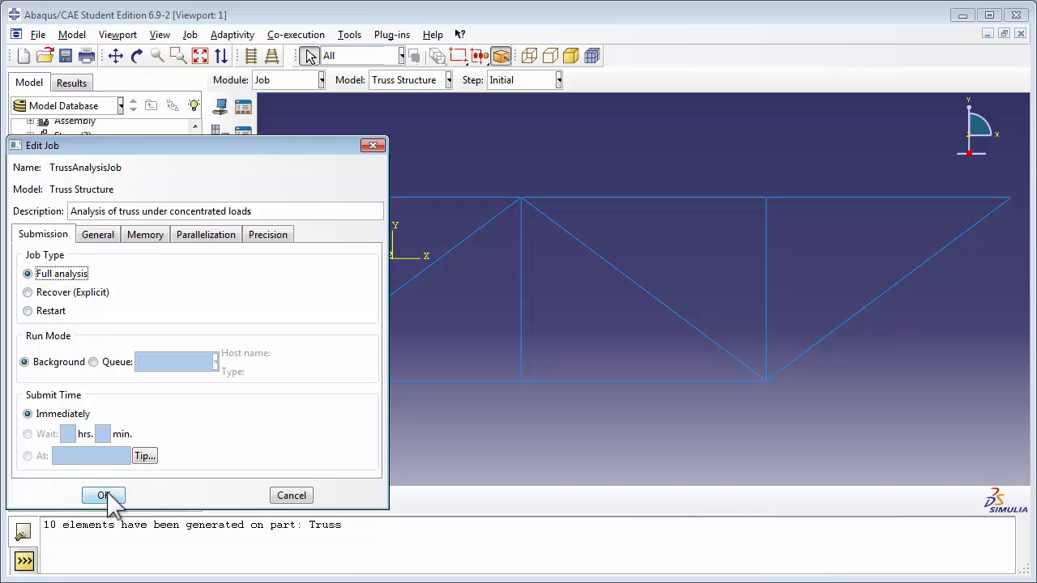
left_click(104, 496)
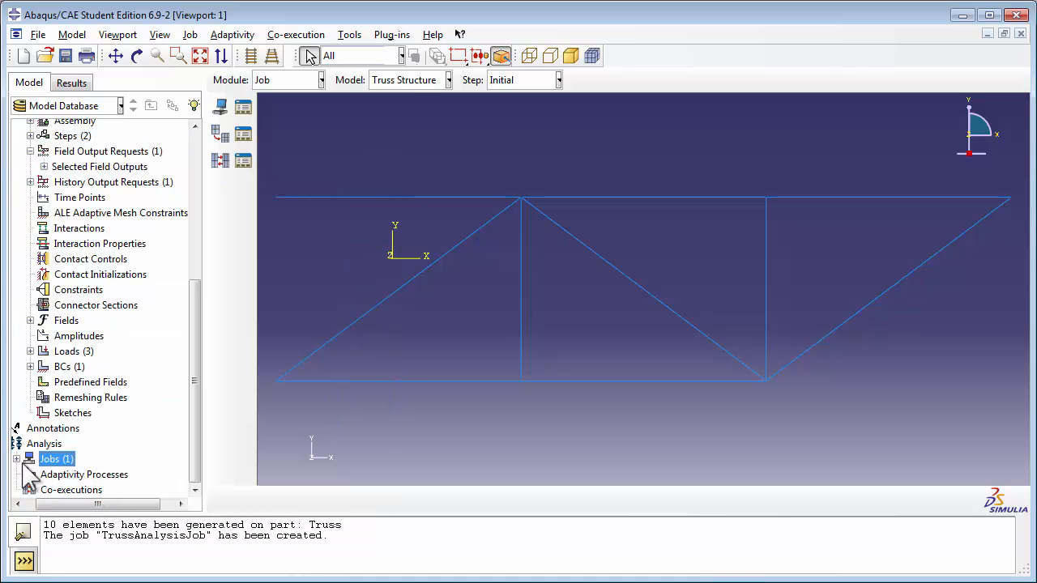
- Submit TrussAnalysisJob, allowing its existing job files to be overwritten
left_click(16, 457)
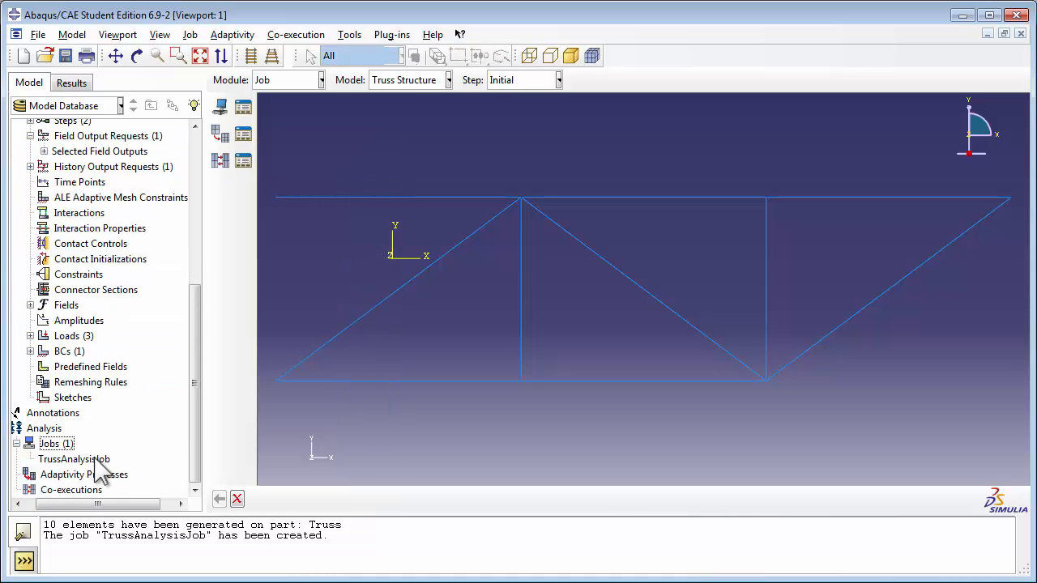
right_click(73, 458)
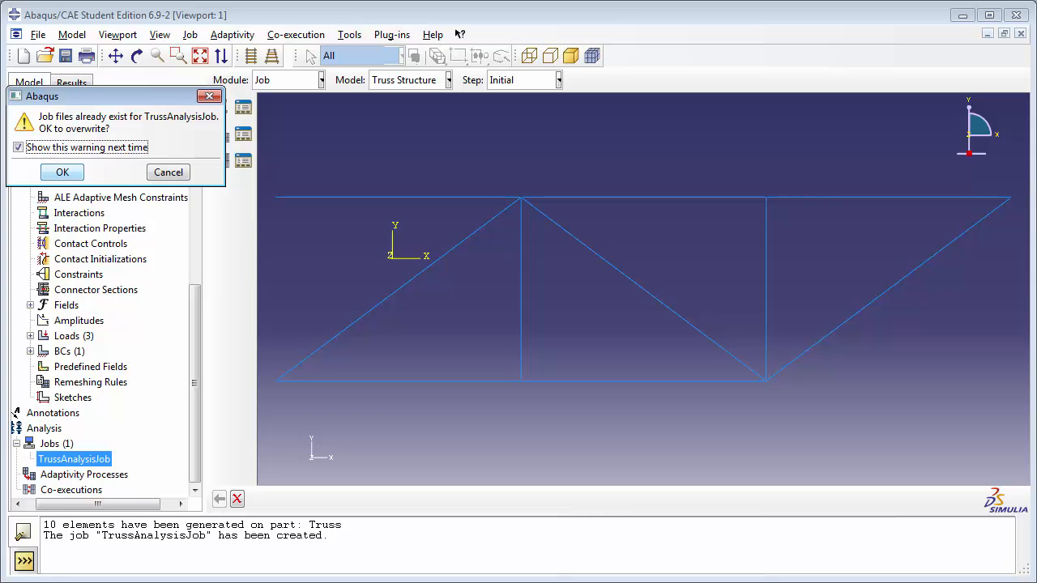
left_click(61, 172)
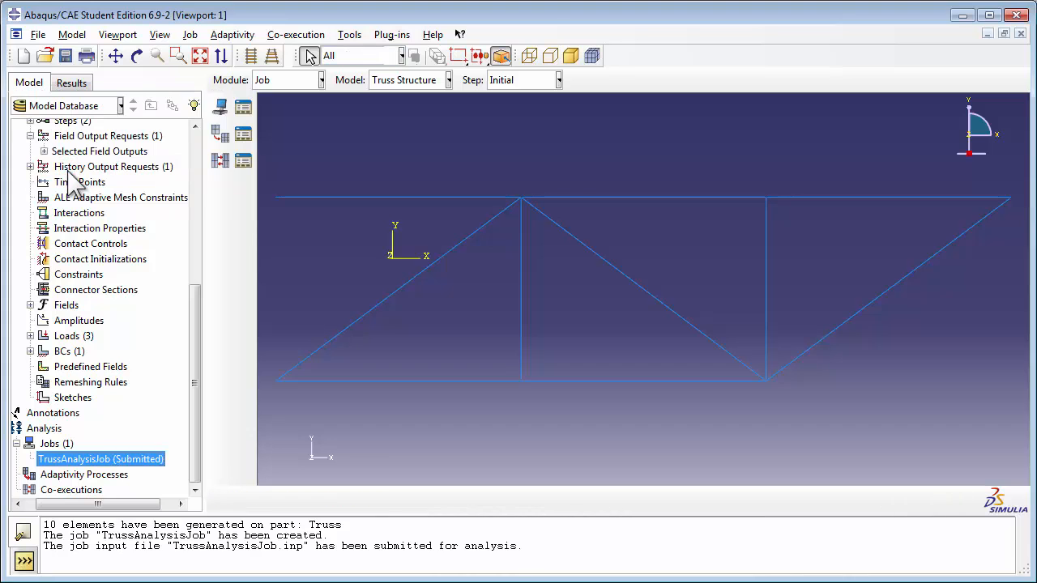
mouse_move(144, 301)
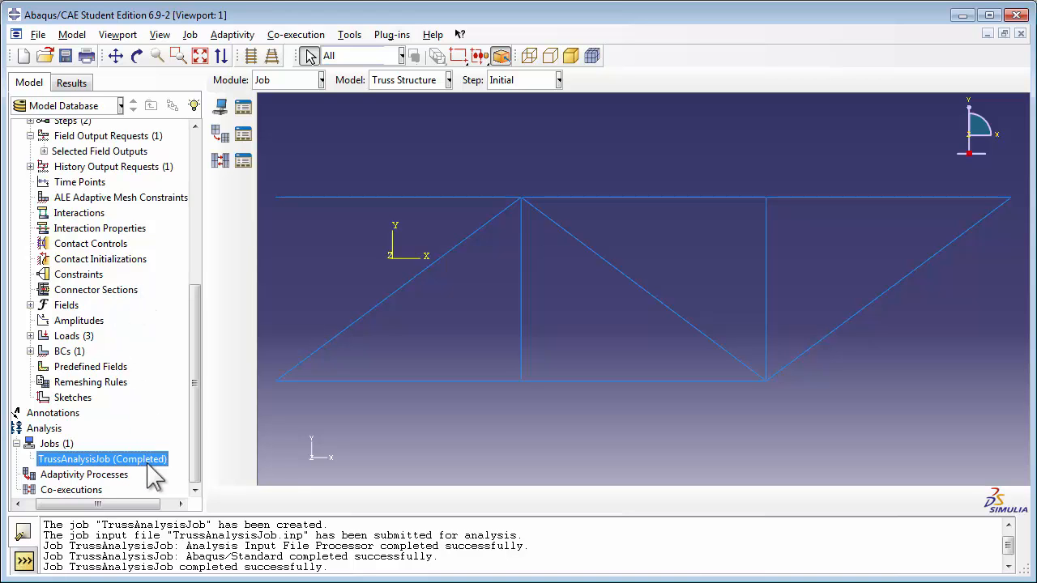
- Toggle deformed, undeformed and overlaid plot states, ending with only the deformed truss shown
right_click(102, 459)
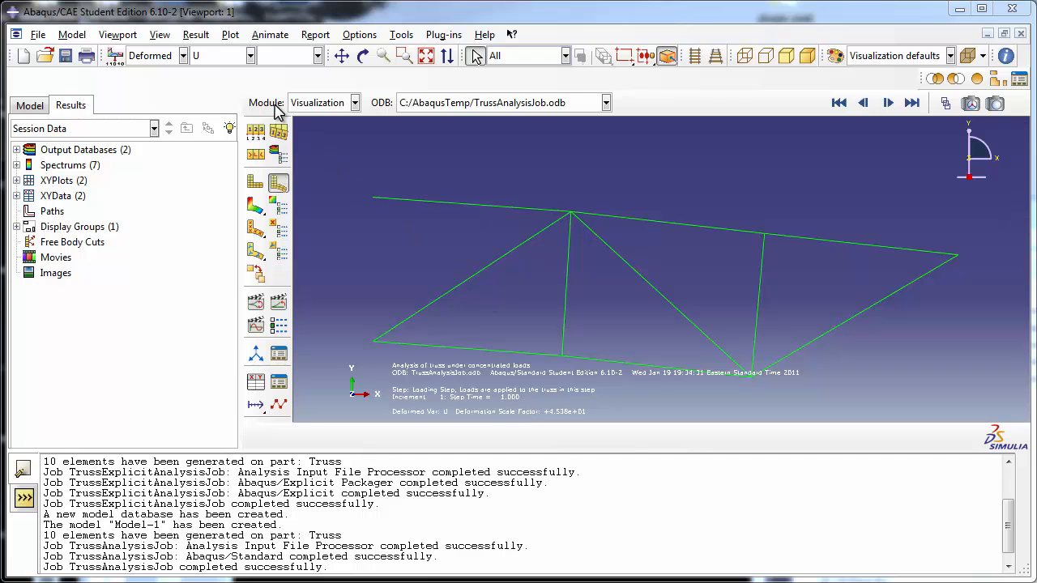
mouse_move(291, 107)
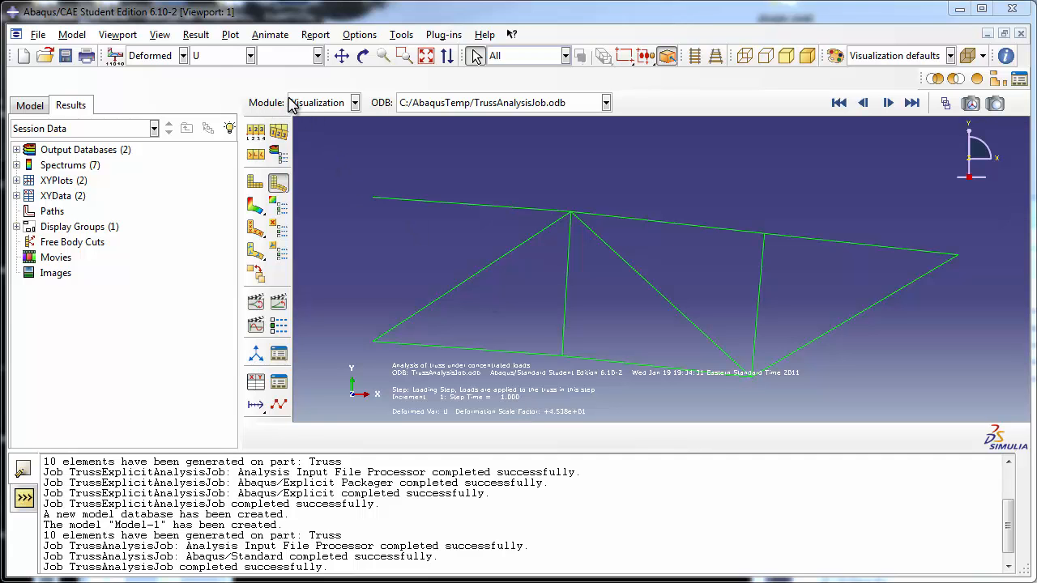
mouse_move(256, 182)
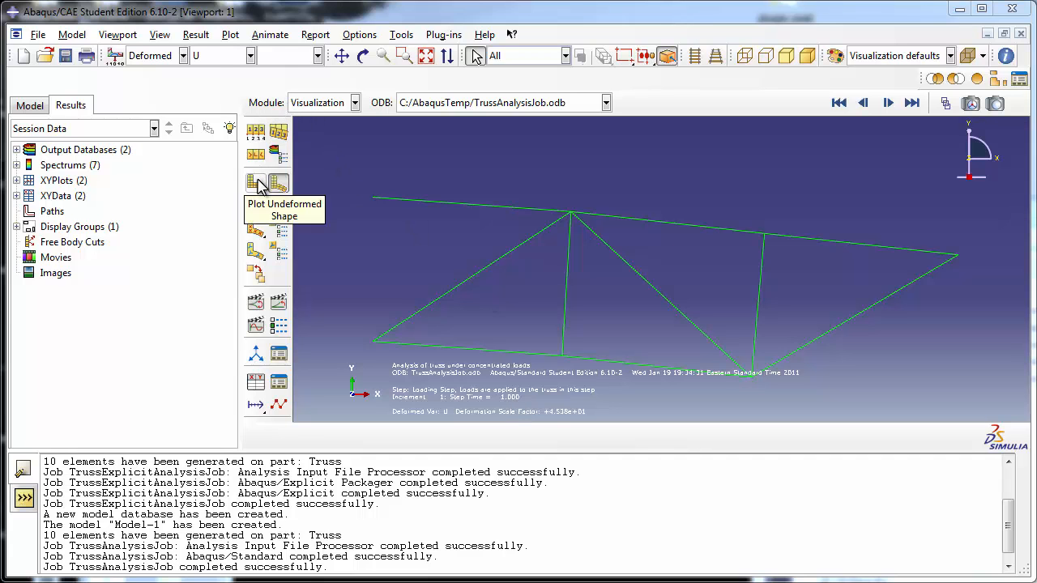
left_click(256, 182)
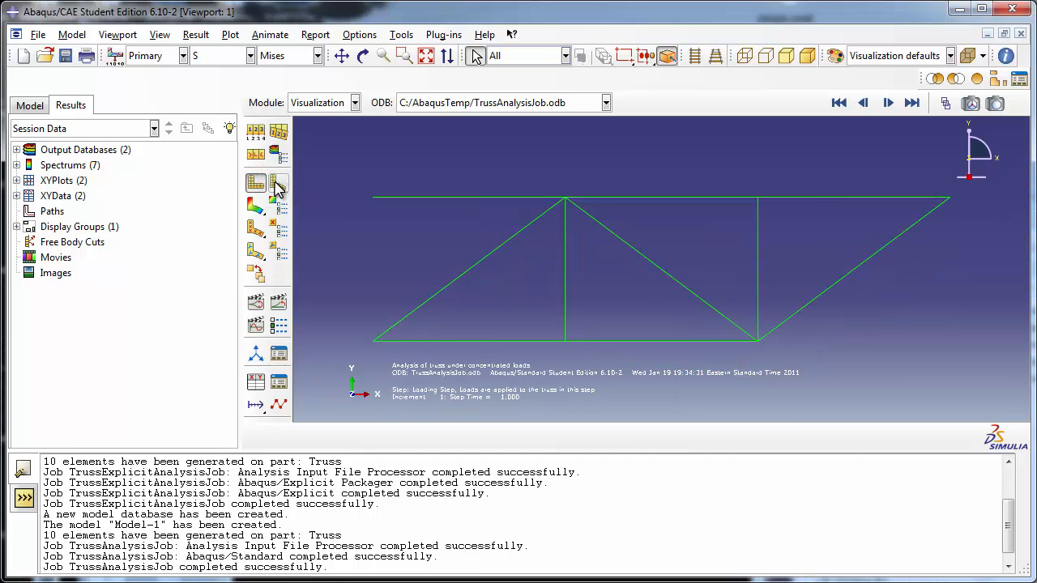
left_click(279, 183)
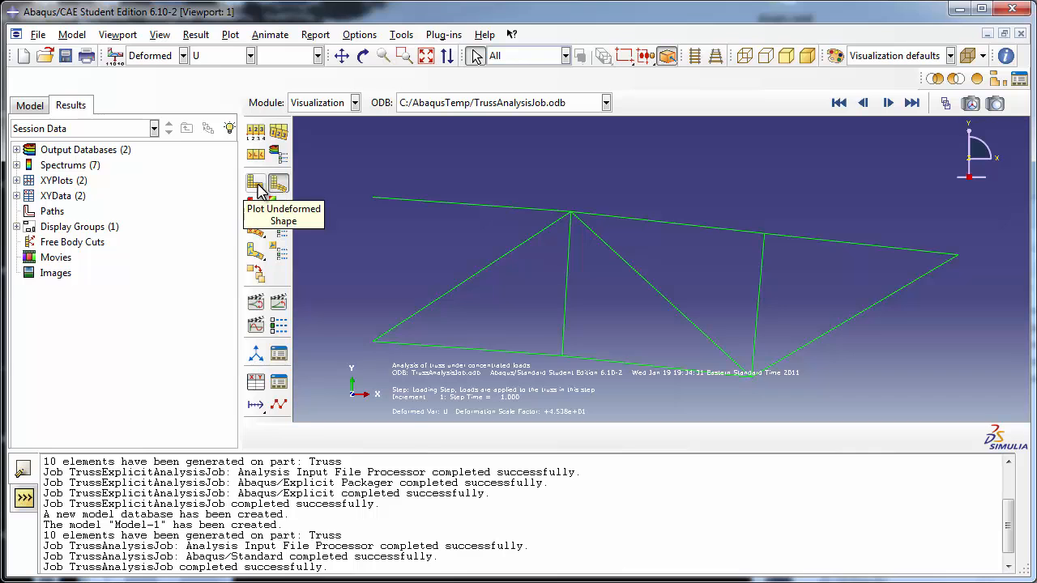
left_click(256, 181)
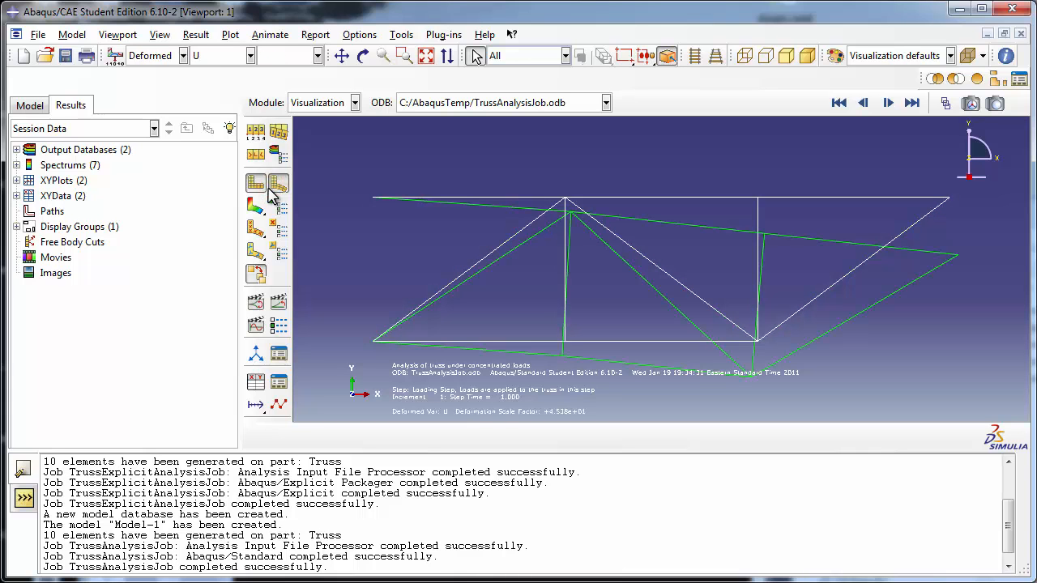
left_click(256, 191)
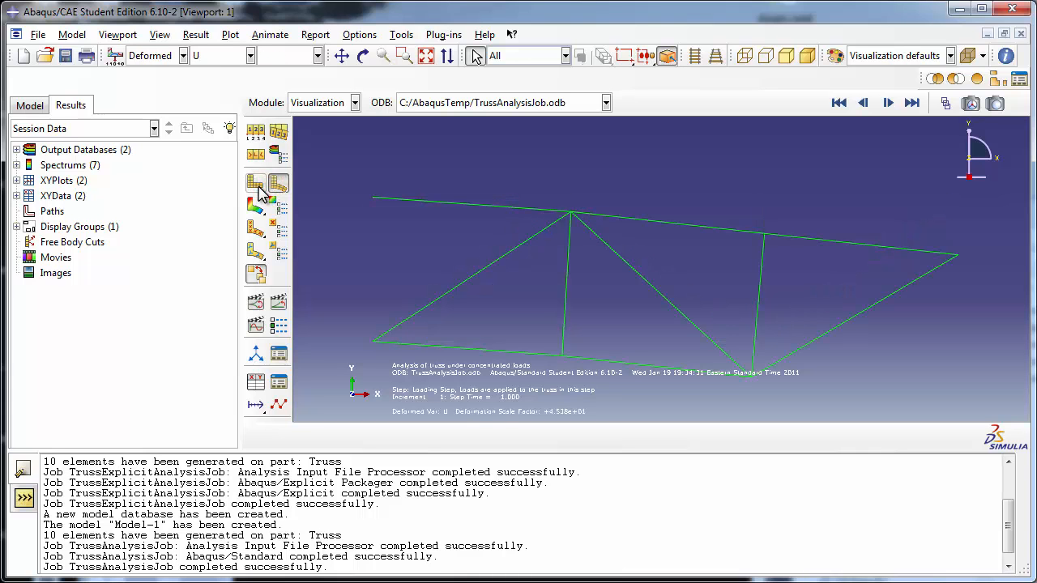
left_click(256, 181)
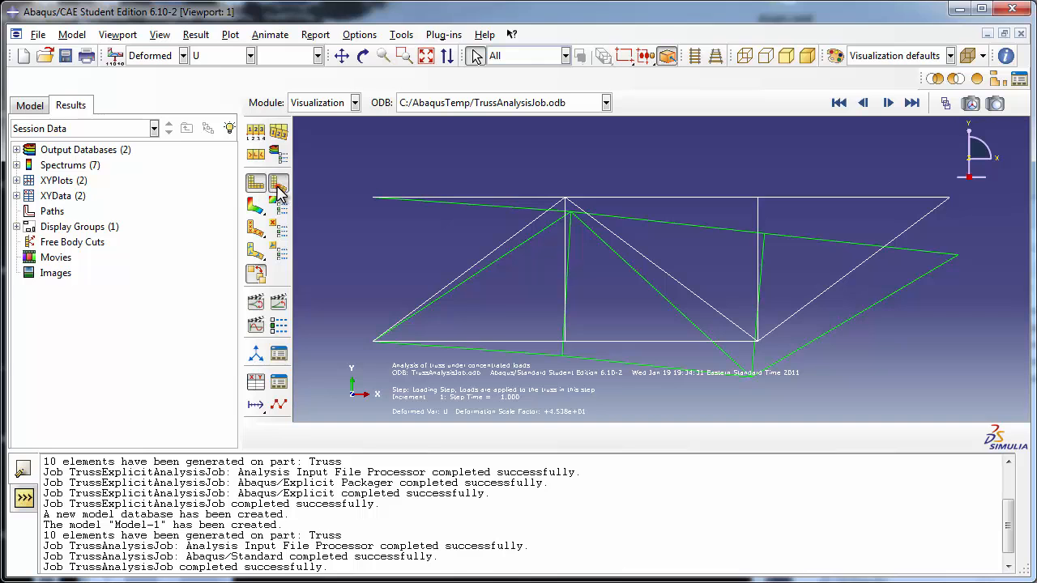
left_click(256, 276)
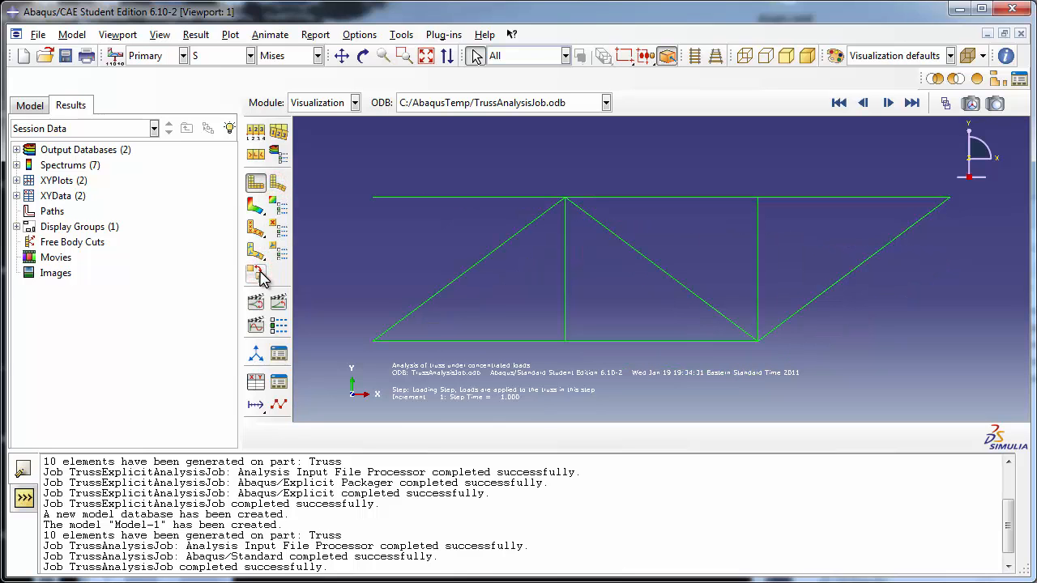
left_click(279, 181)
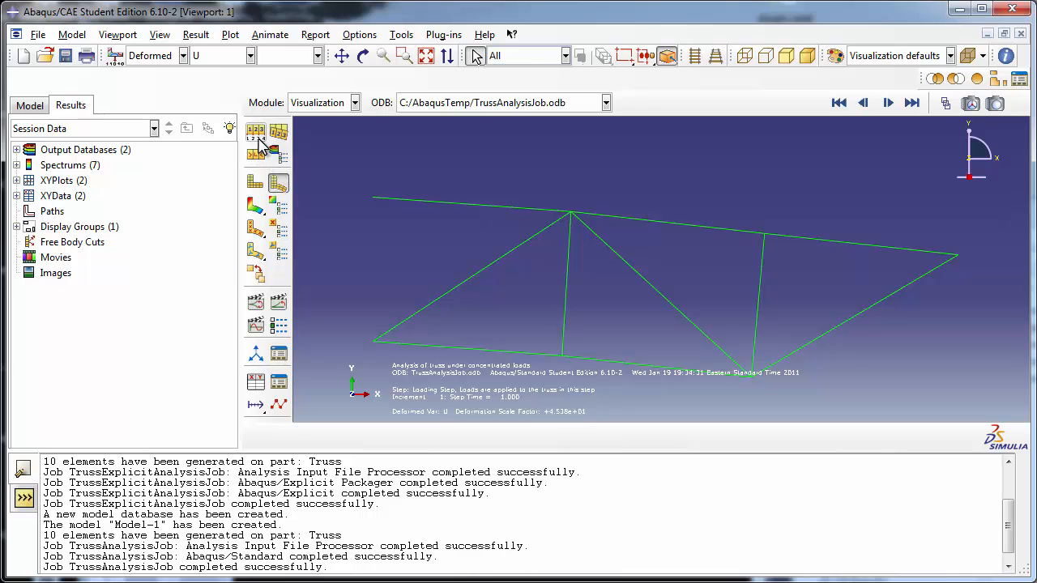
- Enable Show node labels in Common Options so each truss joint is numbered
left_click(254, 133)
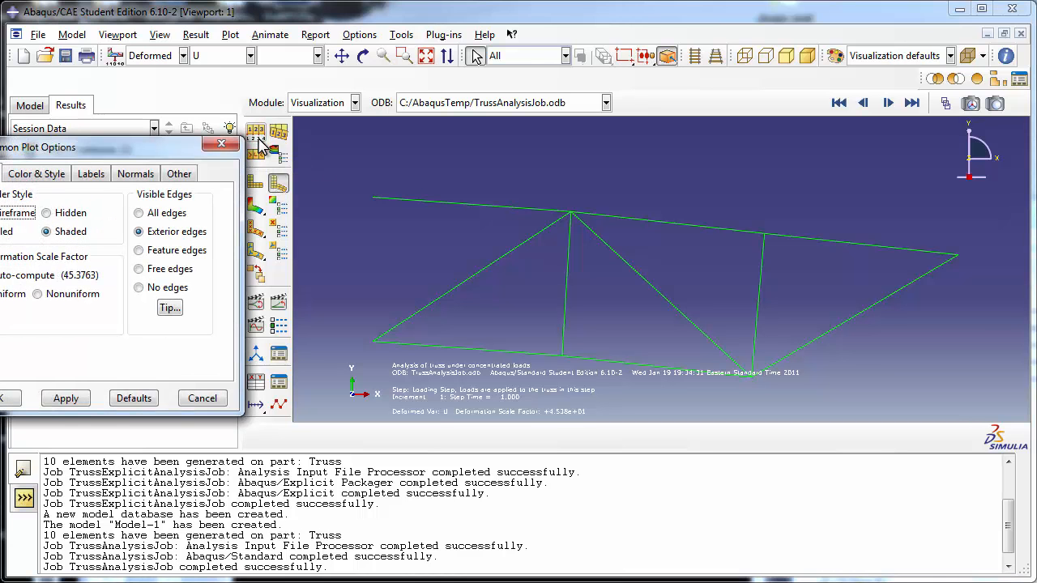
left_click(90, 173)
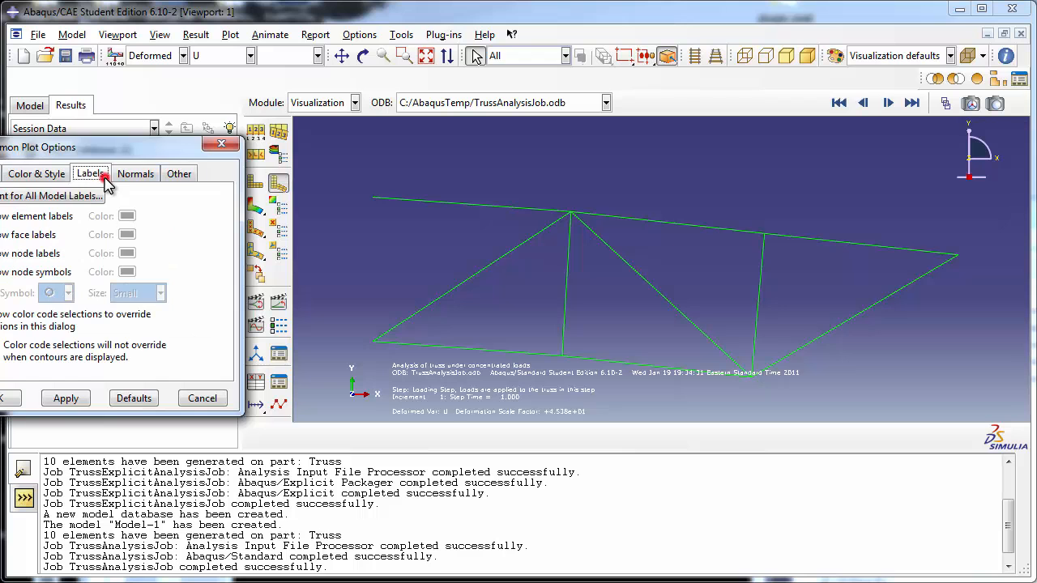
mouse_move(13, 252)
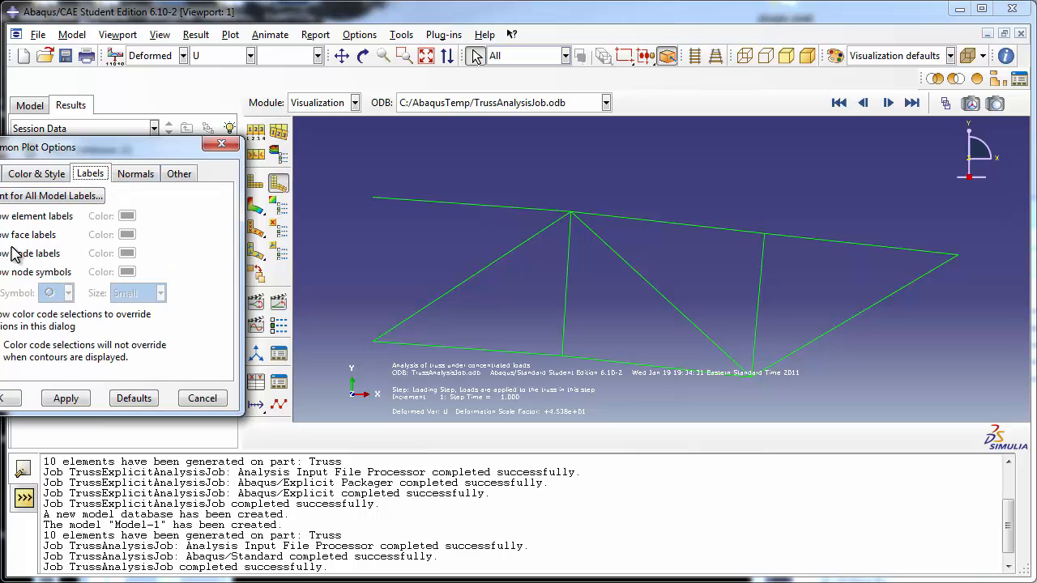
left_click(6, 253)
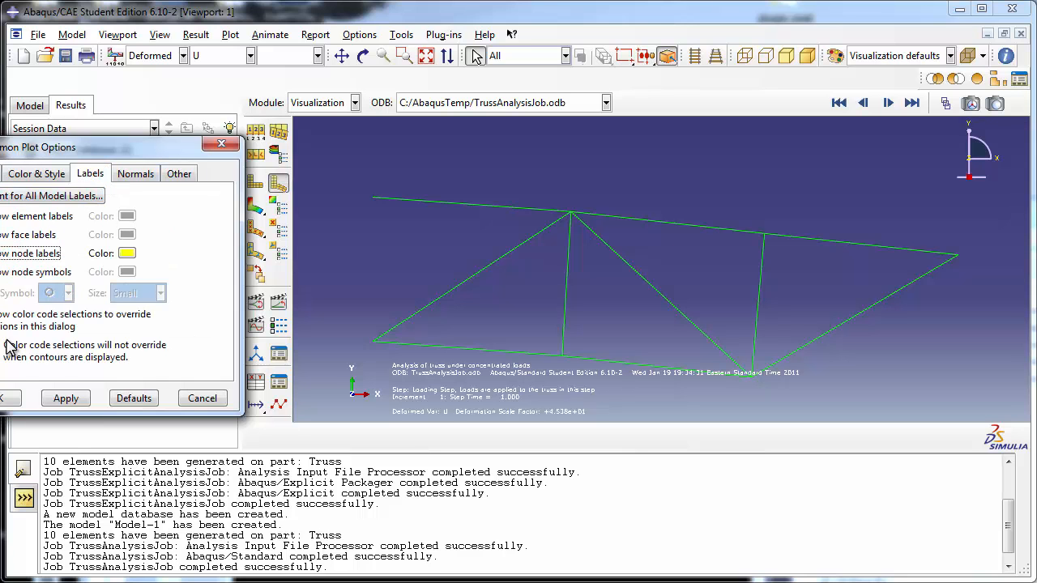
left_click(65, 398)
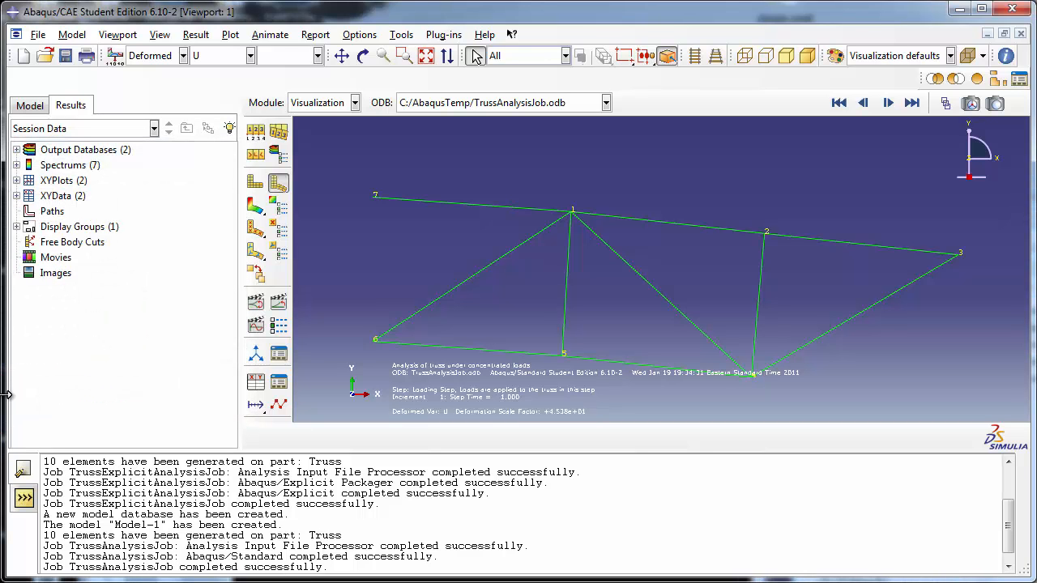
mouse_move(391, 185)
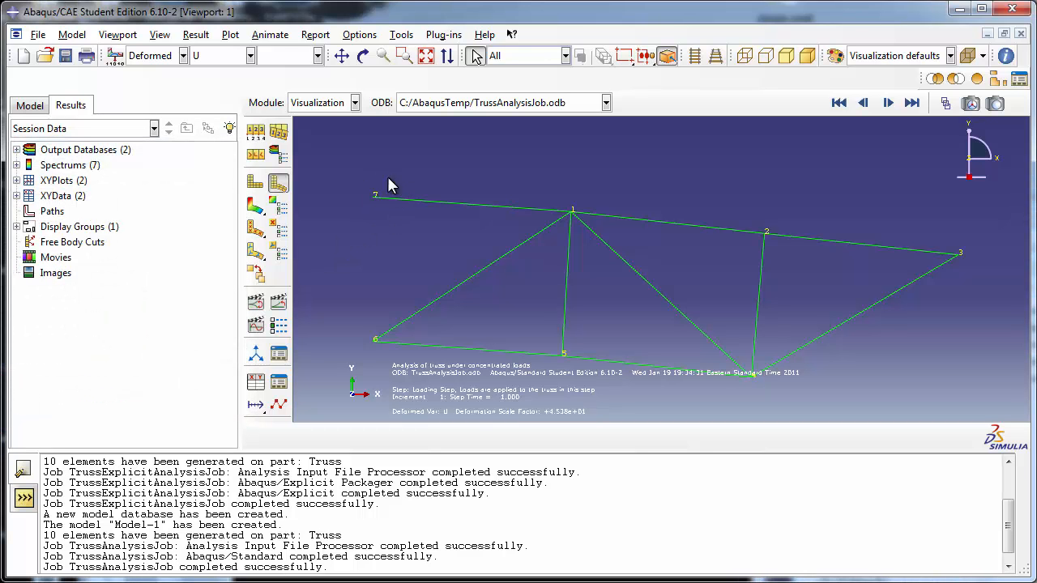
mouse_move(598, 223)
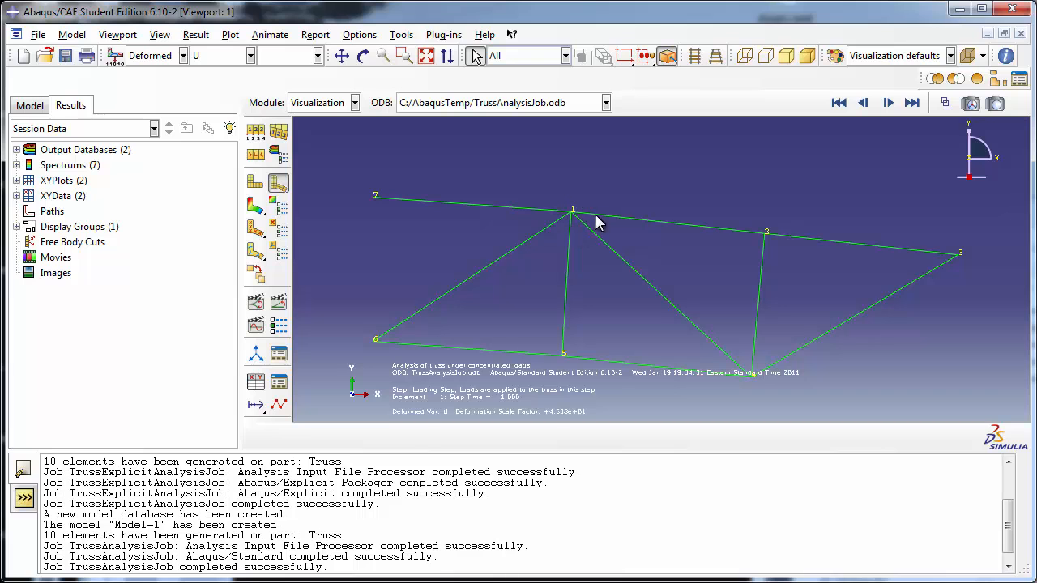
mouse_move(775, 227)
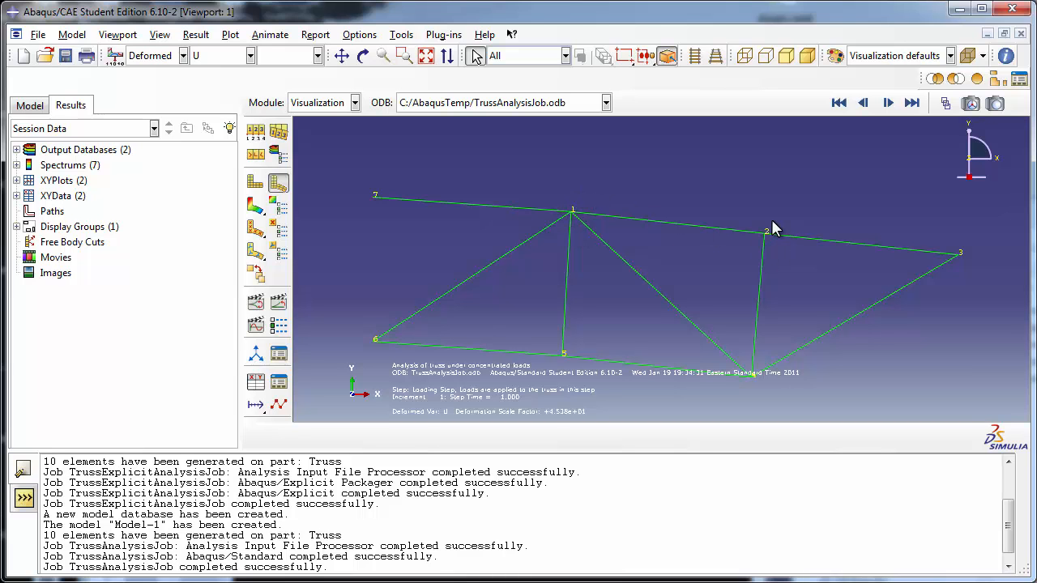
mouse_move(774, 226)
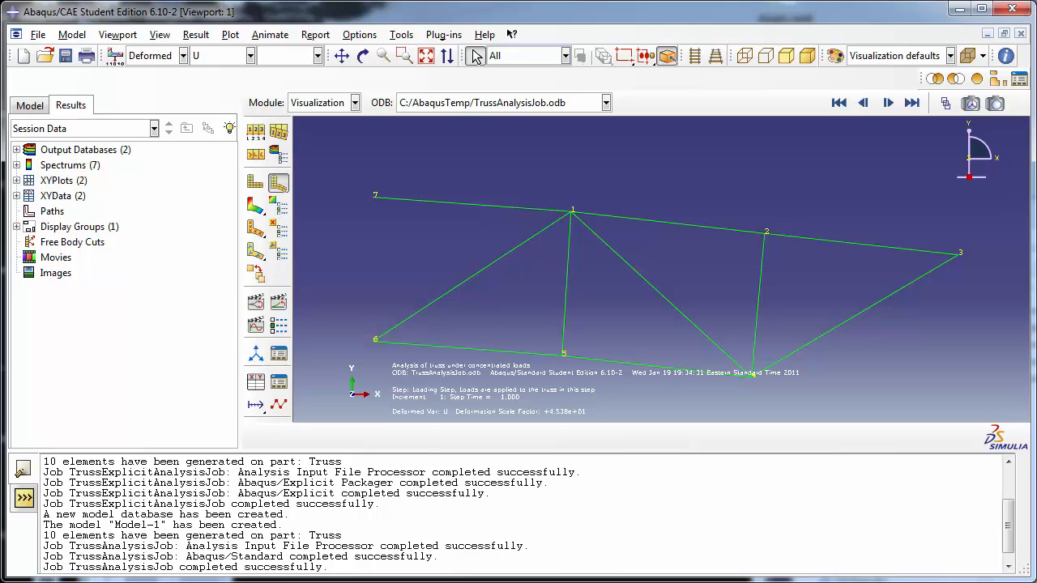
mouse_move(774, 229)
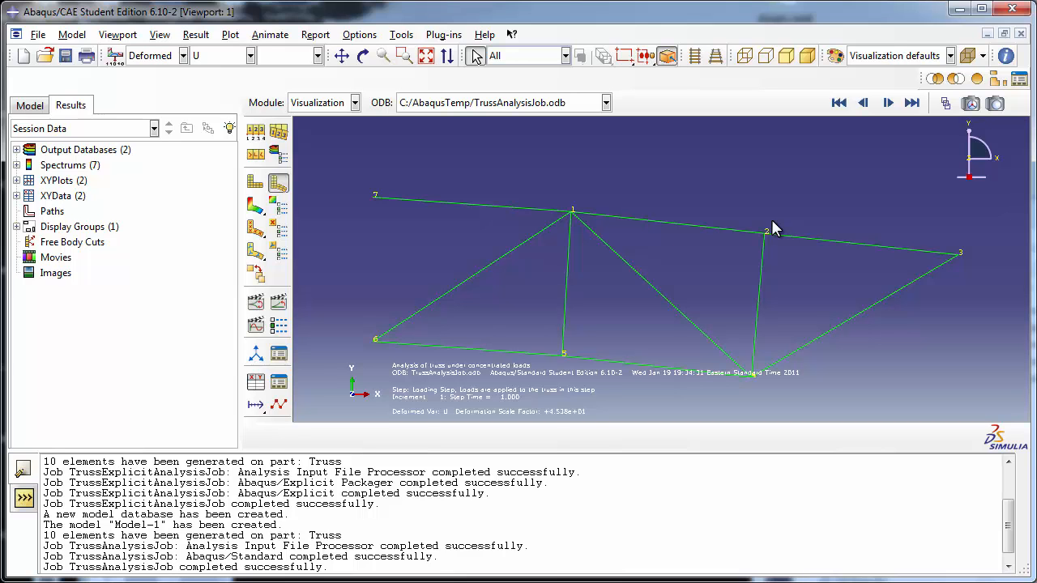
- Choose spatial displacement U as field output and plot it as a colour contour
left_click(196, 34)
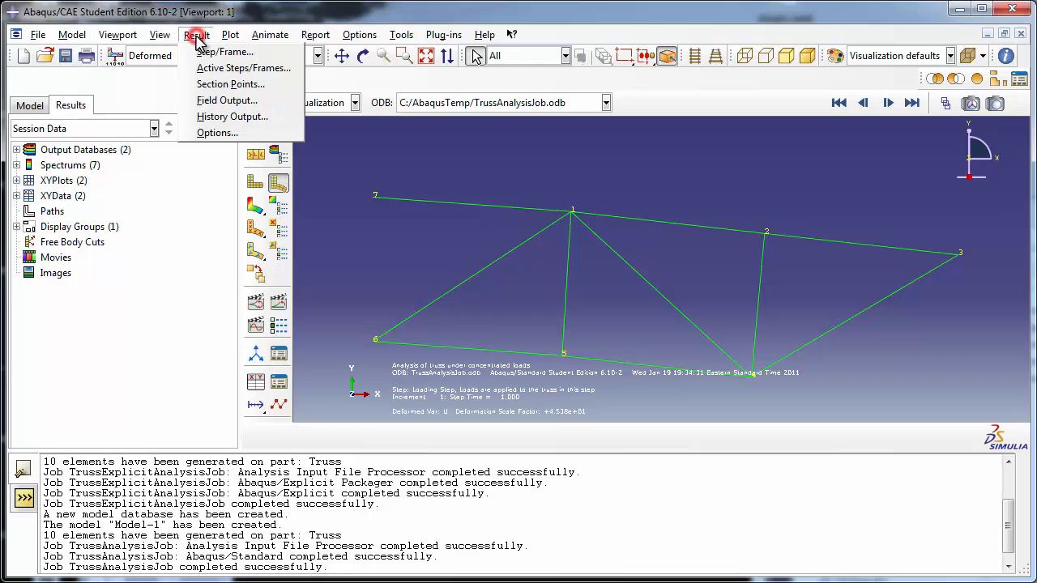
mouse_move(230, 84)
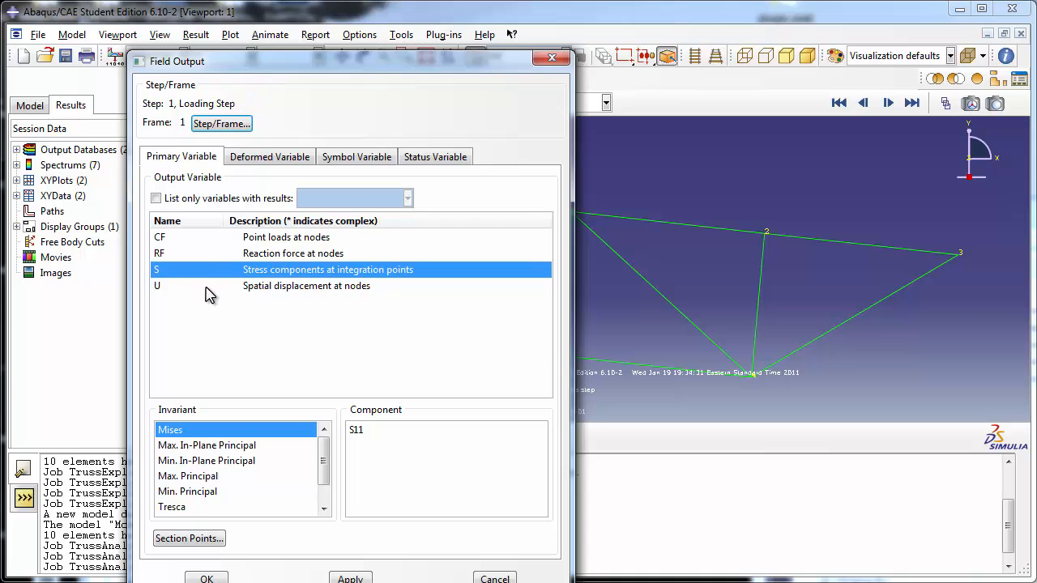
left_click(306, 285)
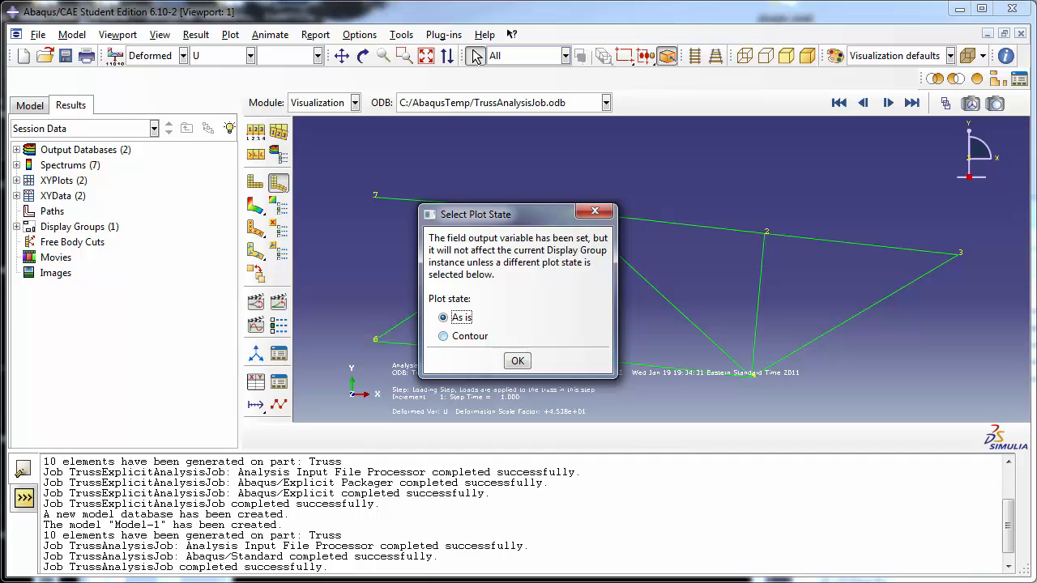
left_click(444, 336)
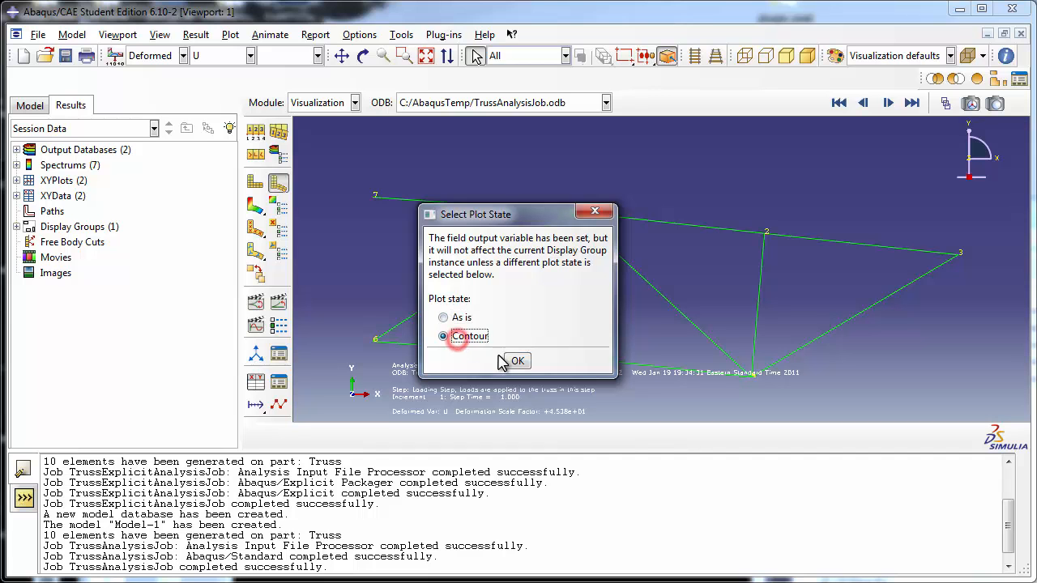
left_click(518, 360)
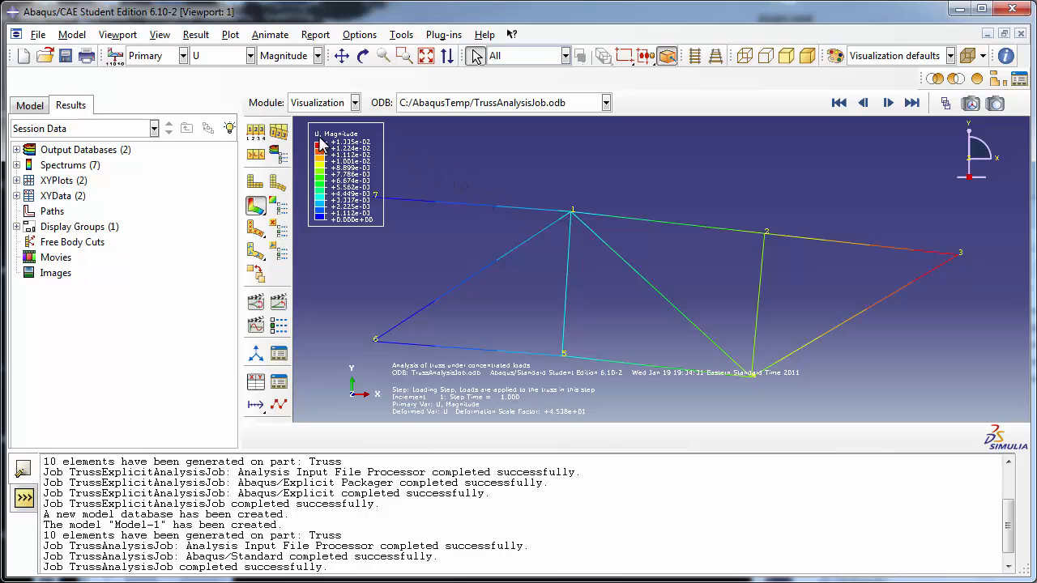
mouse_move(436, 242)
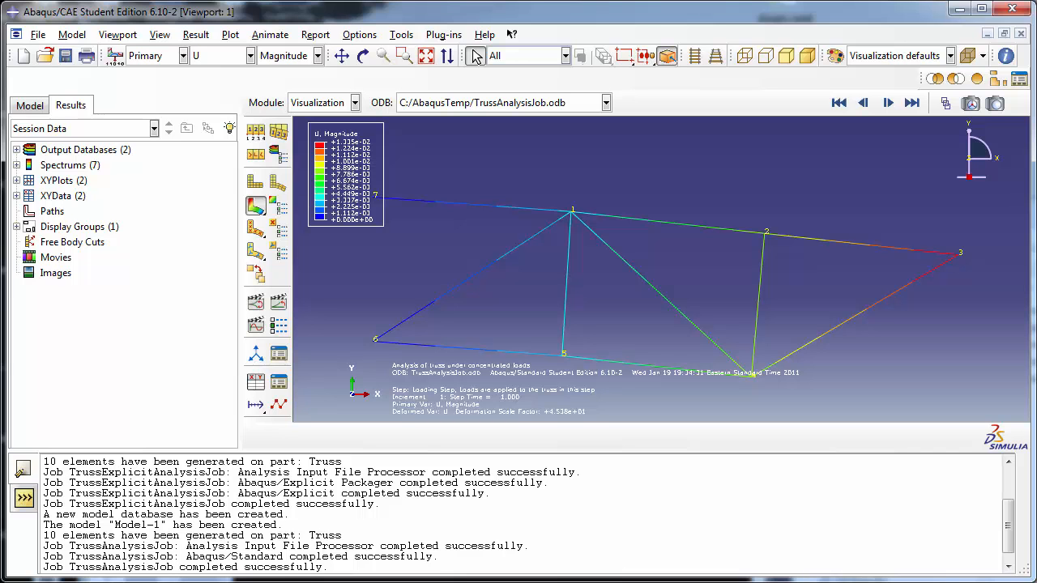
- Change the contoured field output from displacement magnitude to component U1
left_click(196, 34)
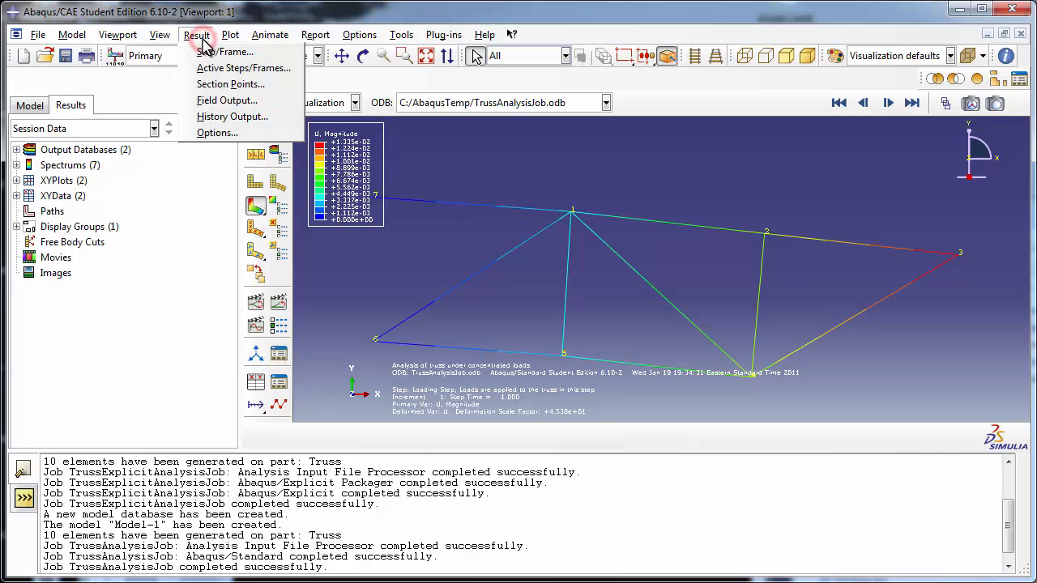
mouse_move(226, 101)
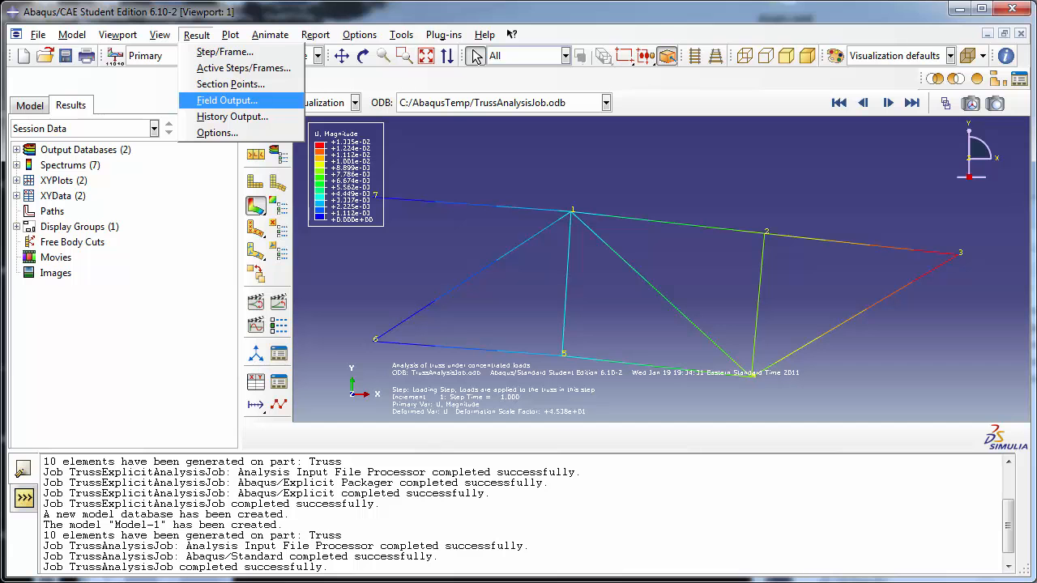
left_click(227, 100)
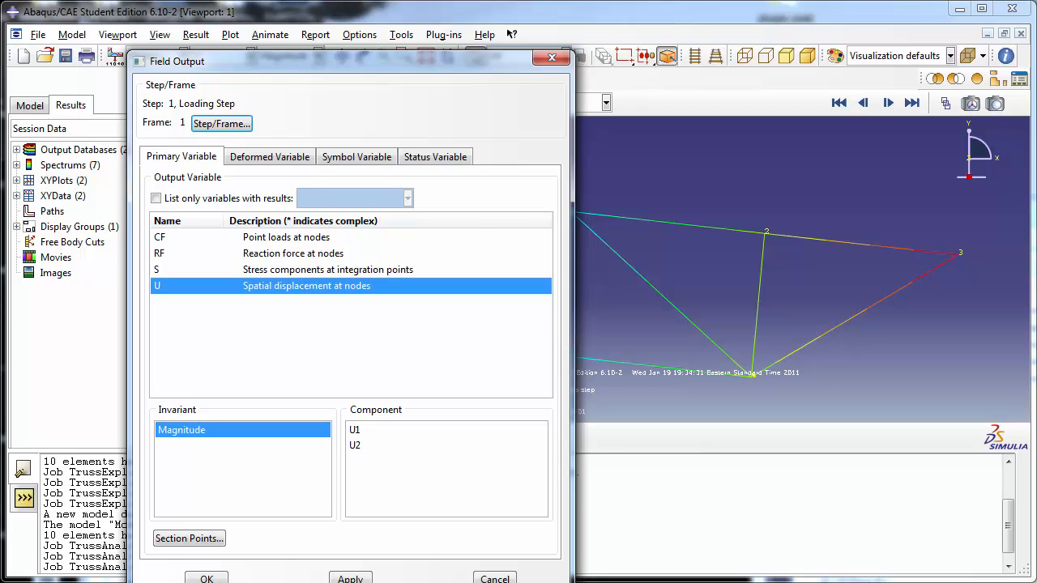
left_click(355, 429)
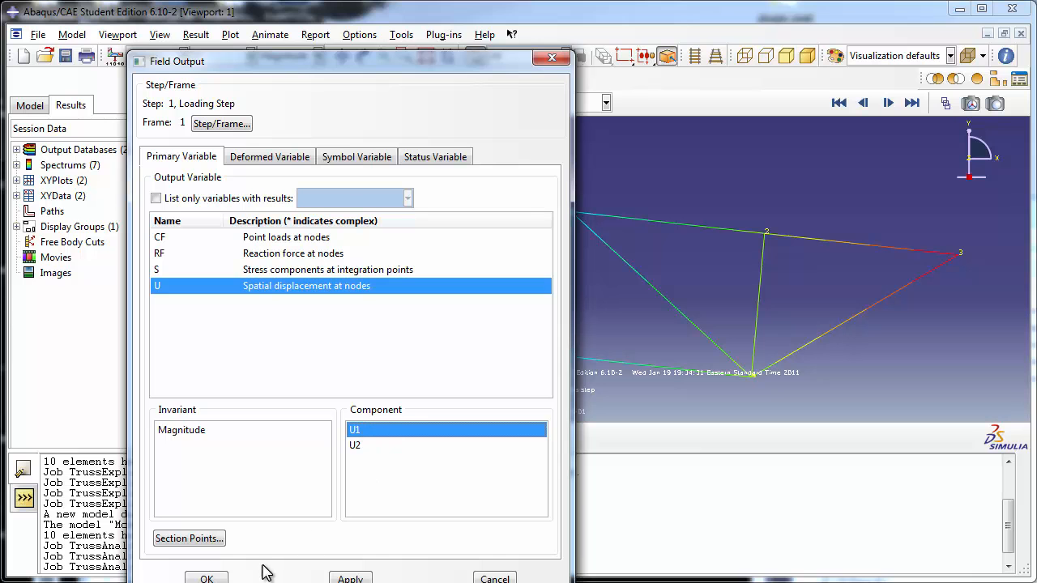
left_click(208, 578)
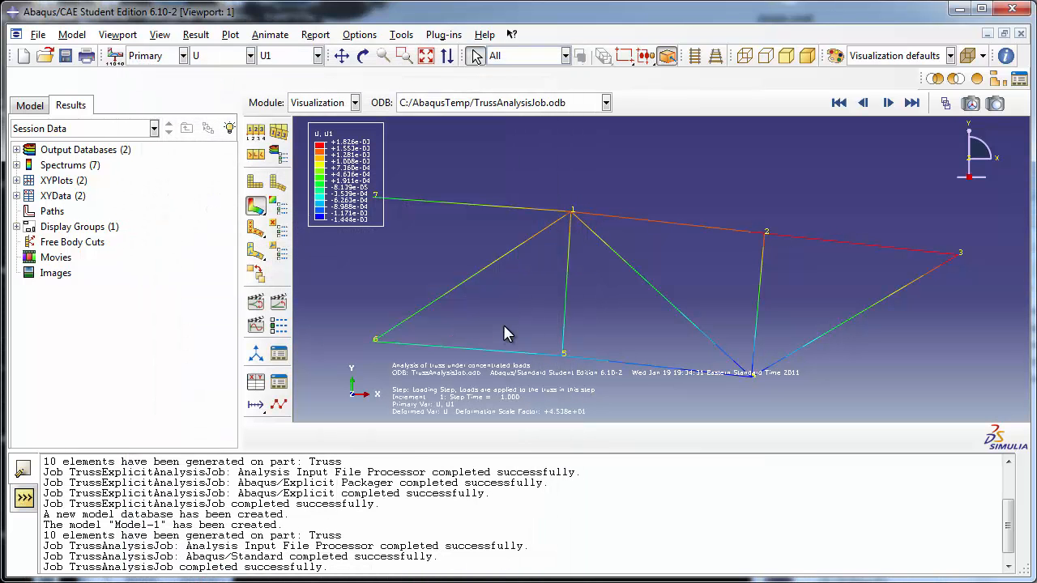
mouse_move(408, 209)
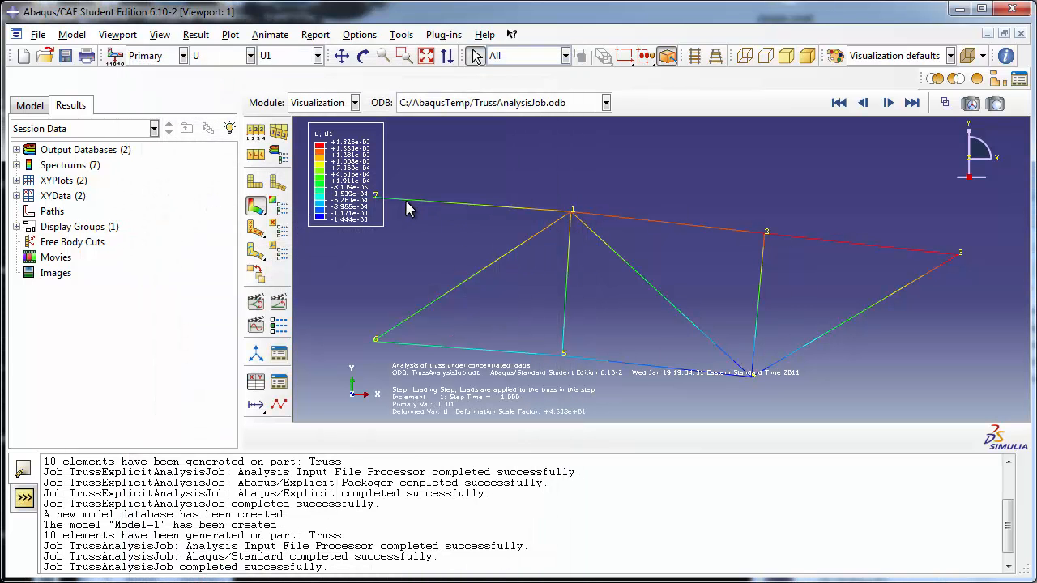